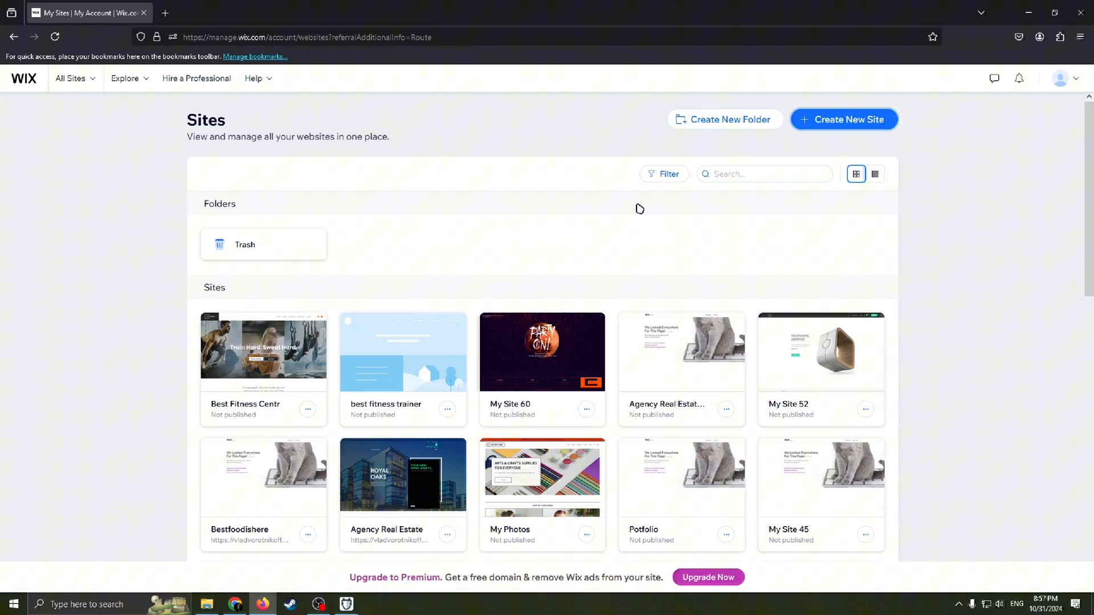
pyautogui.moveTo(754, 141)
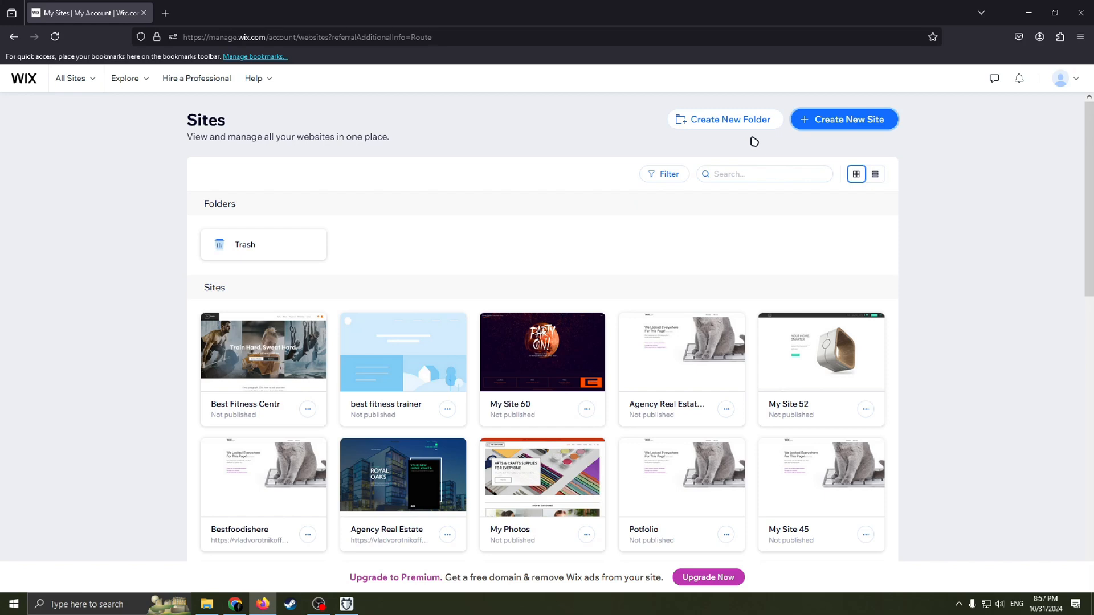
pyautogui.moveTo(936, 133)
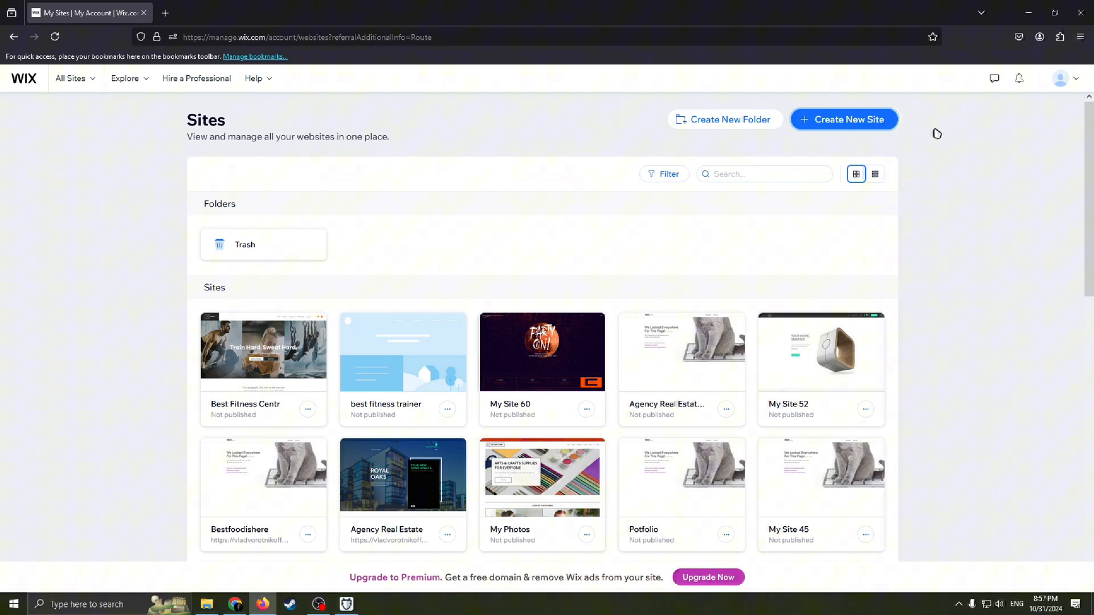
# Step: From the Sites page, start a new site so the creation flow opens in a new tab
pyautogui.click(1059, 78)
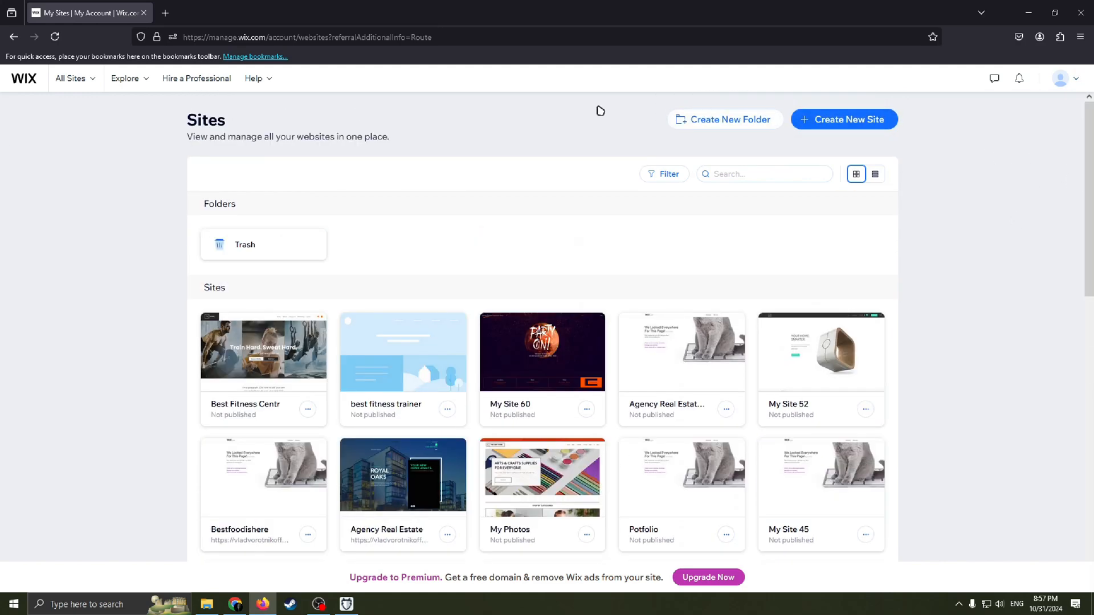
pyautogui.click(1061, 79)
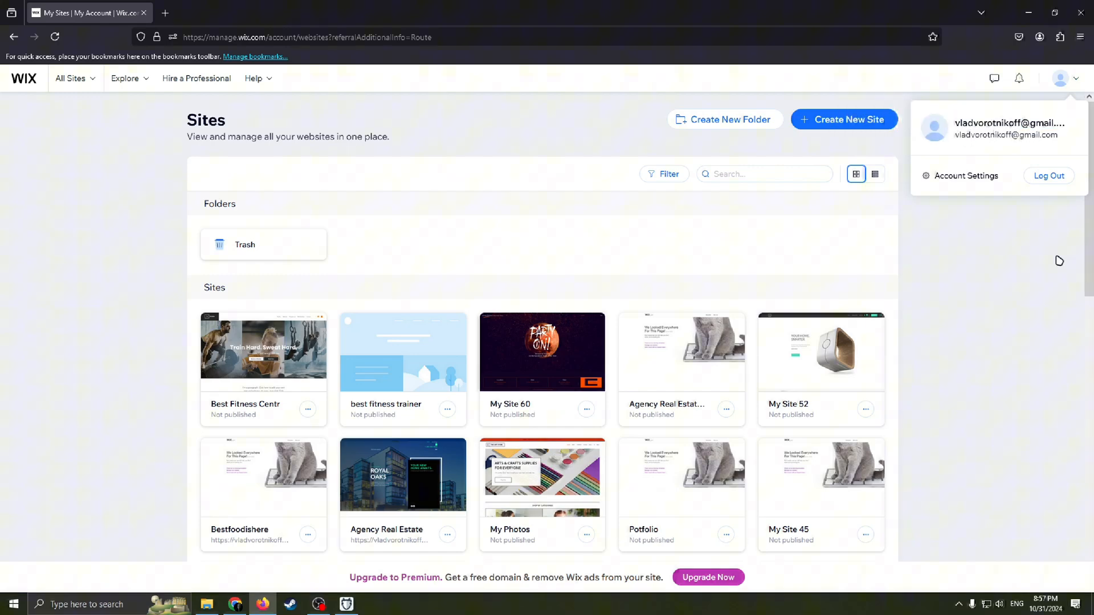
pyautogui.click(1016, 231)
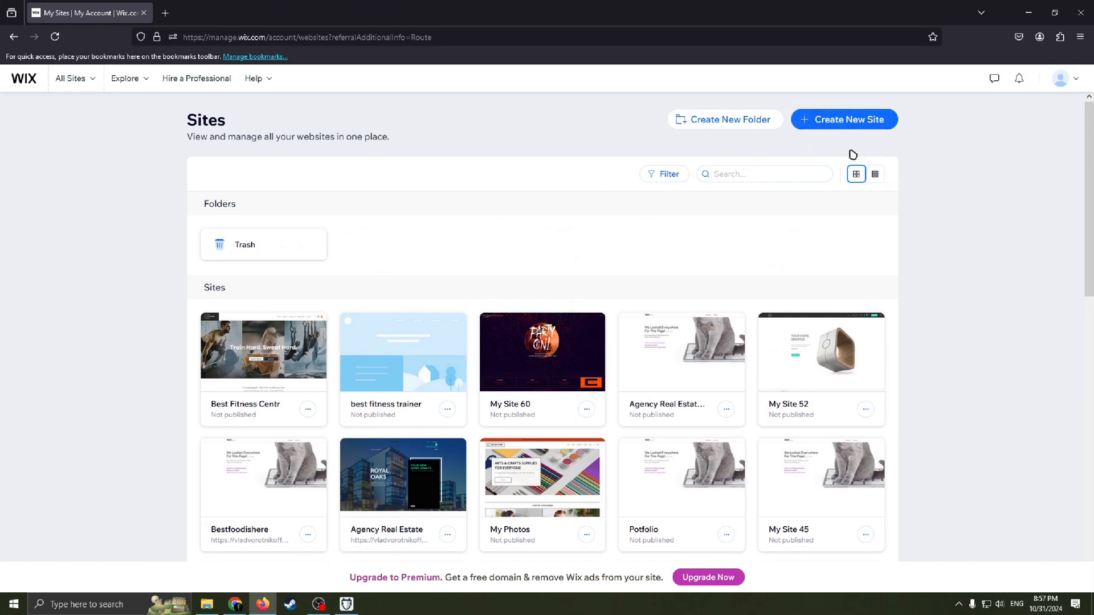
pyautogui.click(843, 119)
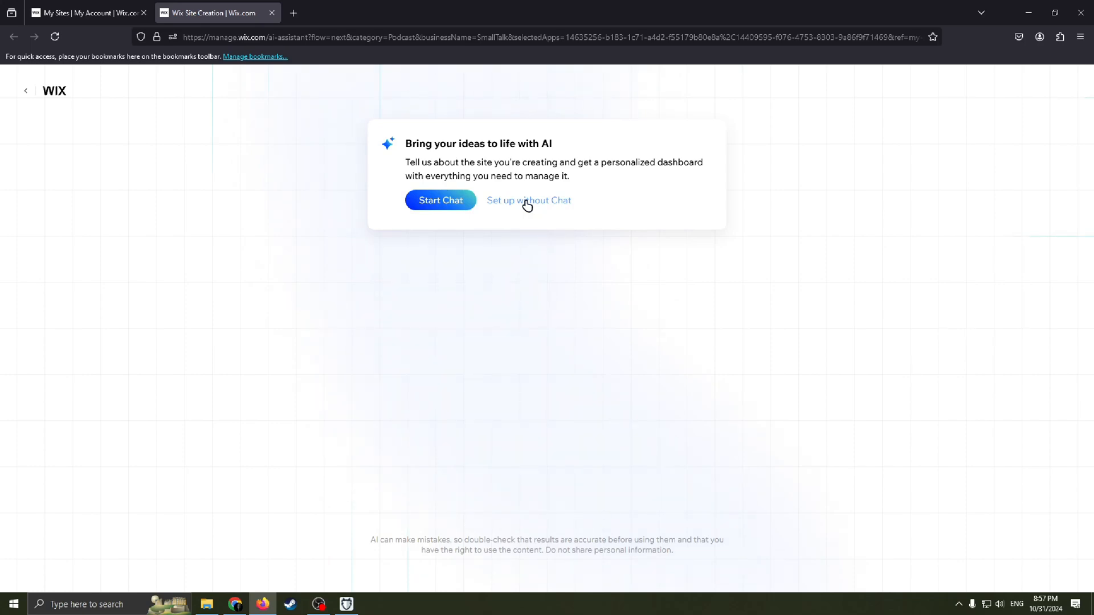
# Step: Choose setup without the AI chat and clear the prefilled Podcast site type
pyautogui.click(527, 201)
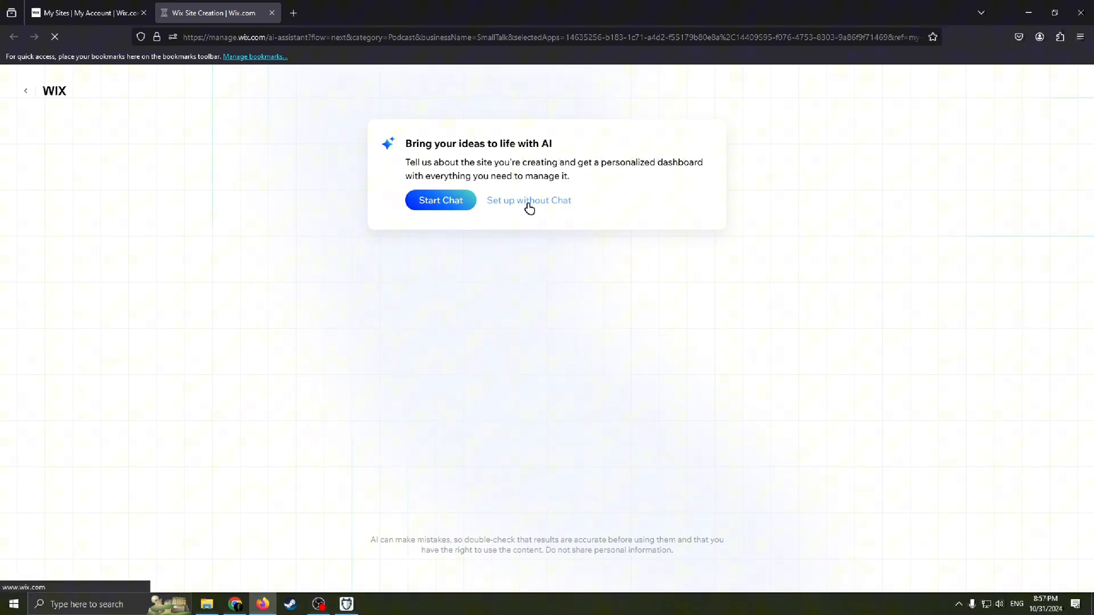
pyautogui.click(527, 200)
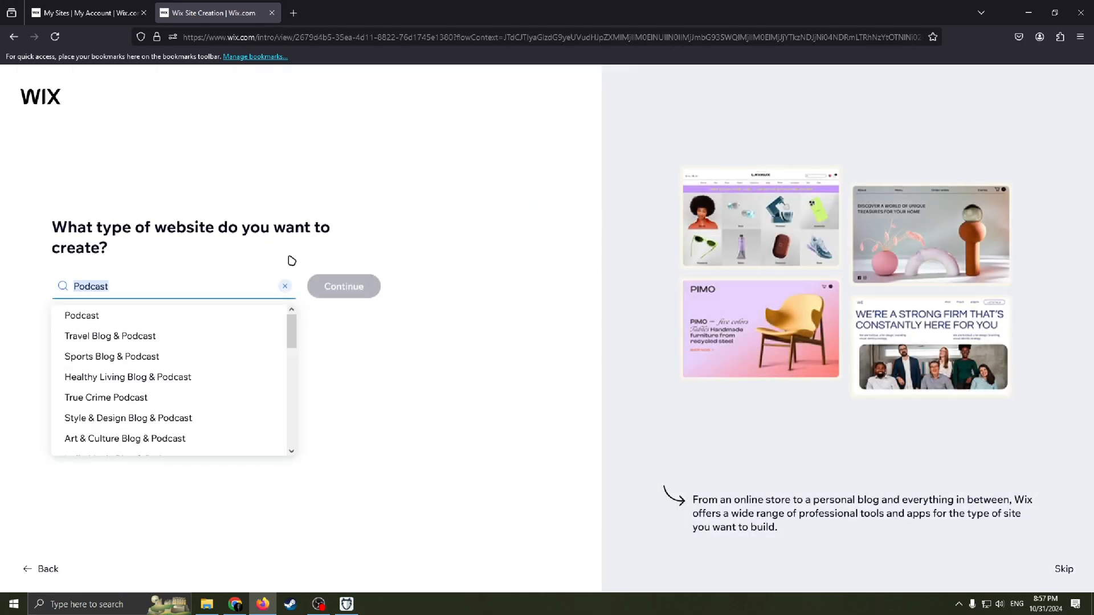
pyautogui.click(82, 315)
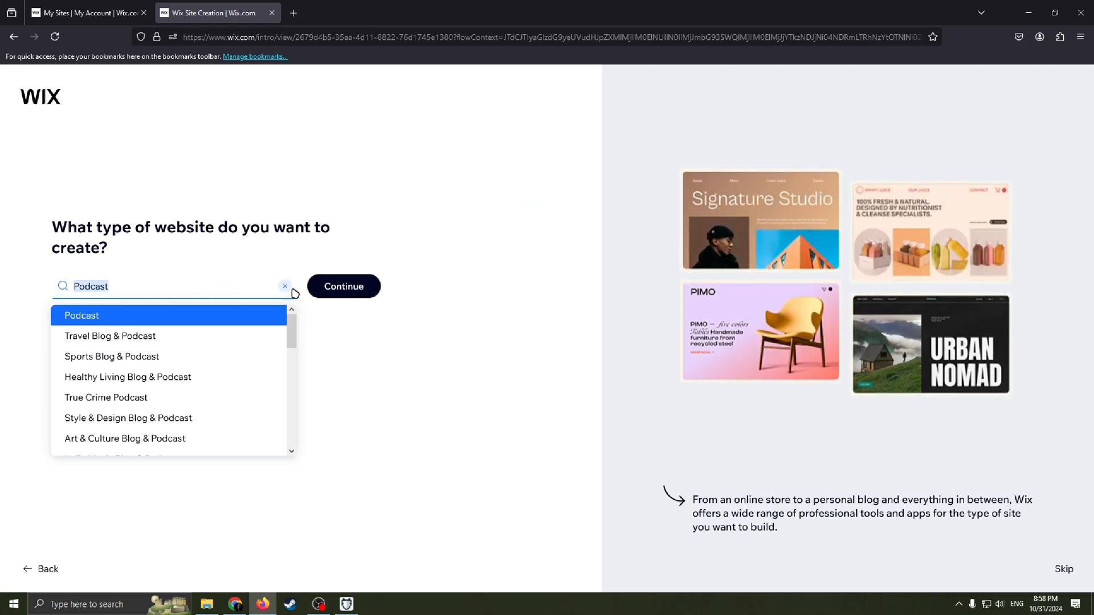
pyautogui.click(285, 287)
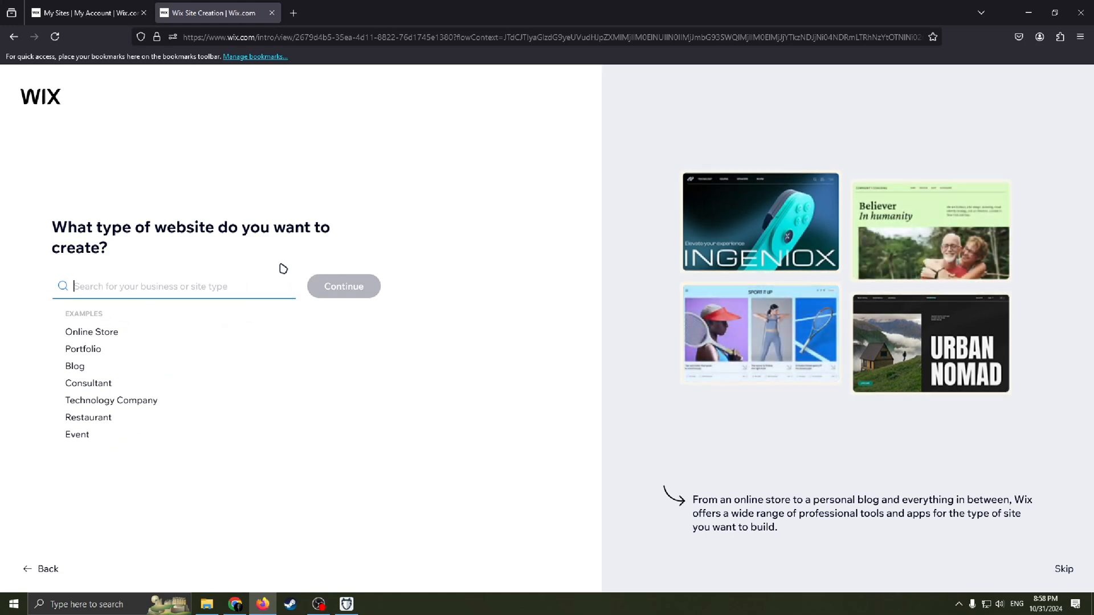
# Step: Search for and choose Beauty Salon as the website type, then continue
pyautogui.write('Beaty Salo')
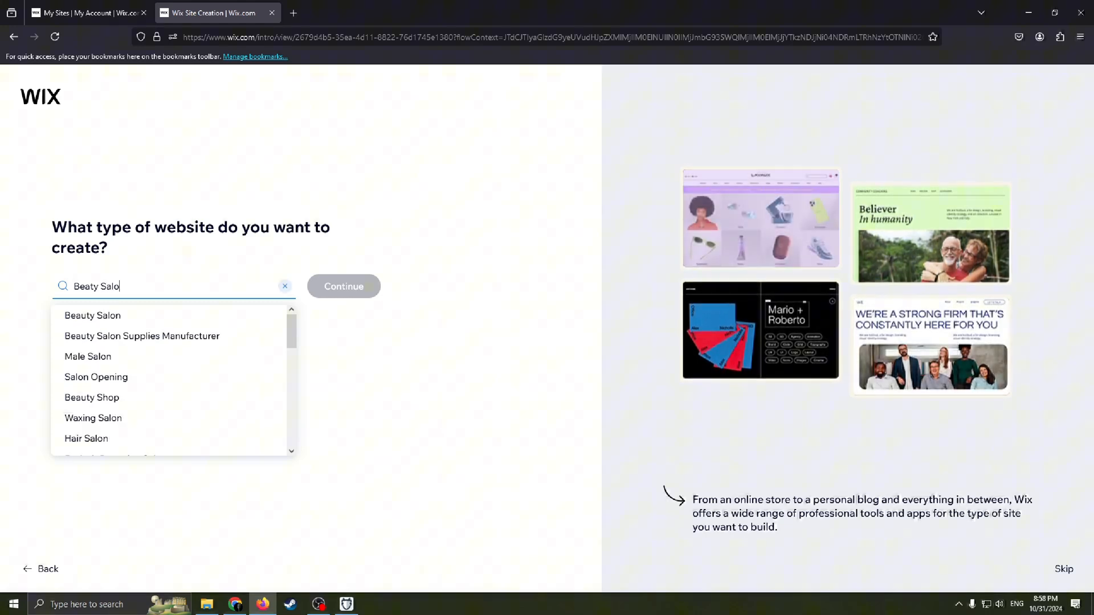
pyautogui.write('n')
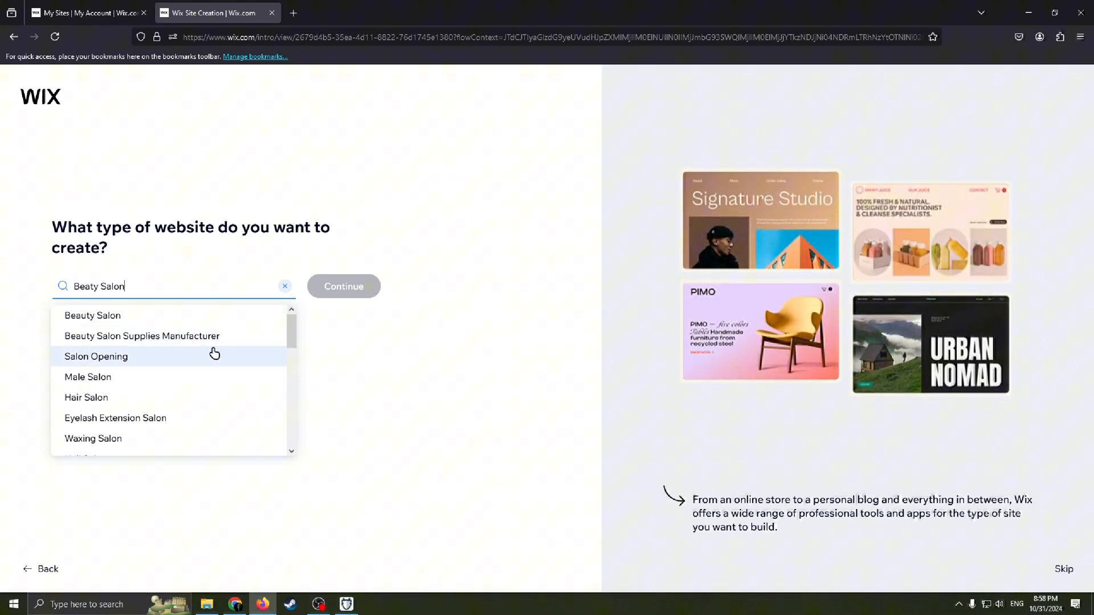
pyautogui.scroll(-3)
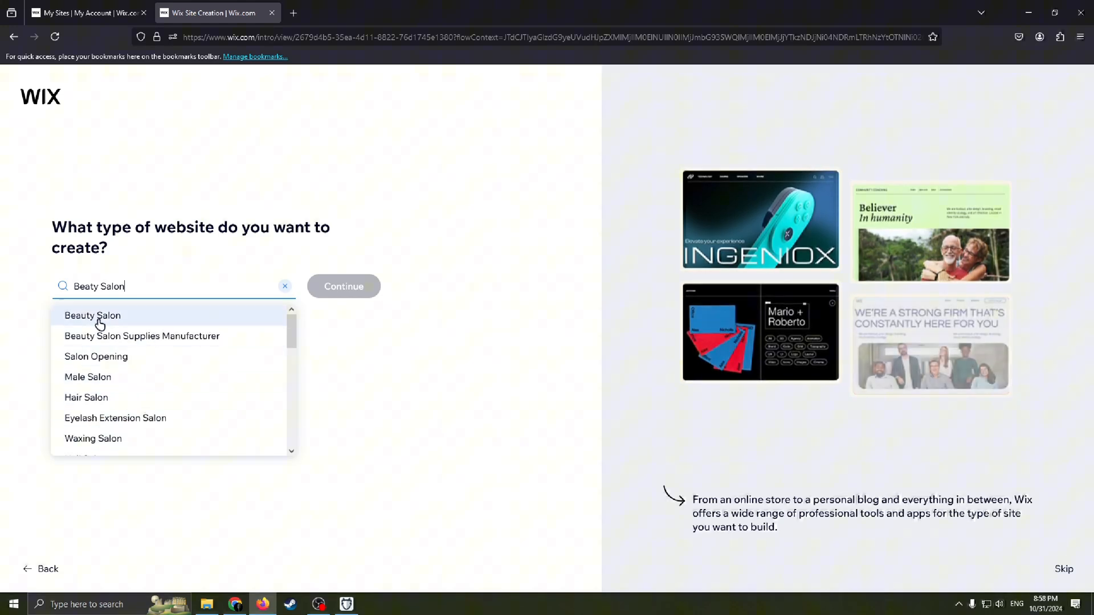
pyautogui.click(93, 316)
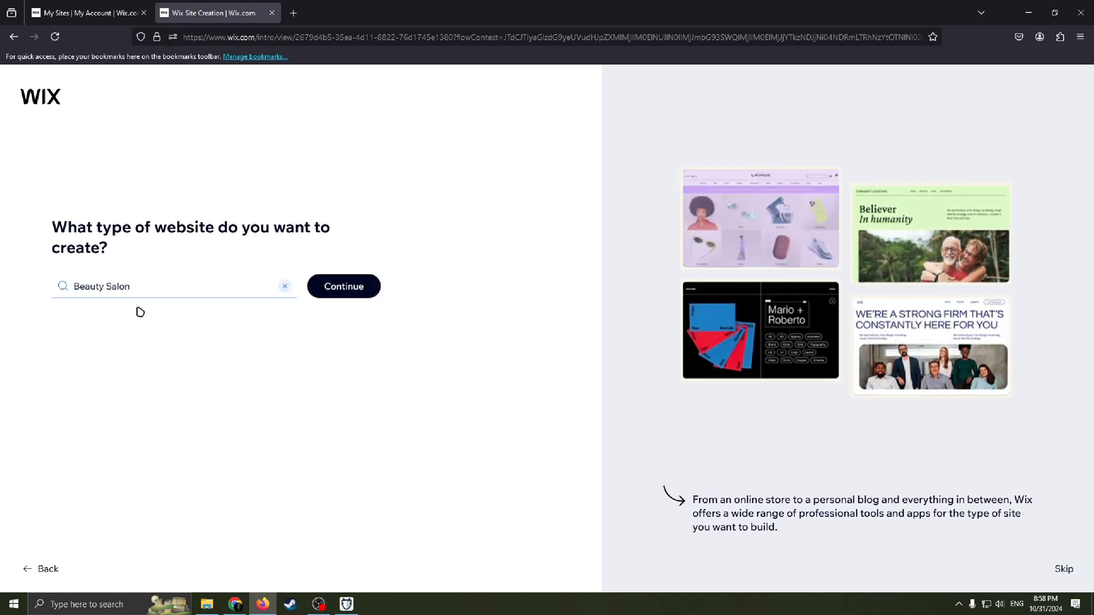
pyautogui.click(343, 286)
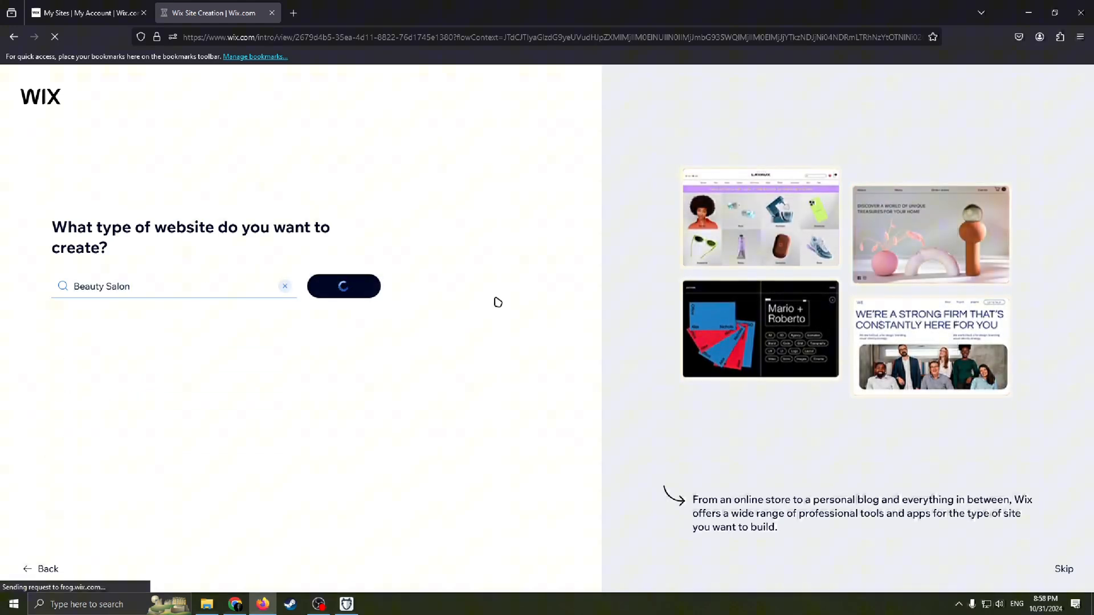
# Step: Enter Example as the business name, leave the address empty and continue to working hours
pyautogui.click(342, 286)
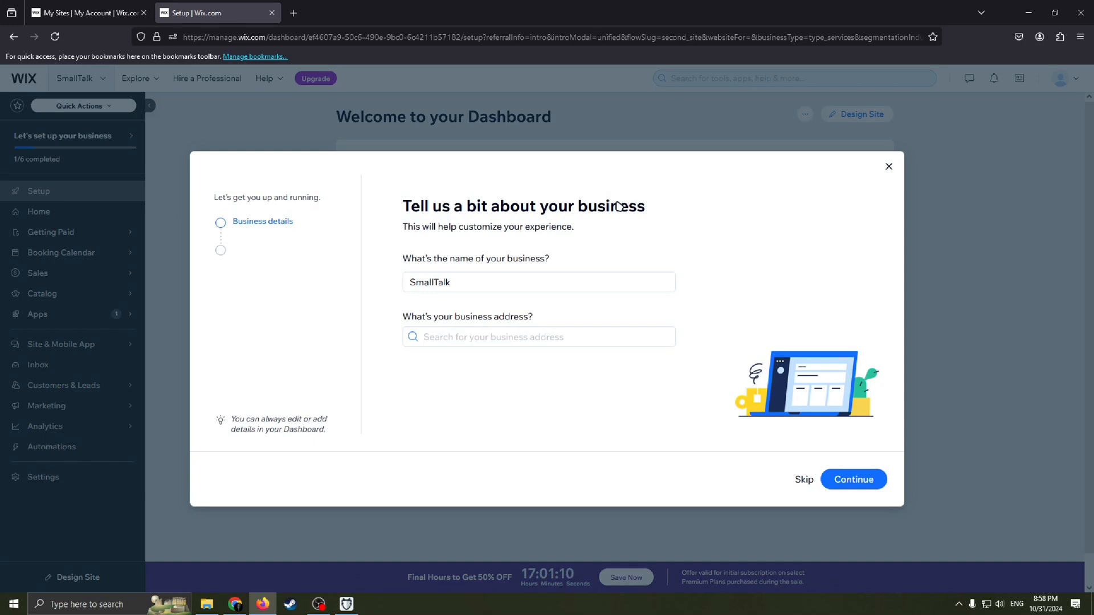
pyautogui.click(538, 281)
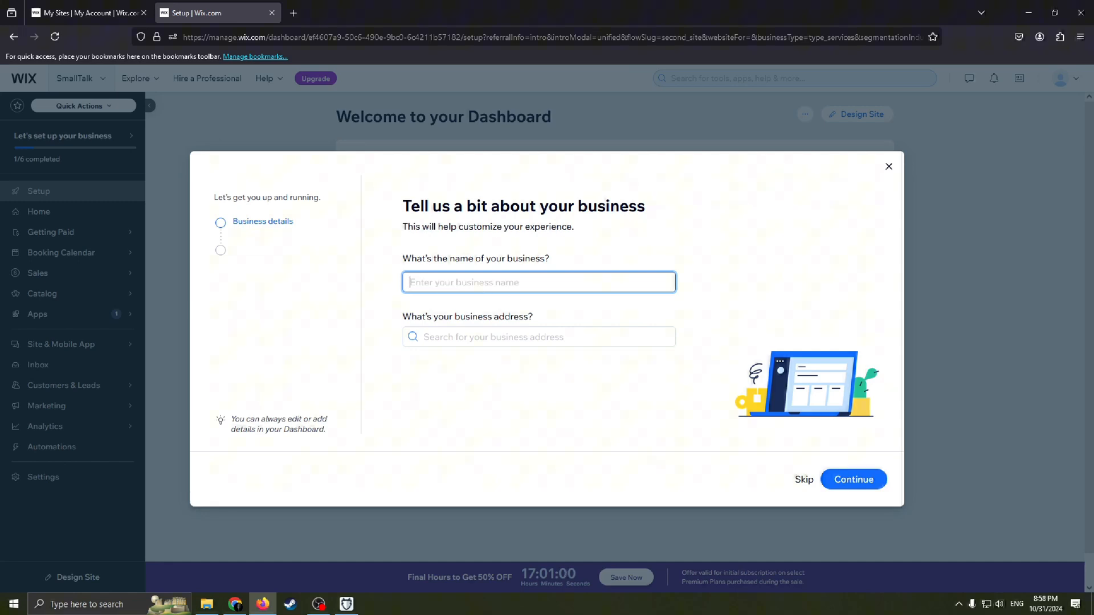
pyautogui.write('Example')
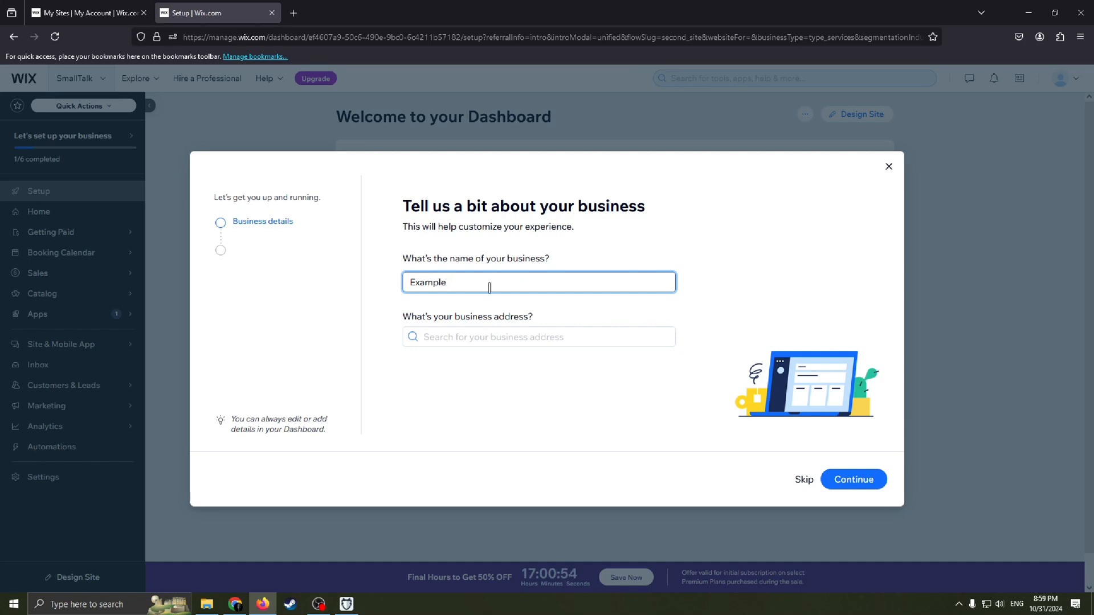
pyautogui.click(539, 337)
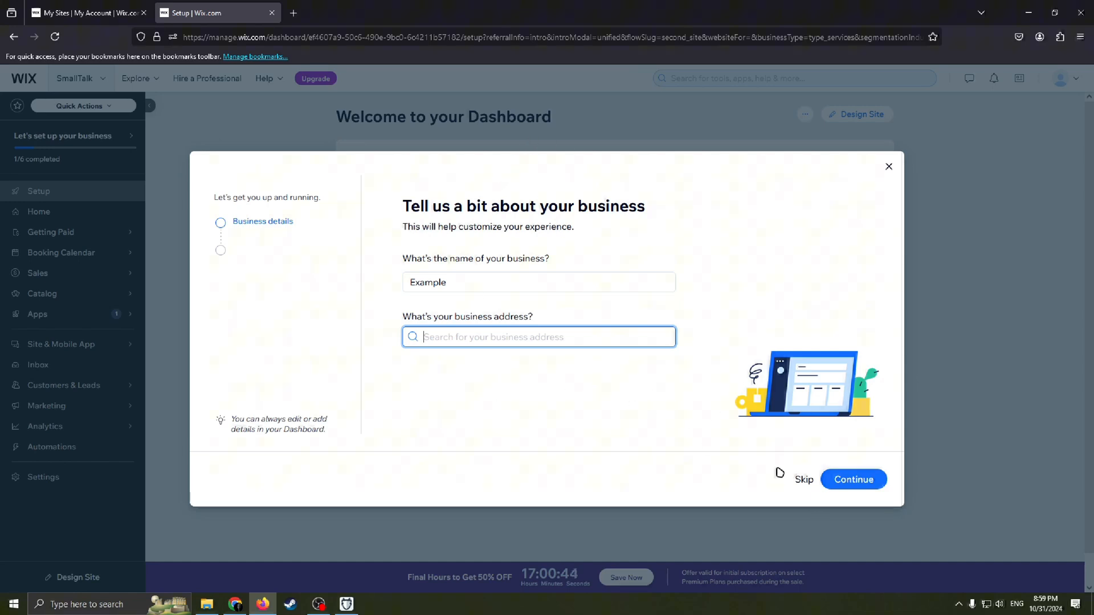
pyautogui.click(853, 480)
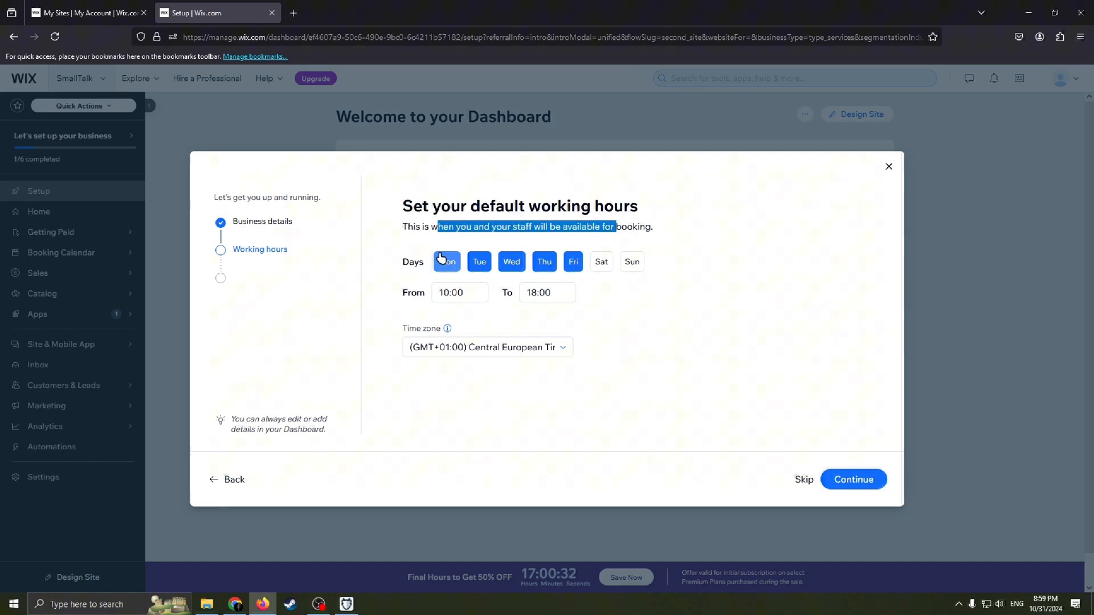
# Step: Accept the default working hours and browse down the Beauty Salon services list
pyautogui.click(446, 262)
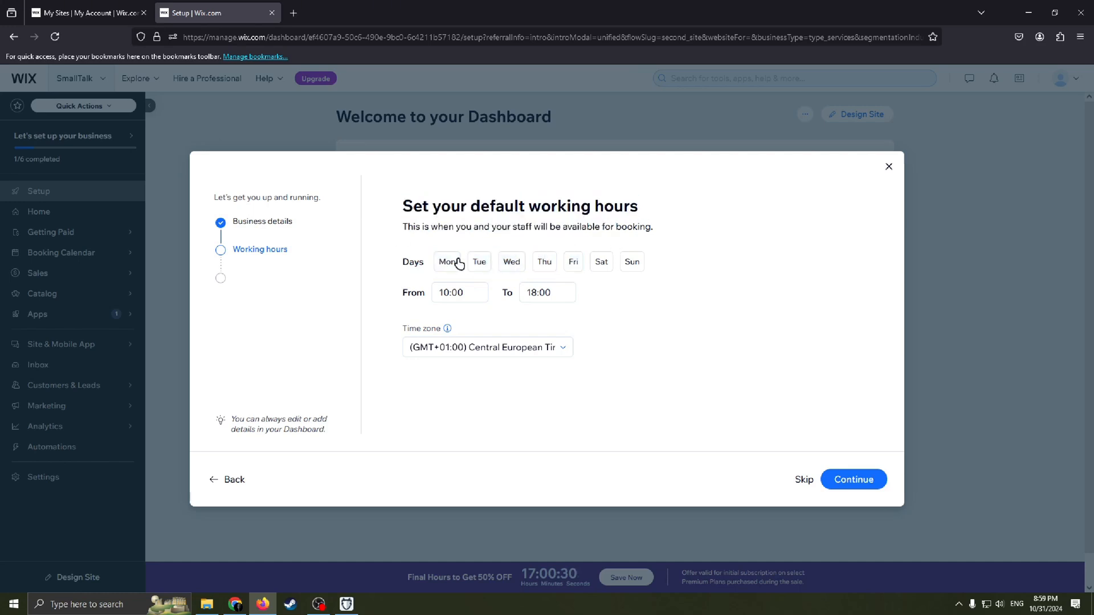
pyautogui.click(852, 480)
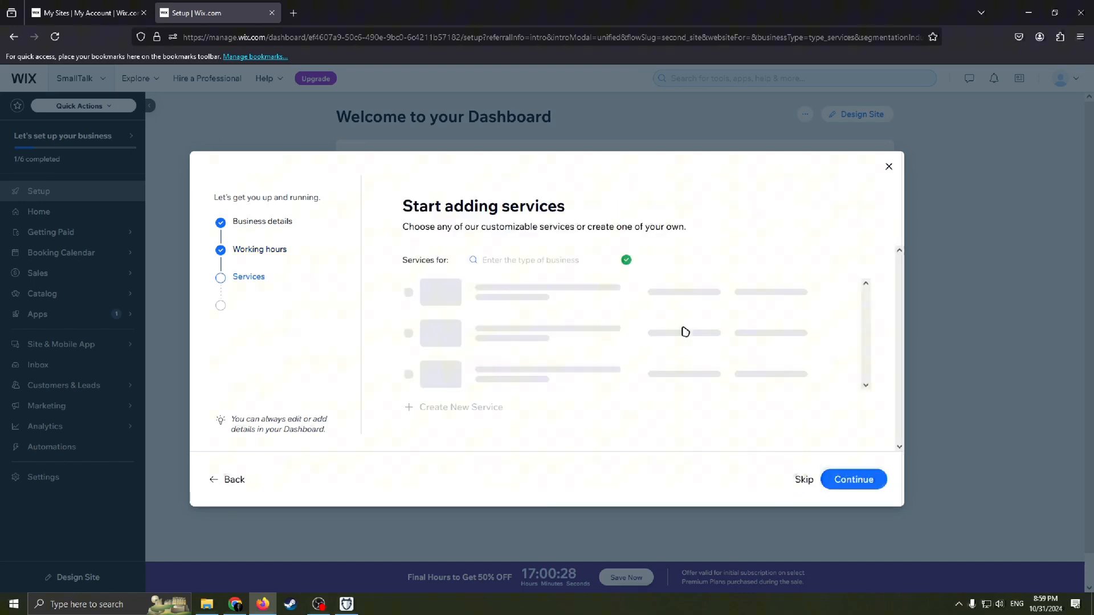
pyautogui.write('Beauty Salon')
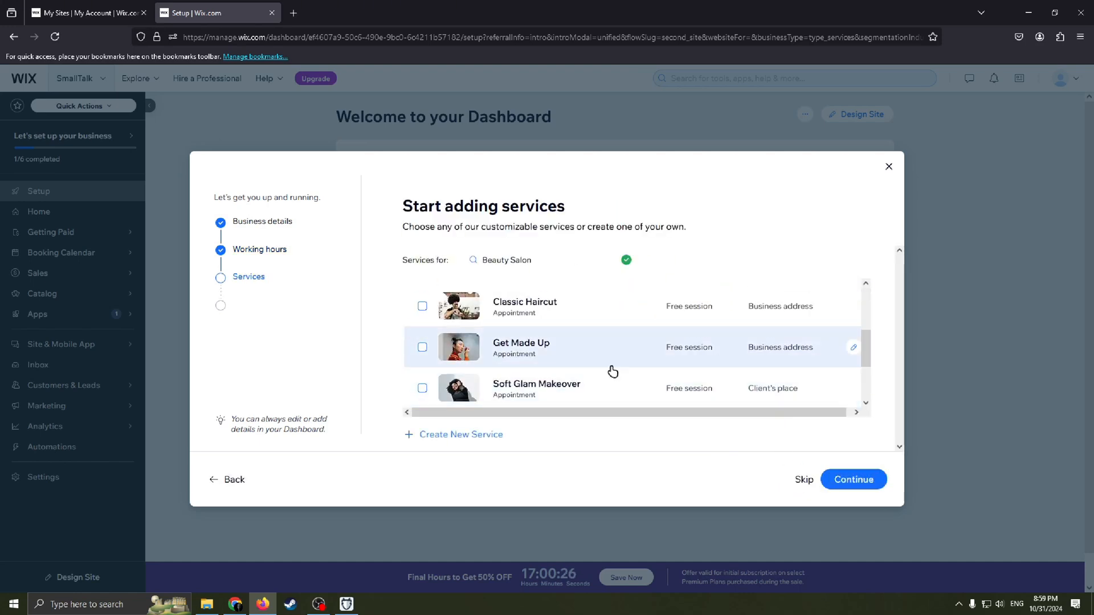
pyautogui.scroll(-3)
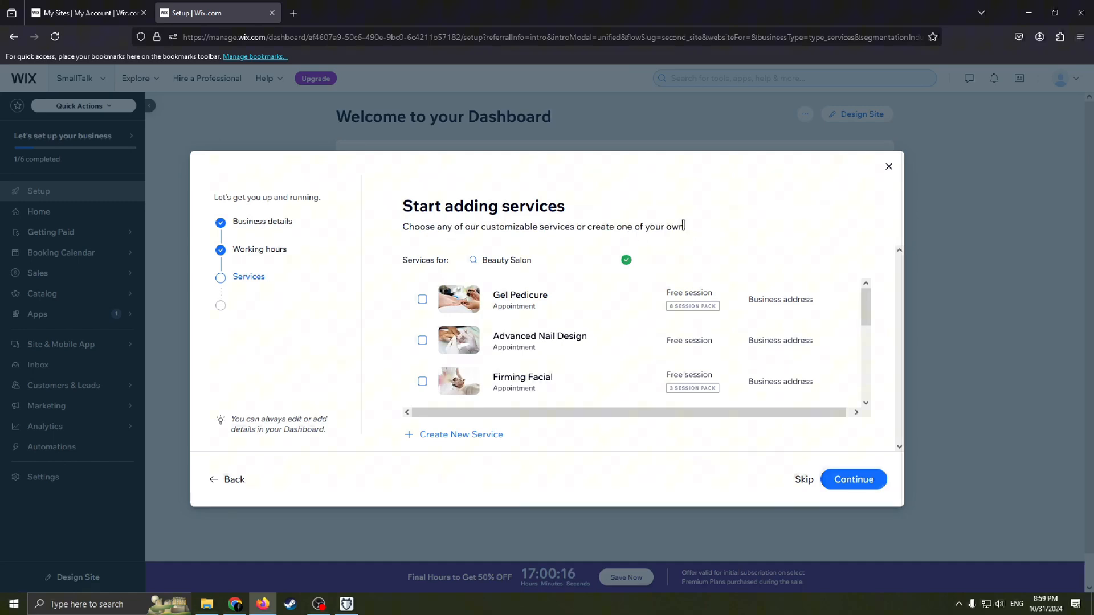
pyautogui.moveTo(556, 344)
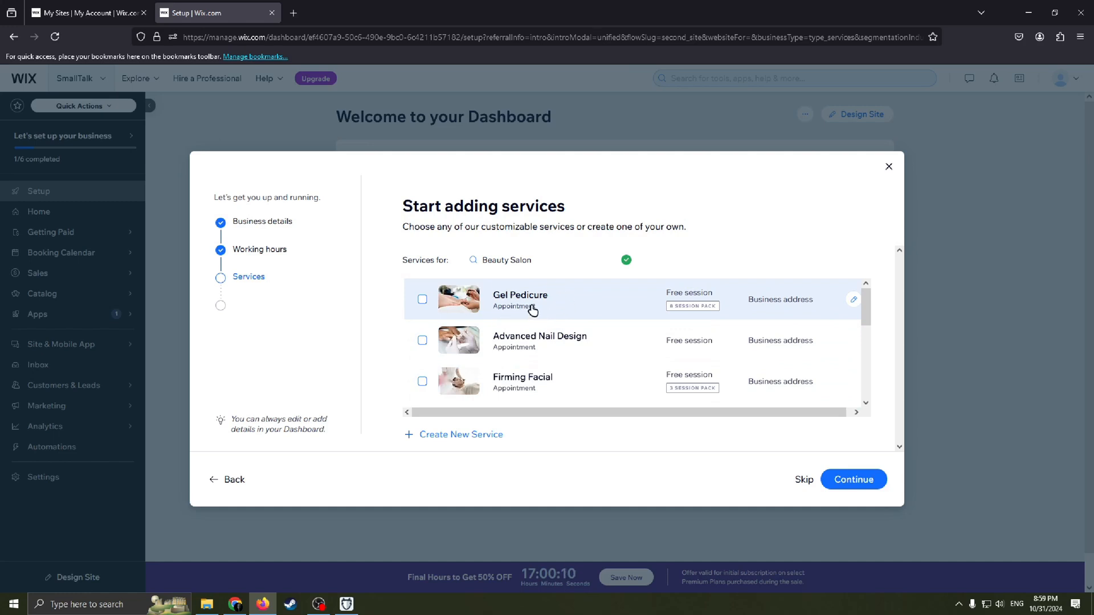
pyautogui.moveTo(551, 309)
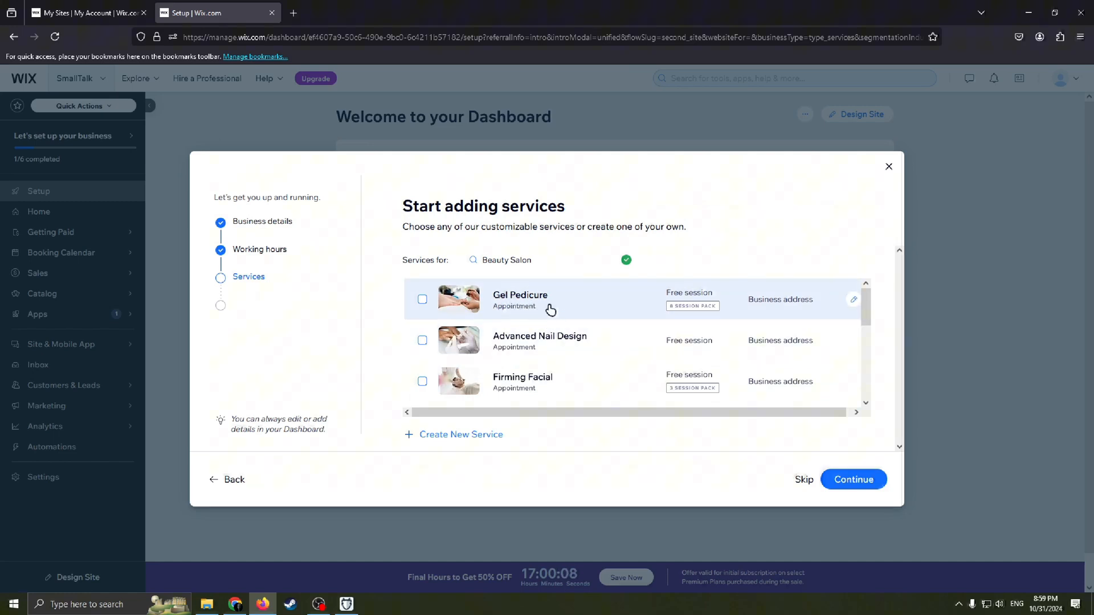
pyautogui.moveTo(572, 335)
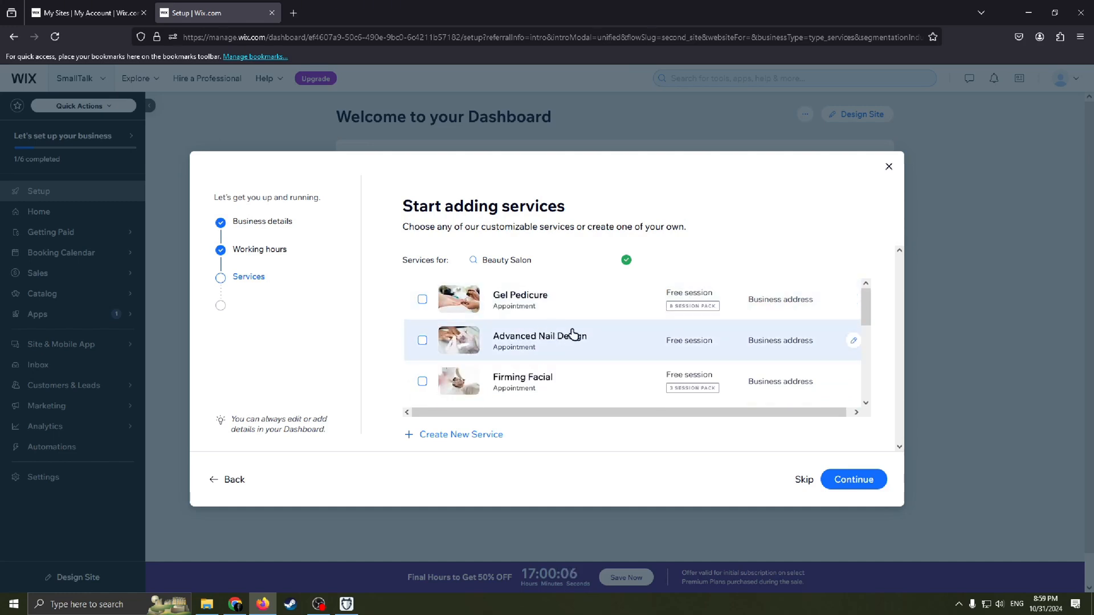
pyautogui.scroll(-3)
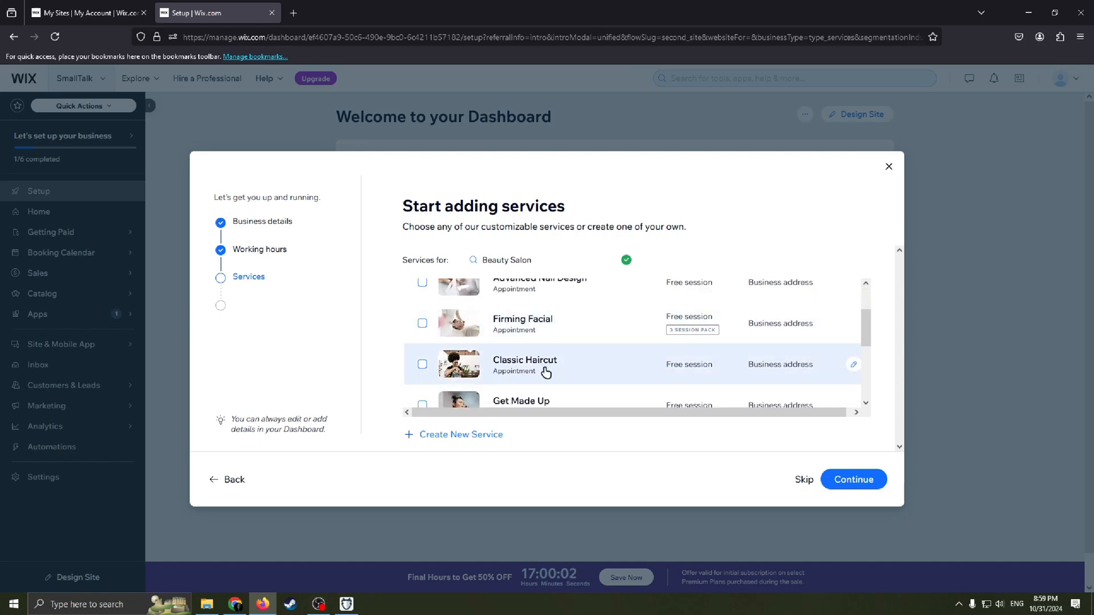
pyautogui.scroll(-3)
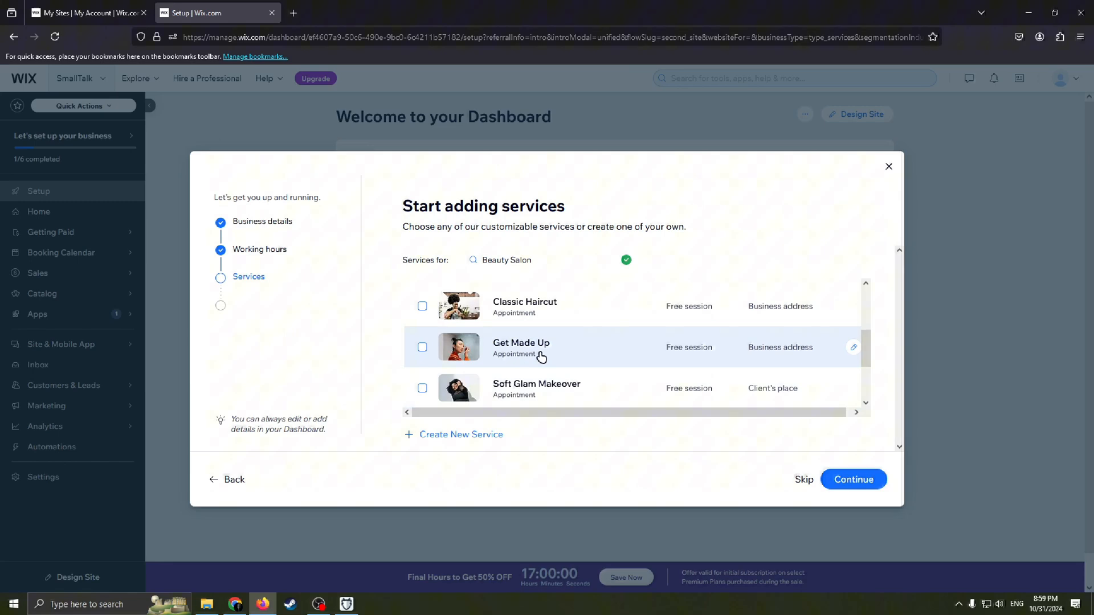
pyautogui.scroll(-3)
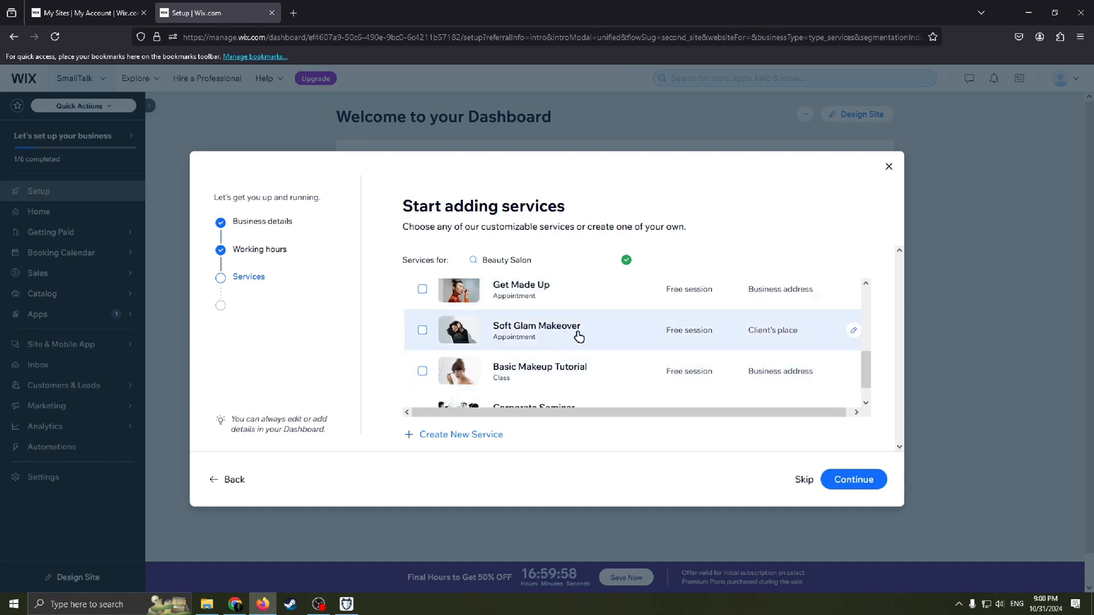
pyautogui.scroll(-3)
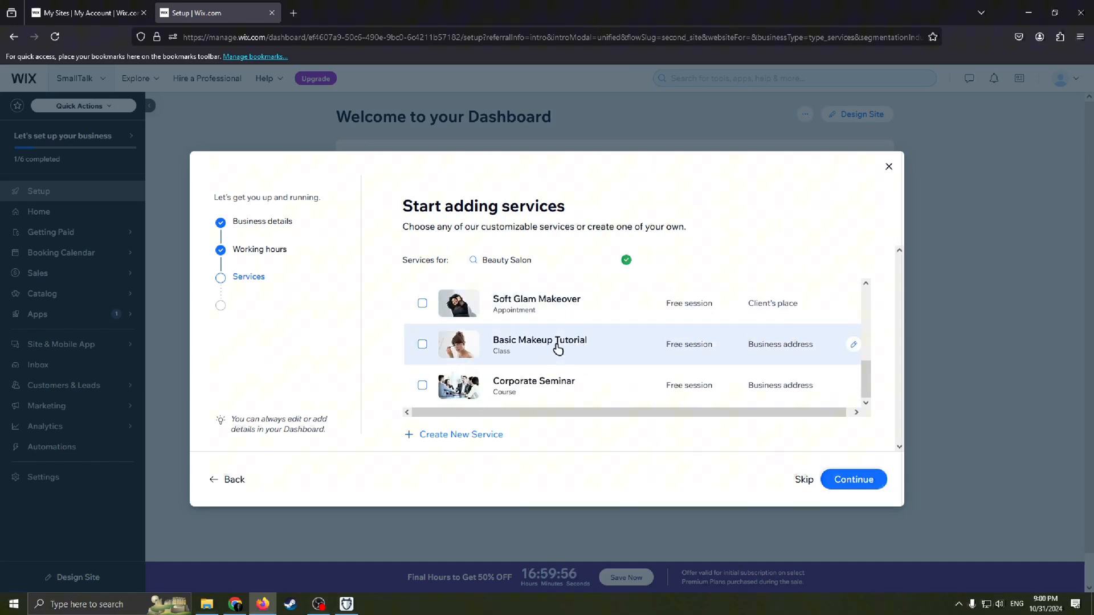
pyautogui.moveTo(506, 412)
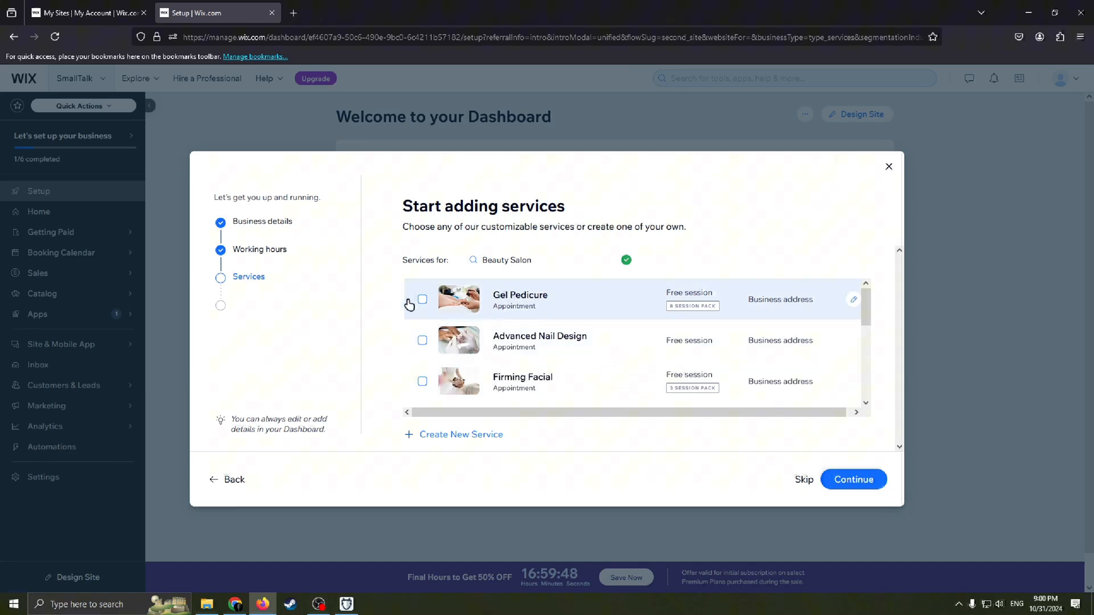
# Step: Add Gel Pedicure to the chosen services and continue to the staff step
pyautogui.click(421, 381)
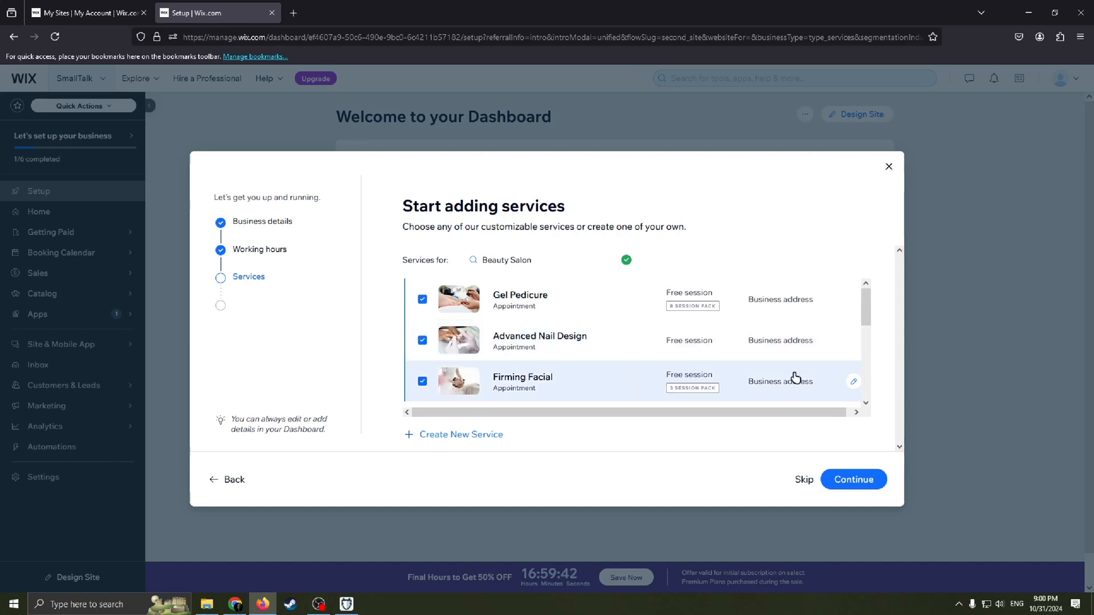
pyautogui.click(852, 480)
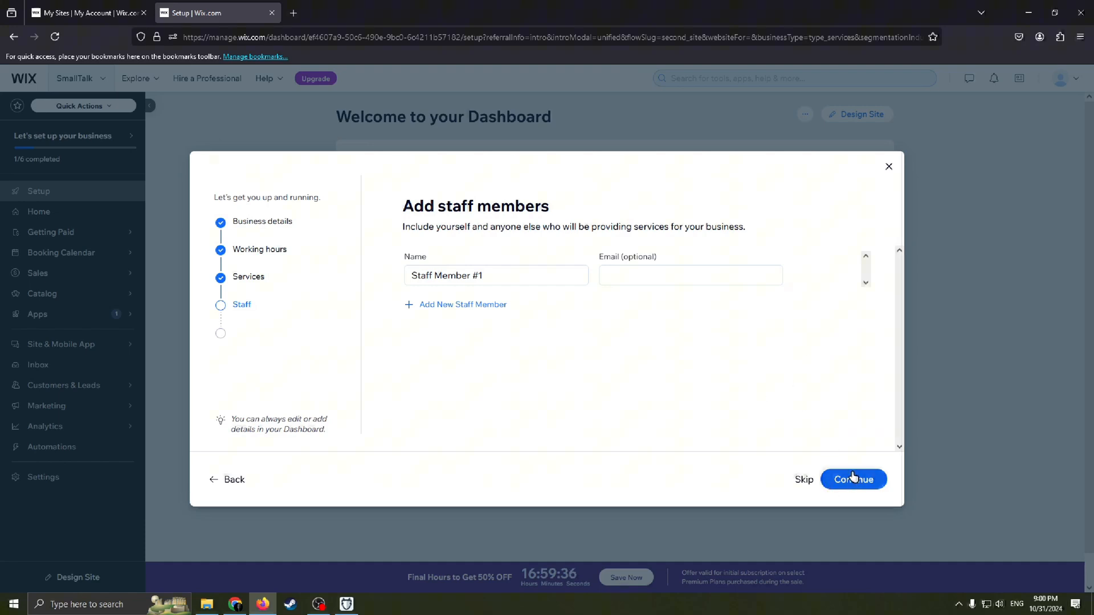
# Step: Keep the default staff member, skip the extra tools and continue to the dashboard
pyautogui.click(853, 479)
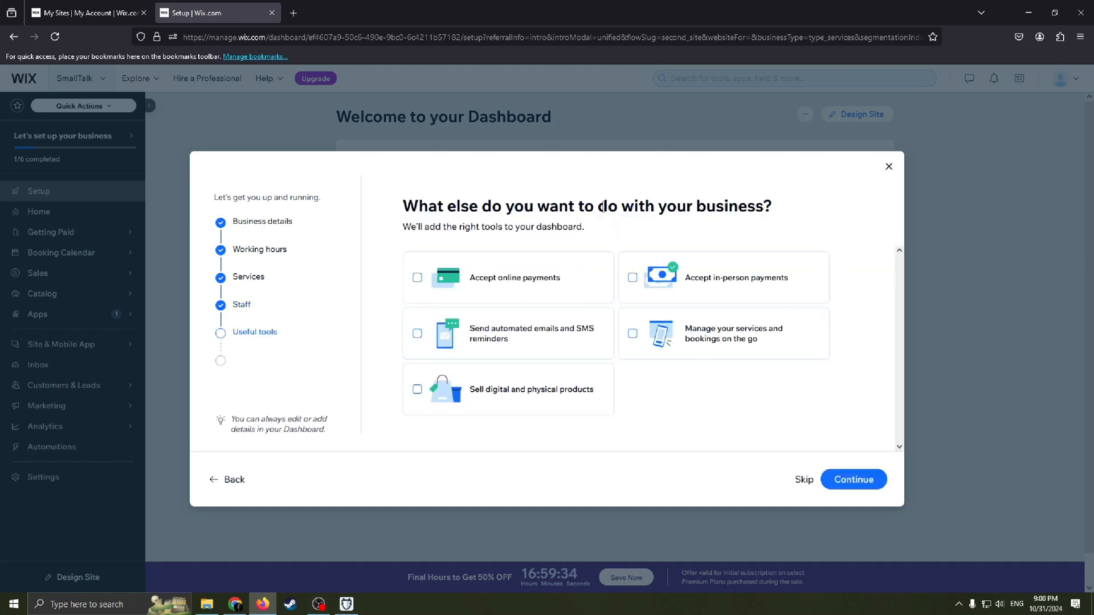
pyautogui.moveTo(457, 206); pyautogui.dragTo(582, 206)
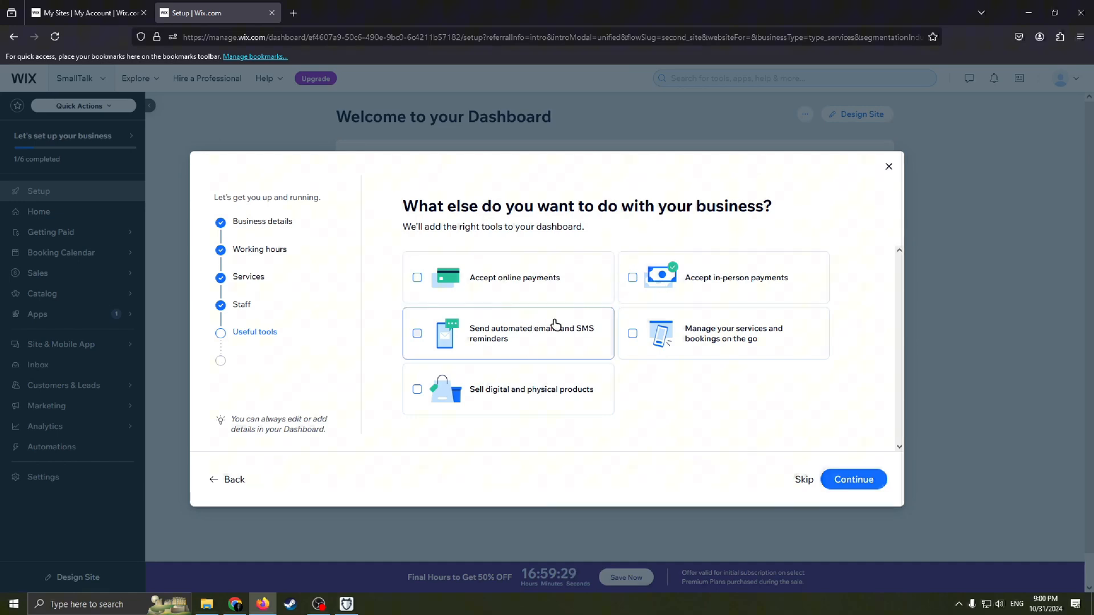
pyautogui.moveTo(546, 371)
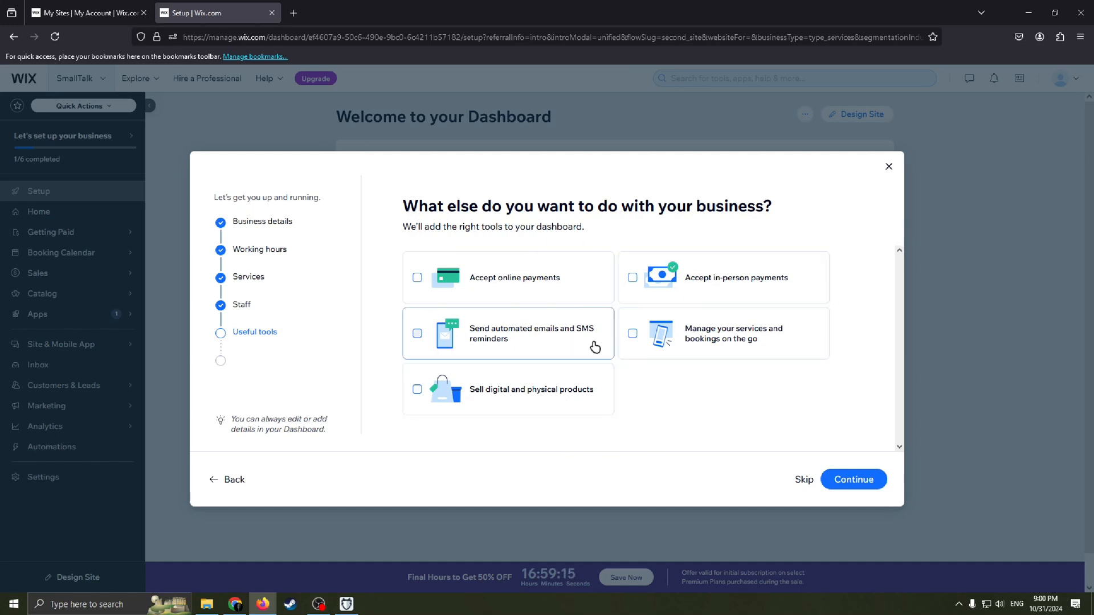
pyautogui.moveTo(571, 447)
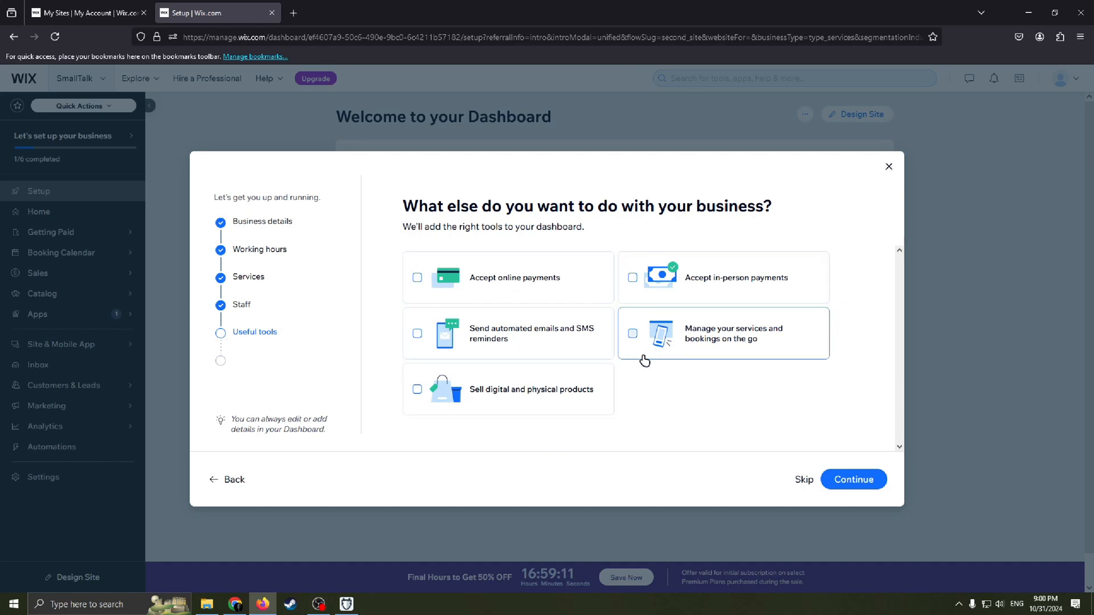
pyautogui.click(852, 480)
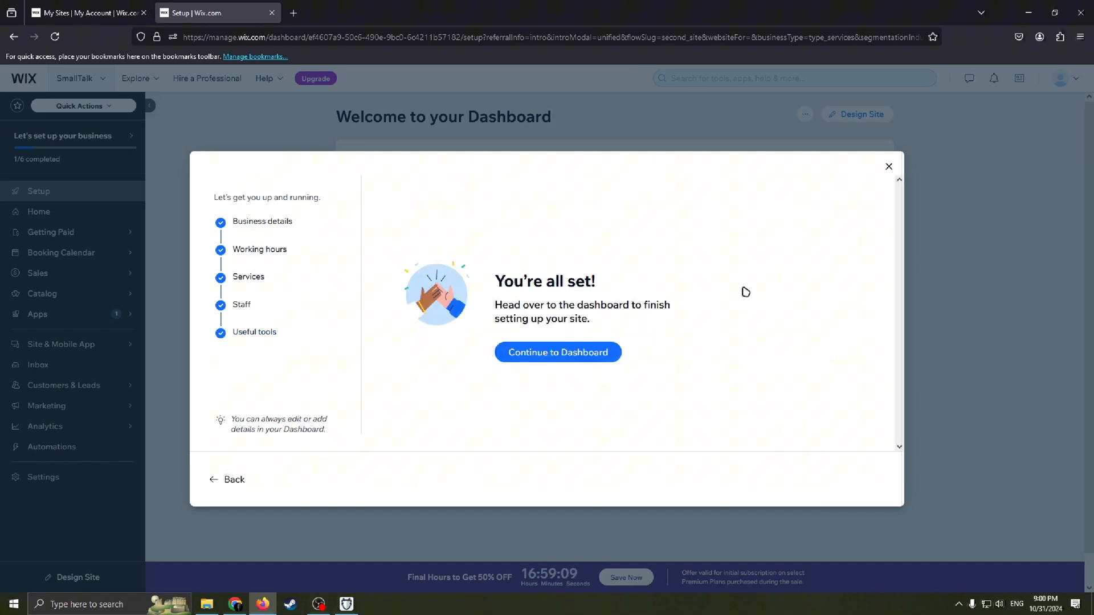
pyautogui.moveTo(793, 355)
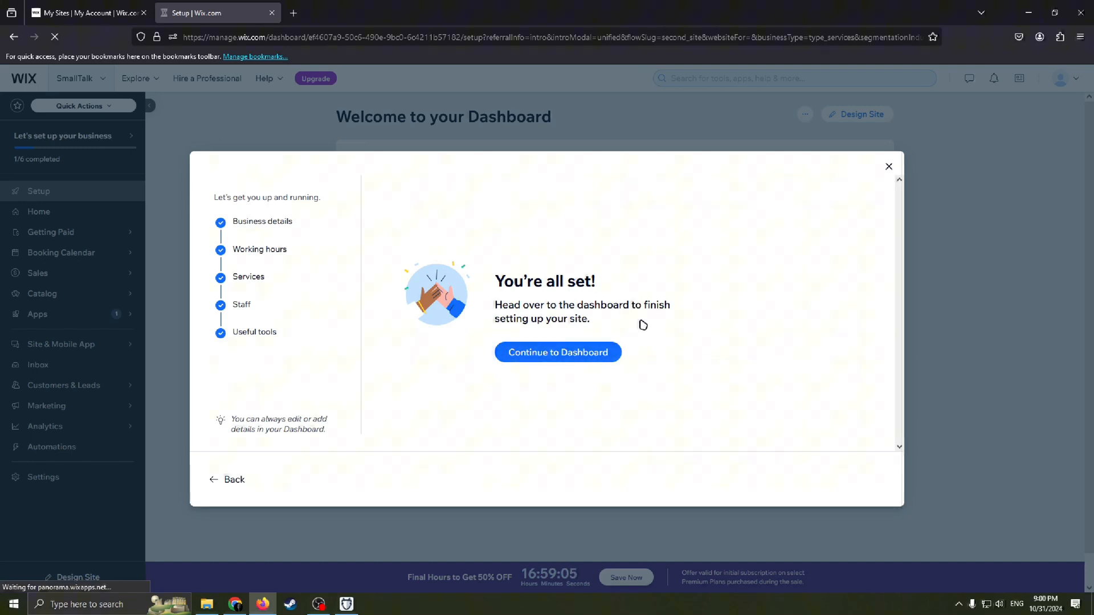
pyautogui.click(557, 352)
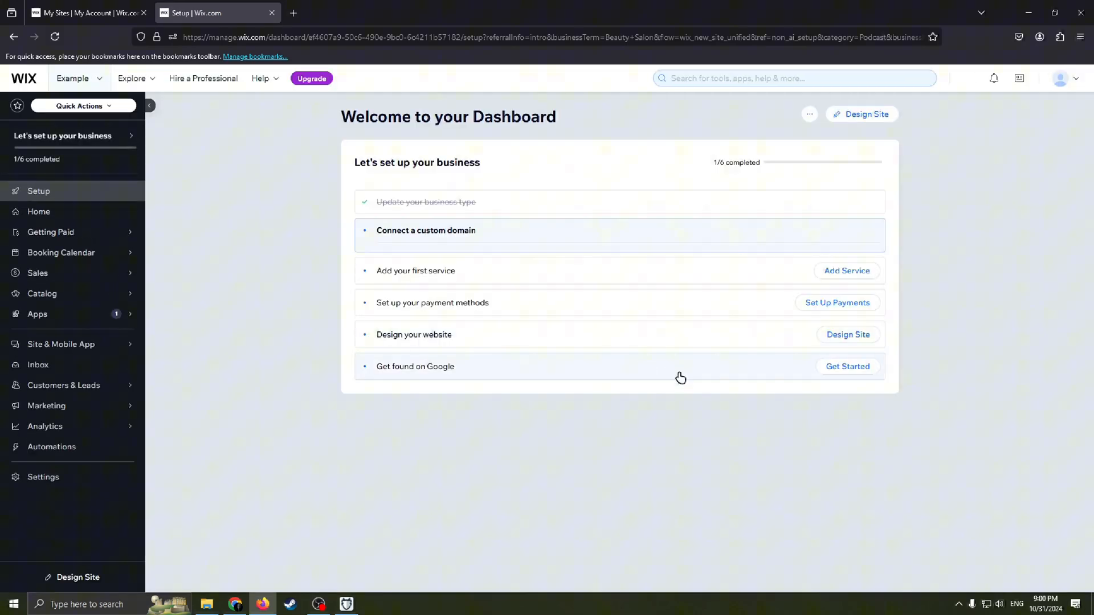
# Step: Expand a setup checklist item and scroll down the checklist
pyautogui.click(425, 230)
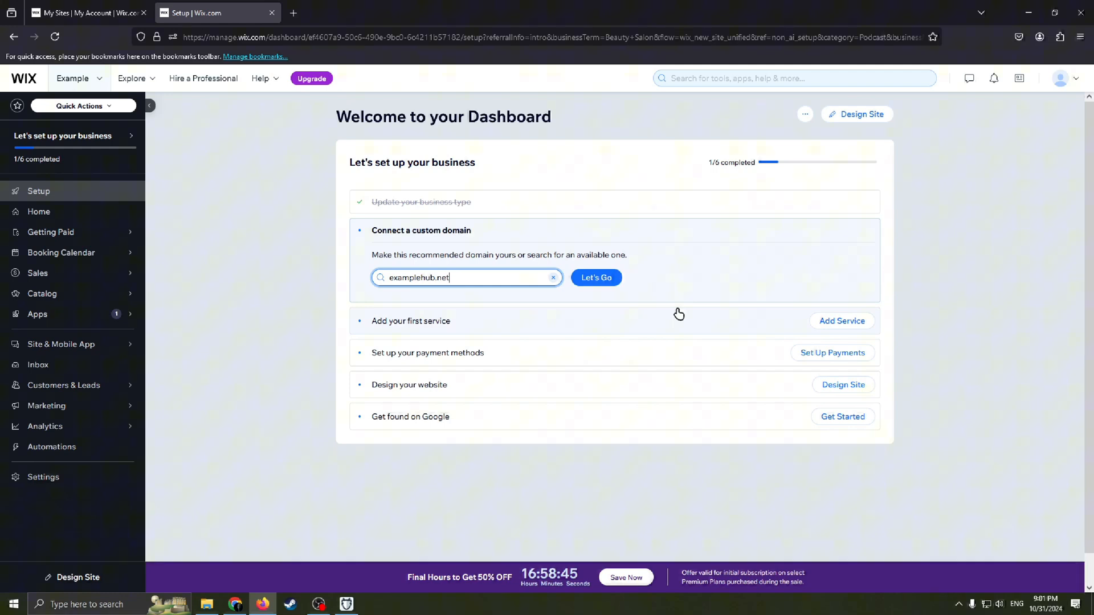
pyautogui.moveTo(611, 472)
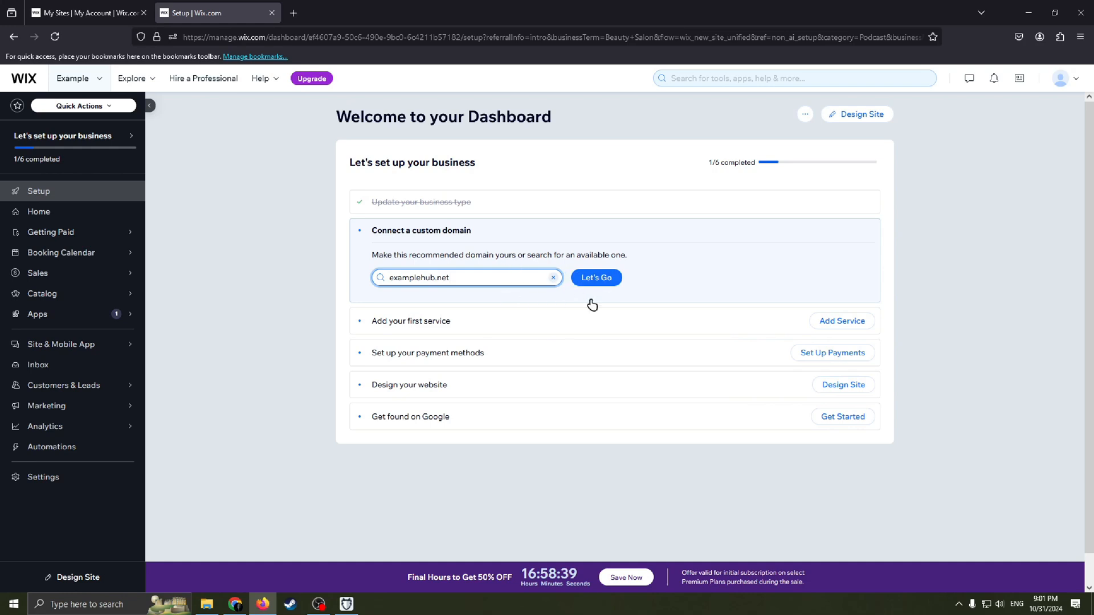
pyautogui.moveTo(470, 266)
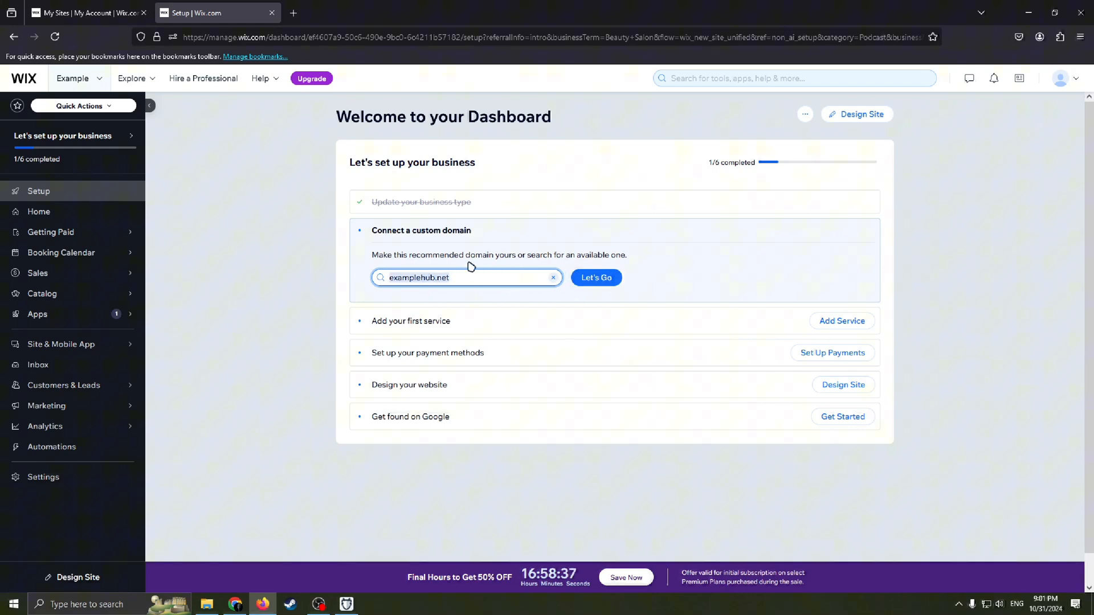
pyautogui.scroll(-3)
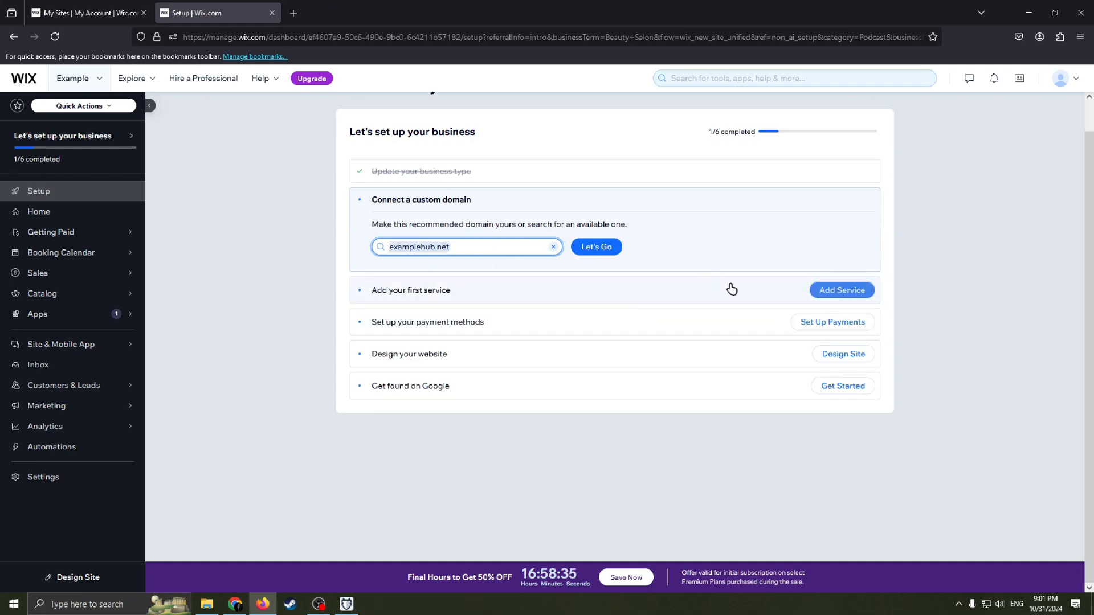
pyautogui.moveTo(647, 342)
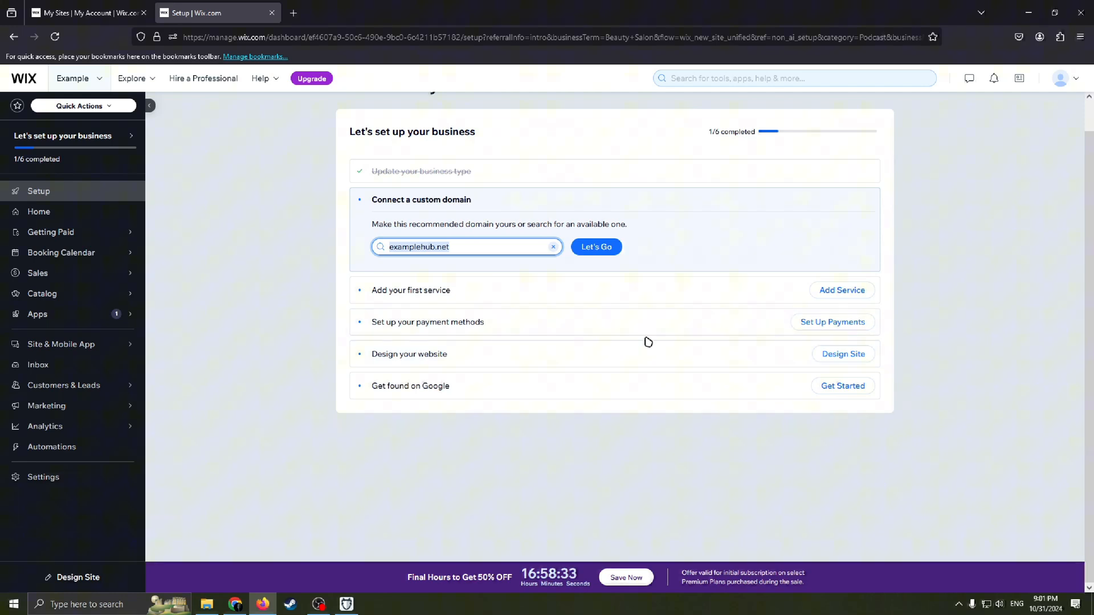
pyautogui.moveTo(753, 344)
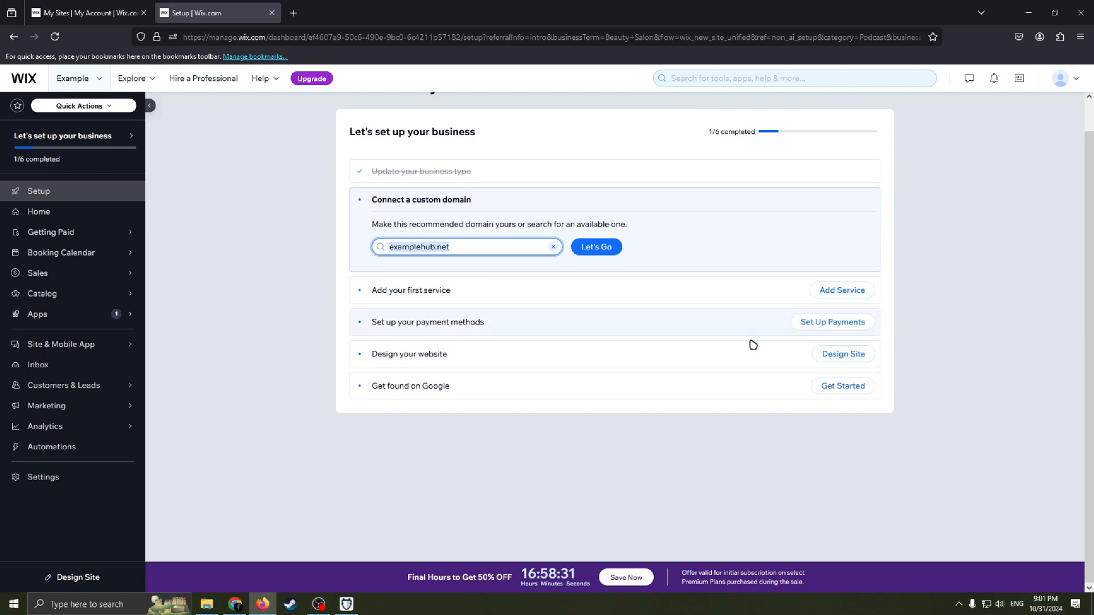
pyautogui.moveTo(654, 282)
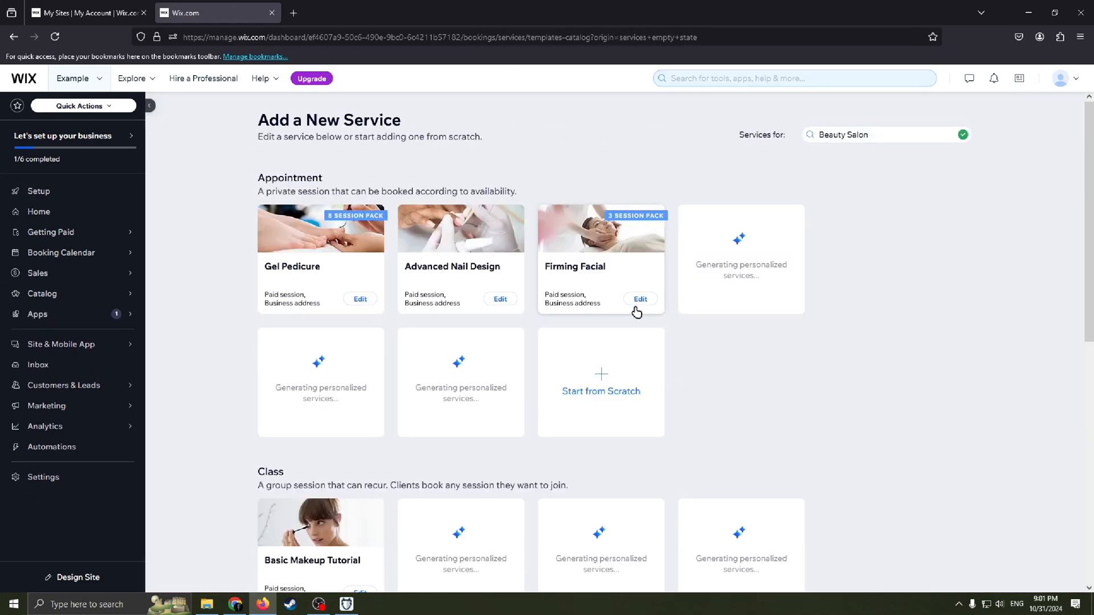
# Step: Go back from the service catalog to the dashboard setup checklist
pyautogui.scroll(-3)
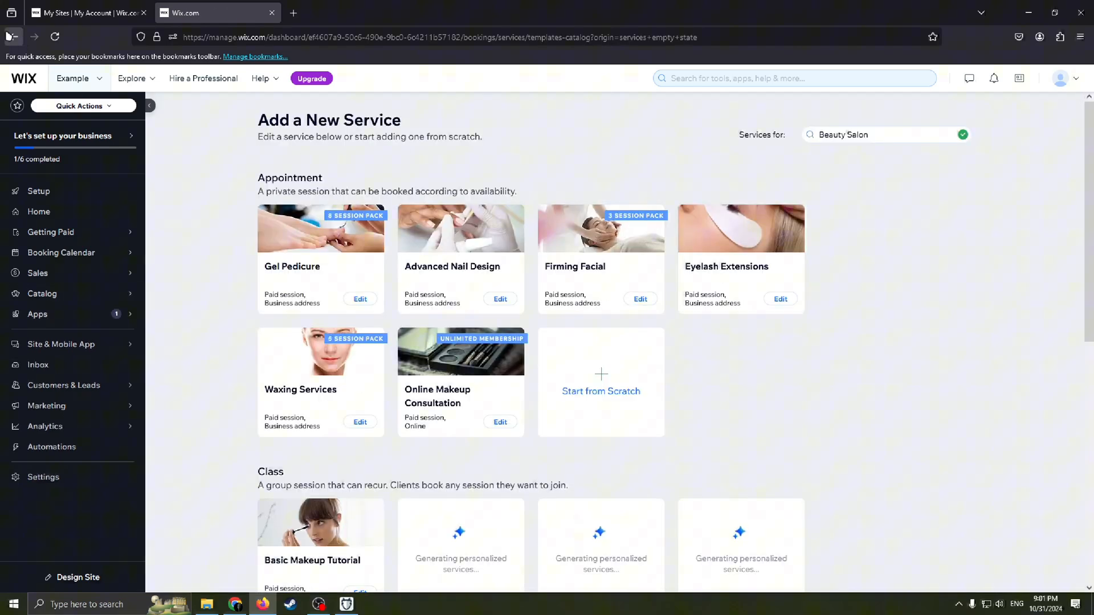
pyautogui.click(11, 36)
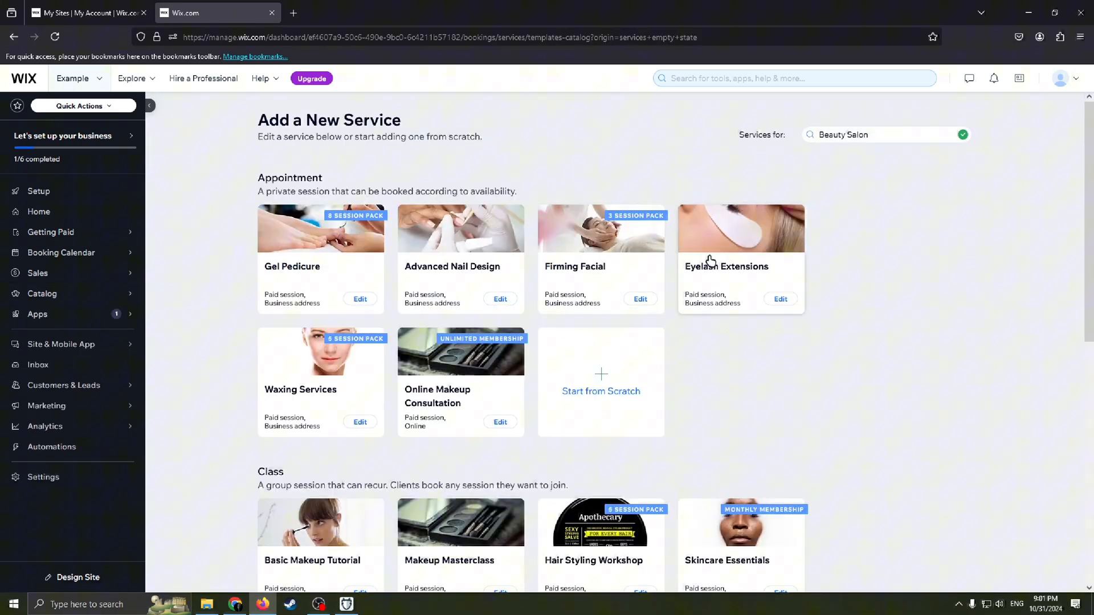
pyautogui.click(38, 191)
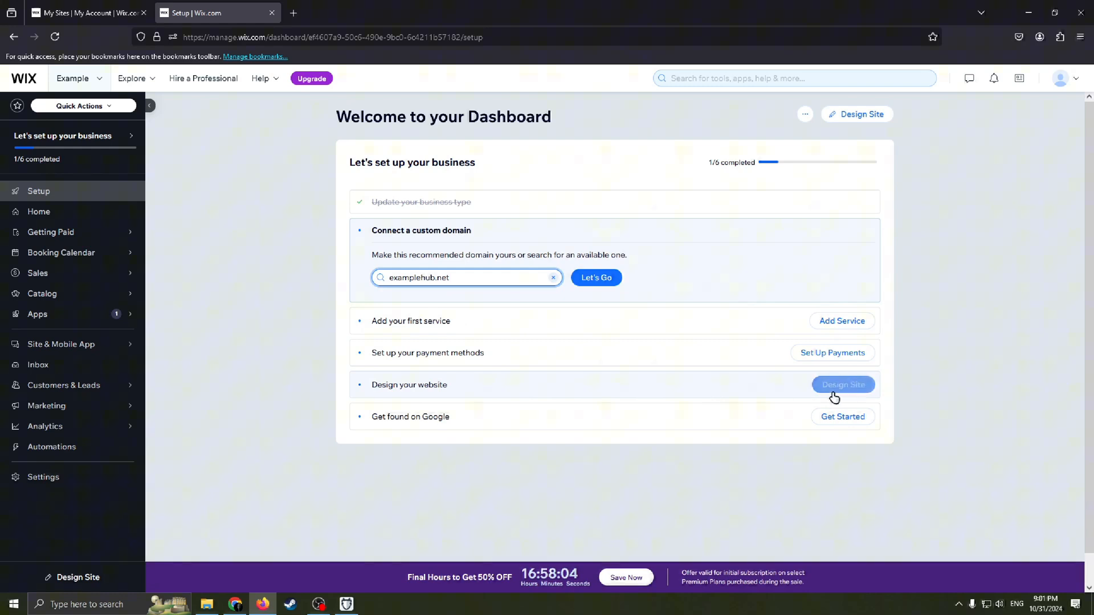
# Step: Start designing the site from the checklist and choose to pick a template
pyautogui.click(842, 384)
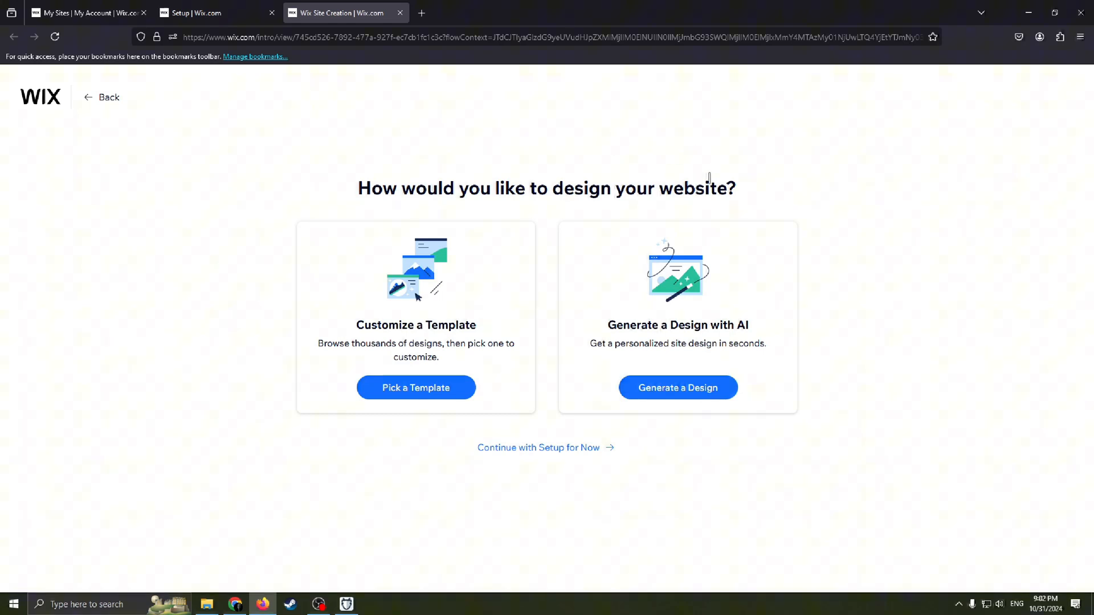
pyautogui.moveTo(677, 259)
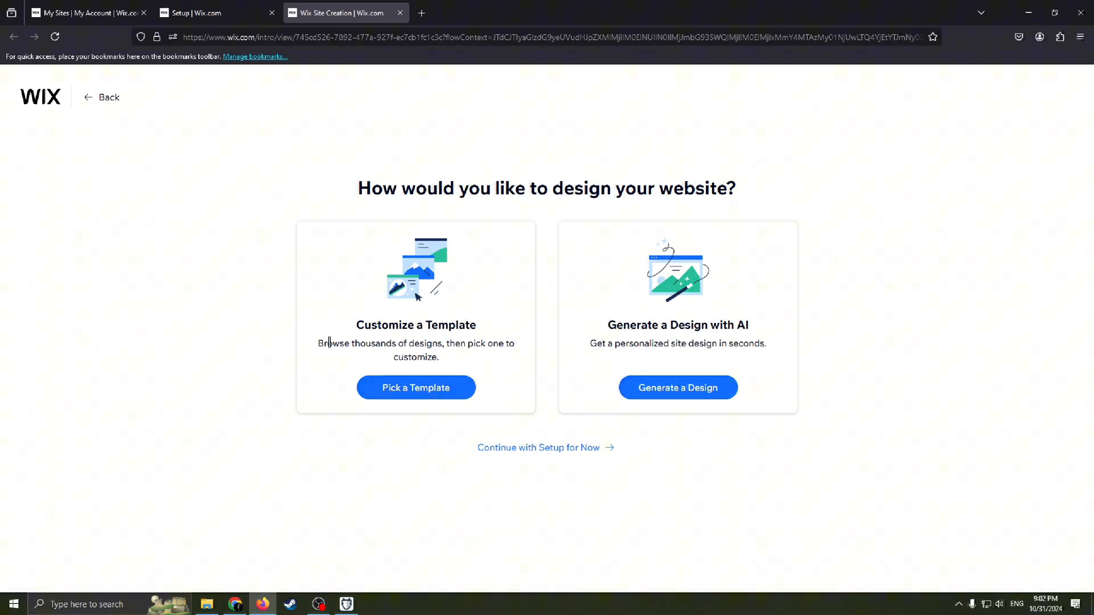
pyautogui.moveTo(532, 352)
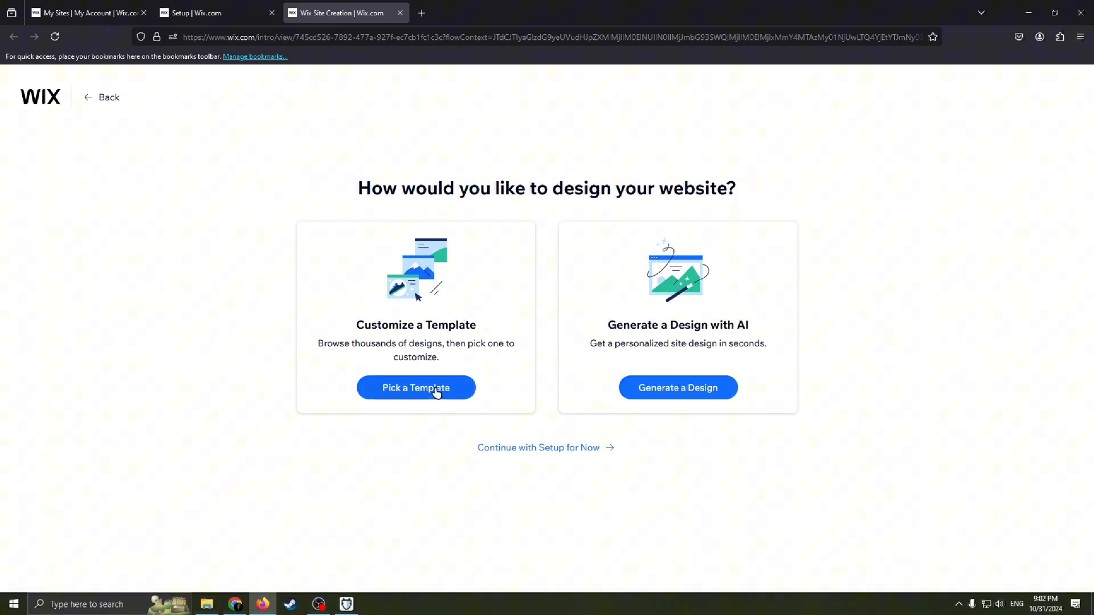
pyautogui.click(416, 387)
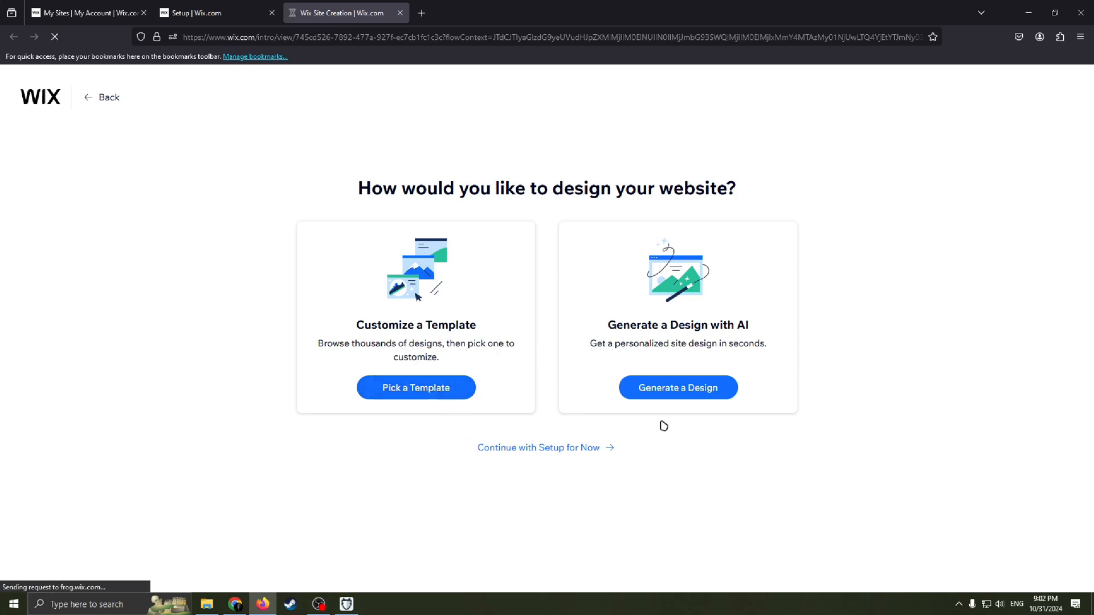
pyautogui.click(414, 387)
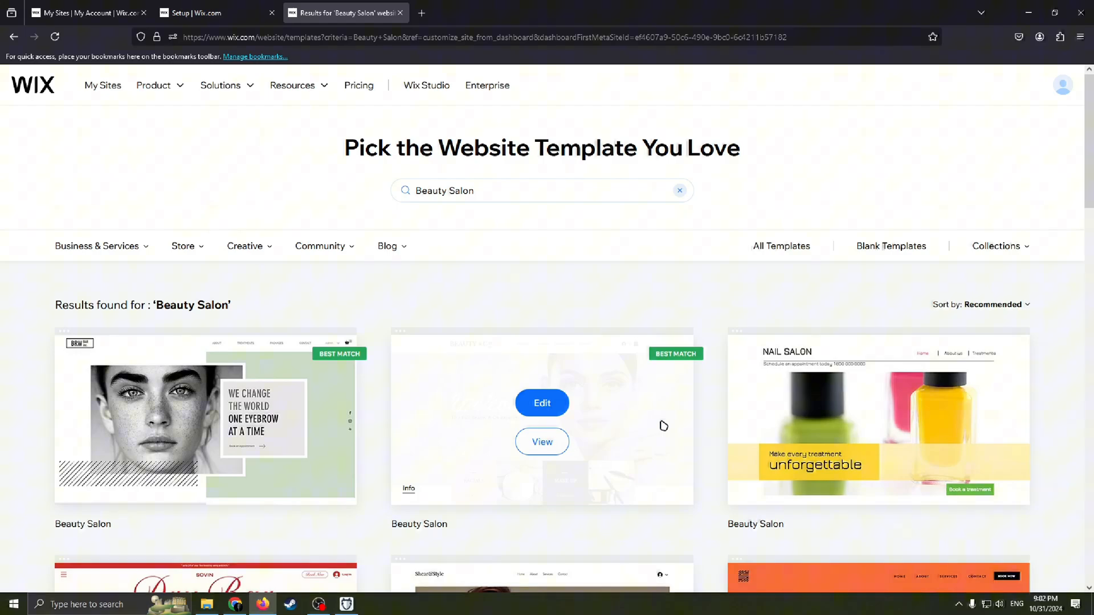
# Step: Scroll the Beauty Salon results and preview the template with the woman's portrait
pyautogui.scroll(-3)
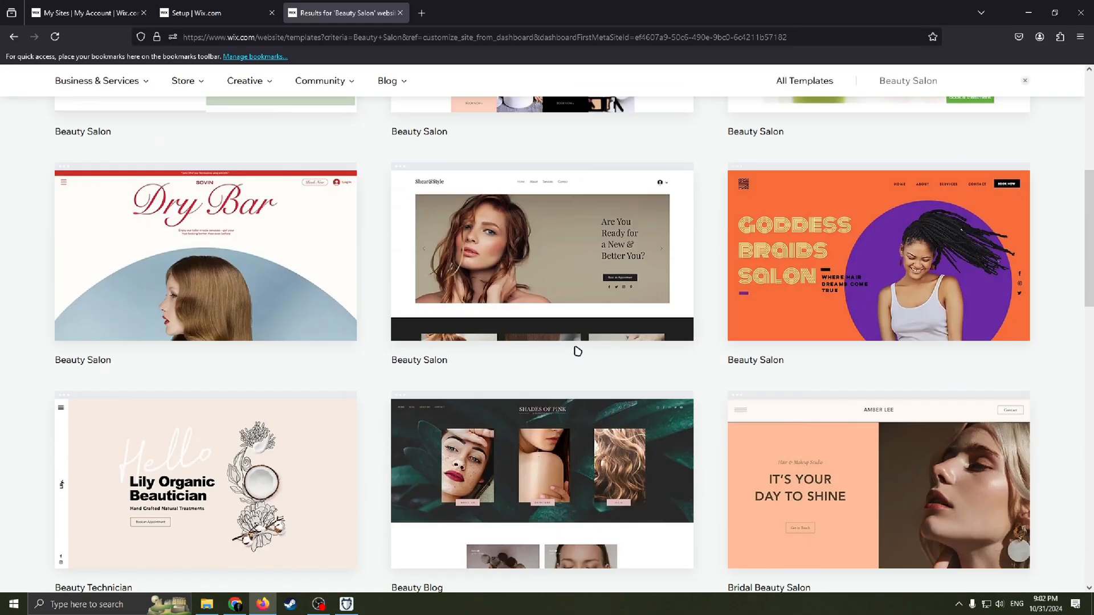
pyautogui.scroll(-3)
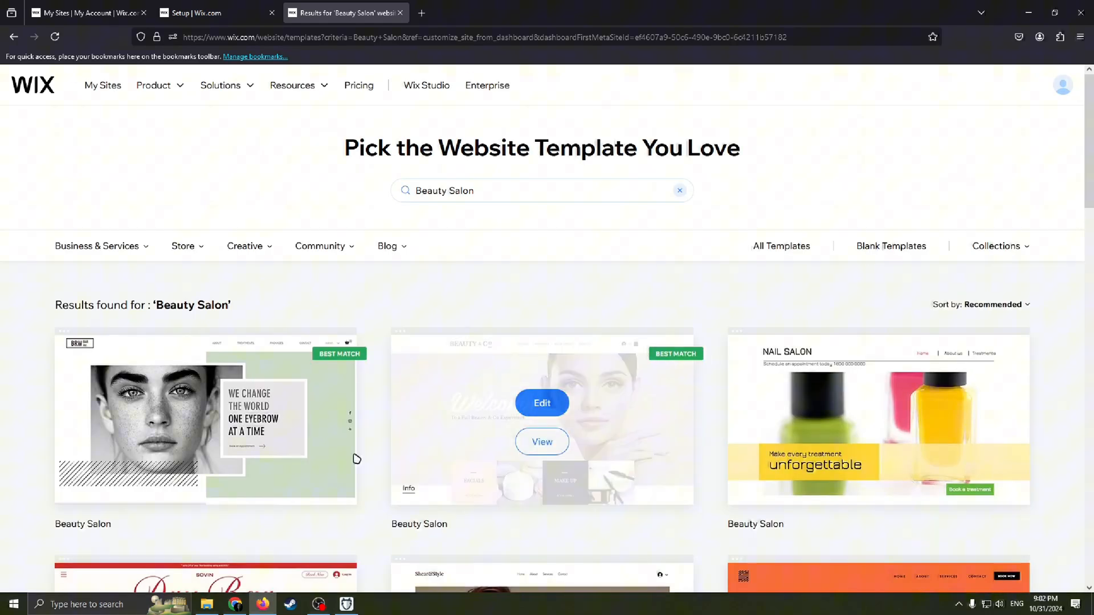
pyautogui.scroll(-3)
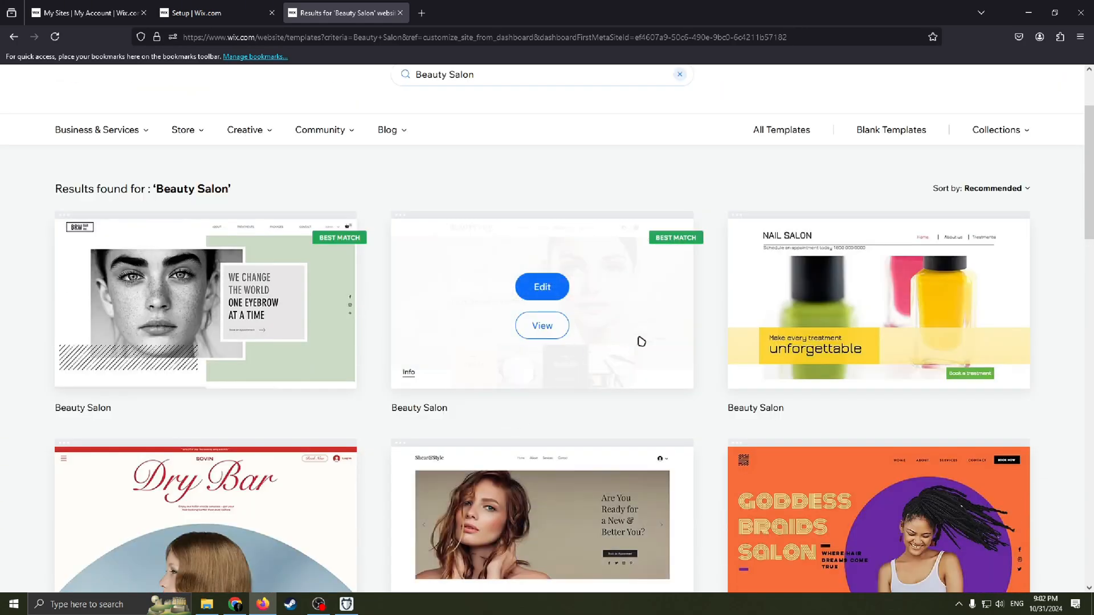
pyautogui.scroll(-3)
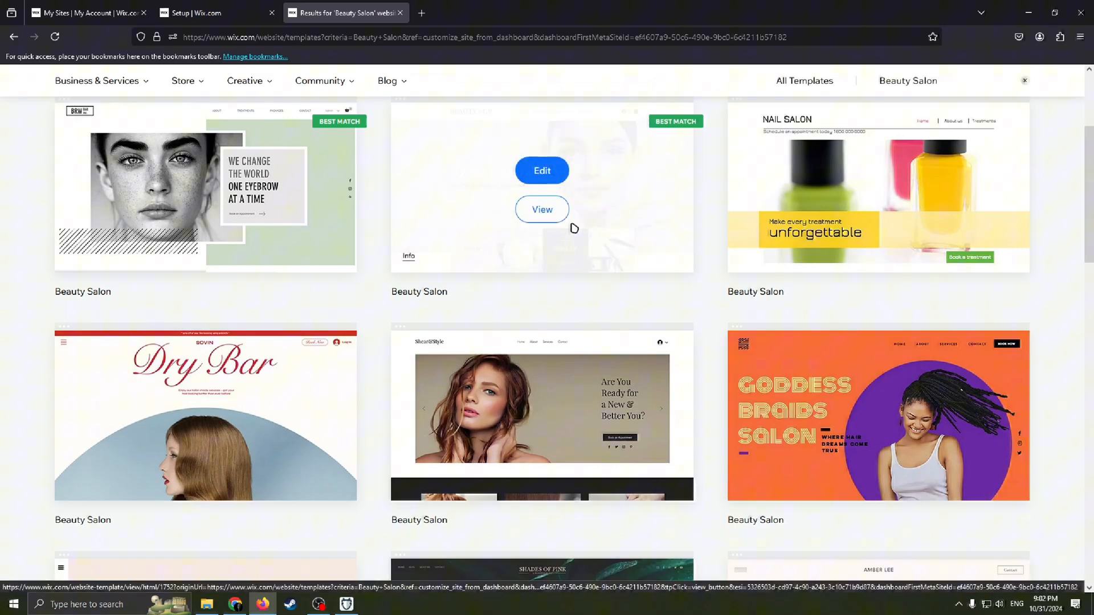
pyautogui.click(541, 210)
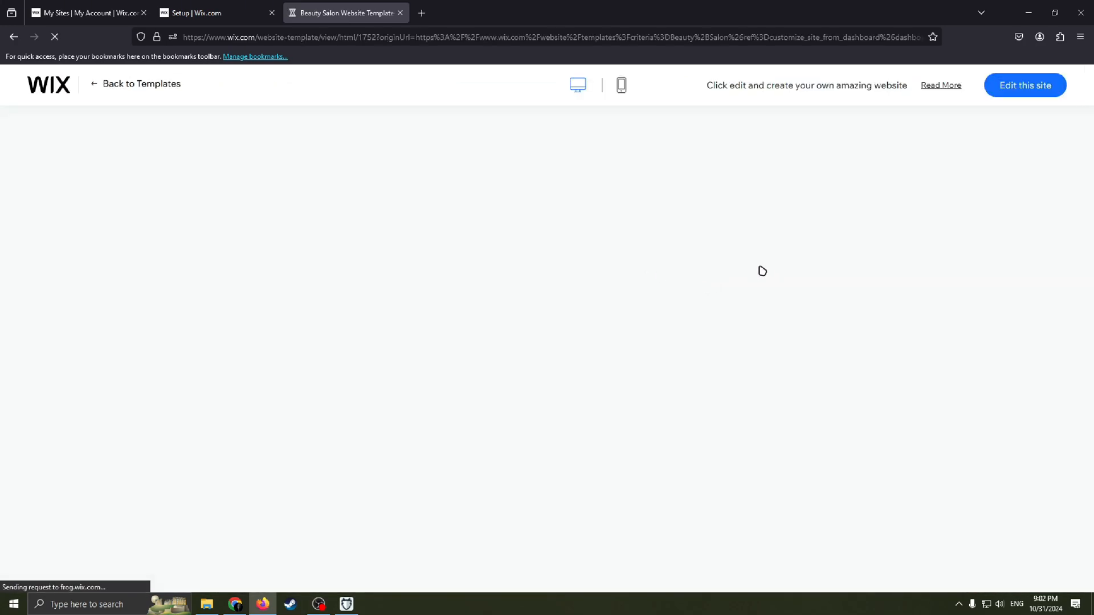
pyautogui.moveTo(663, 204)
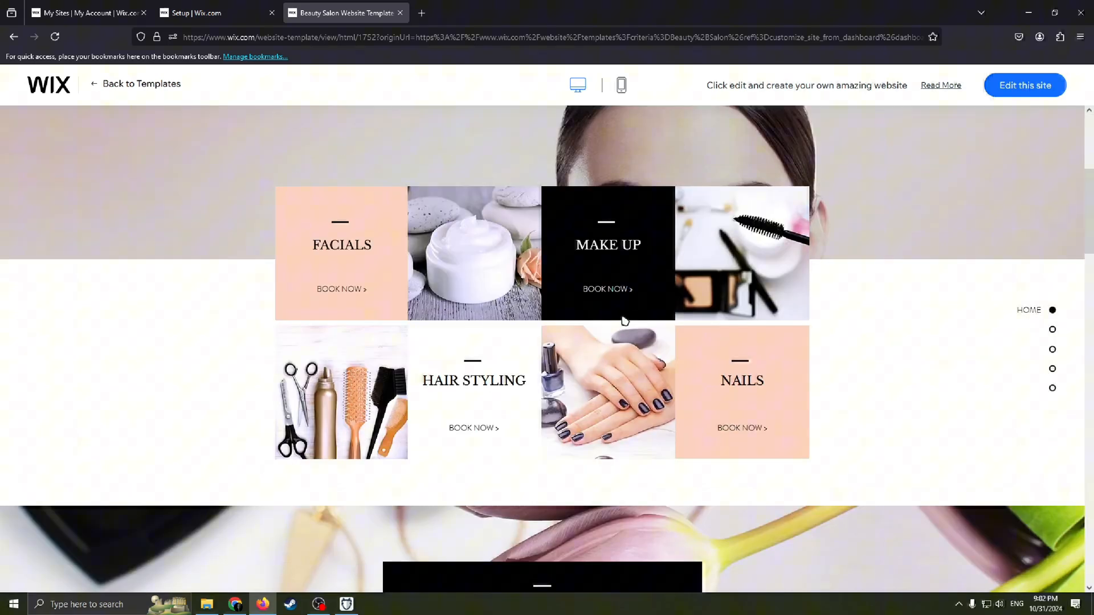
# Step: Look through the Beauty & Co template preview and open it in the Wix Editor
pyautogui.scroll(-3)
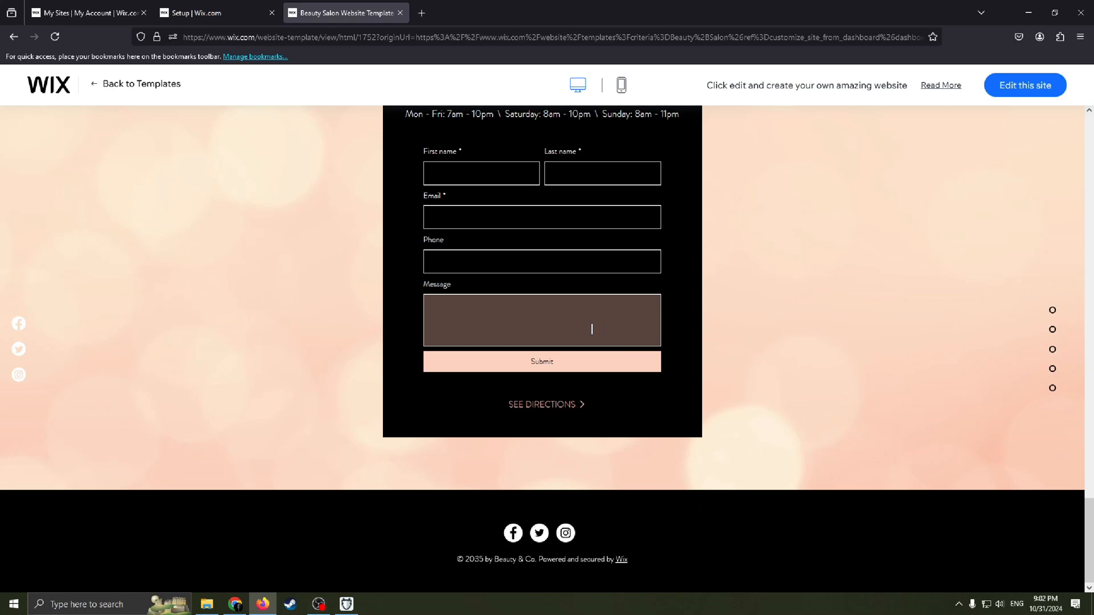
pyautogui.scroll(3)
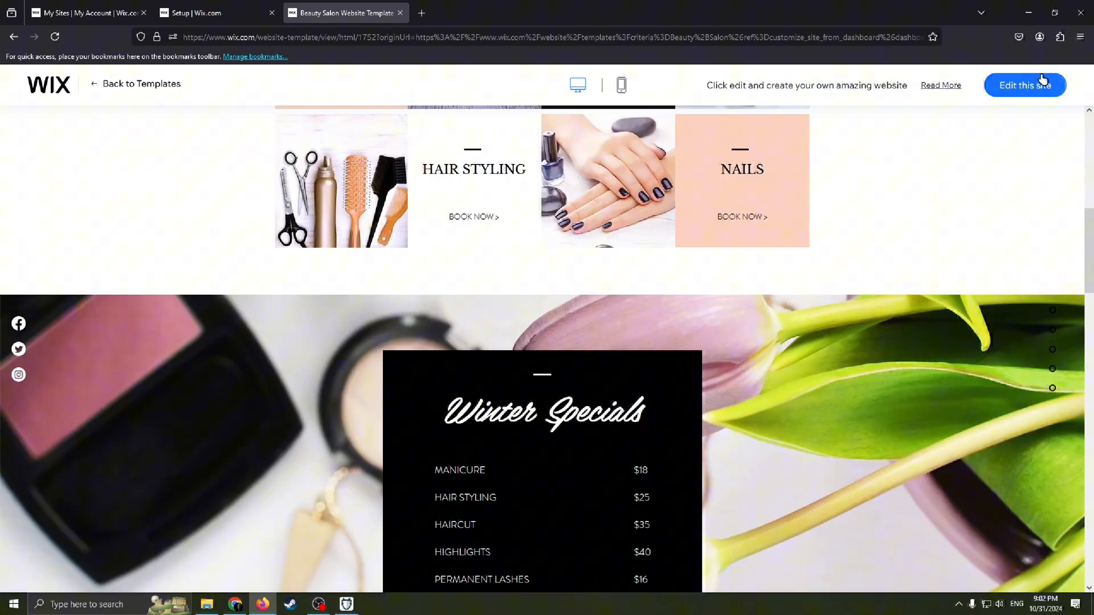
pyautogui.click(1024, 85)
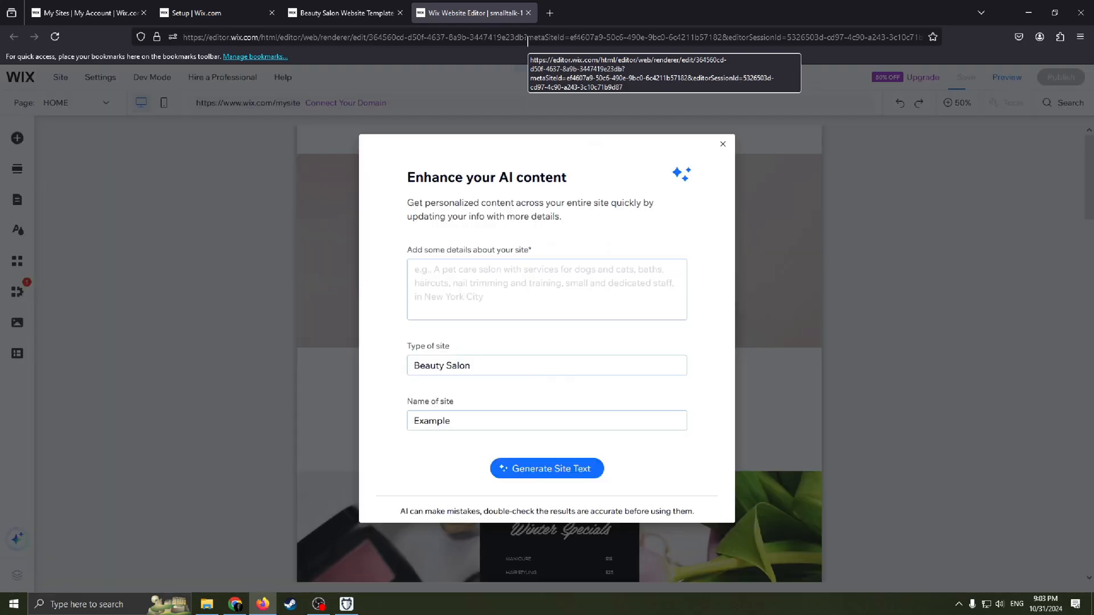
# Step: Close the 'Enhance your AI content' dialog, glance at Page menu and Add Elements, zoom out to 50%
pyautogui.click(723, 144)
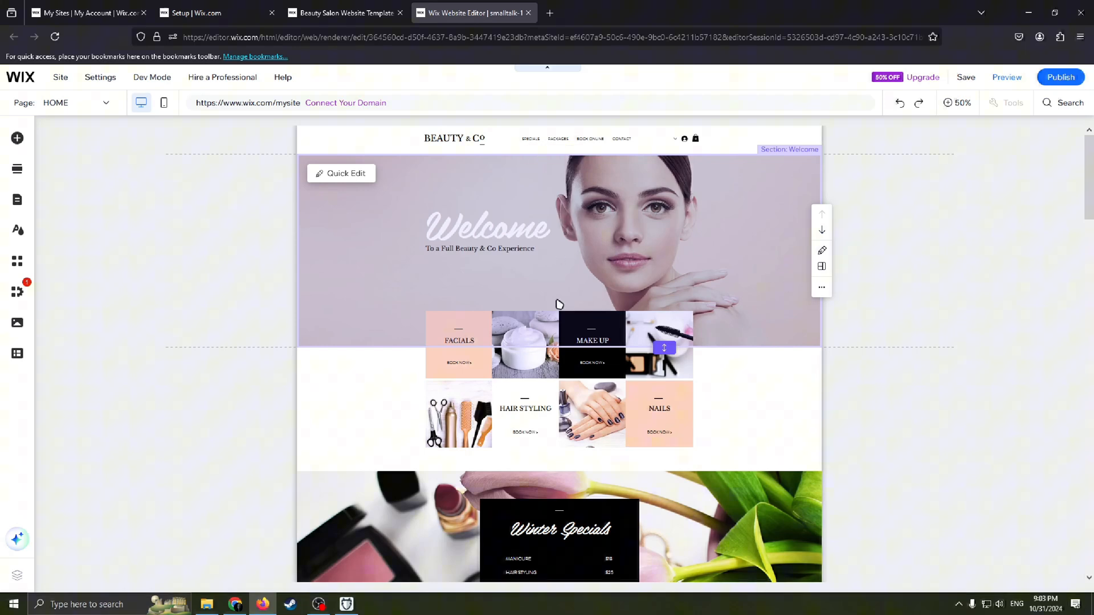
pyautogui.moveTo(106, 103)
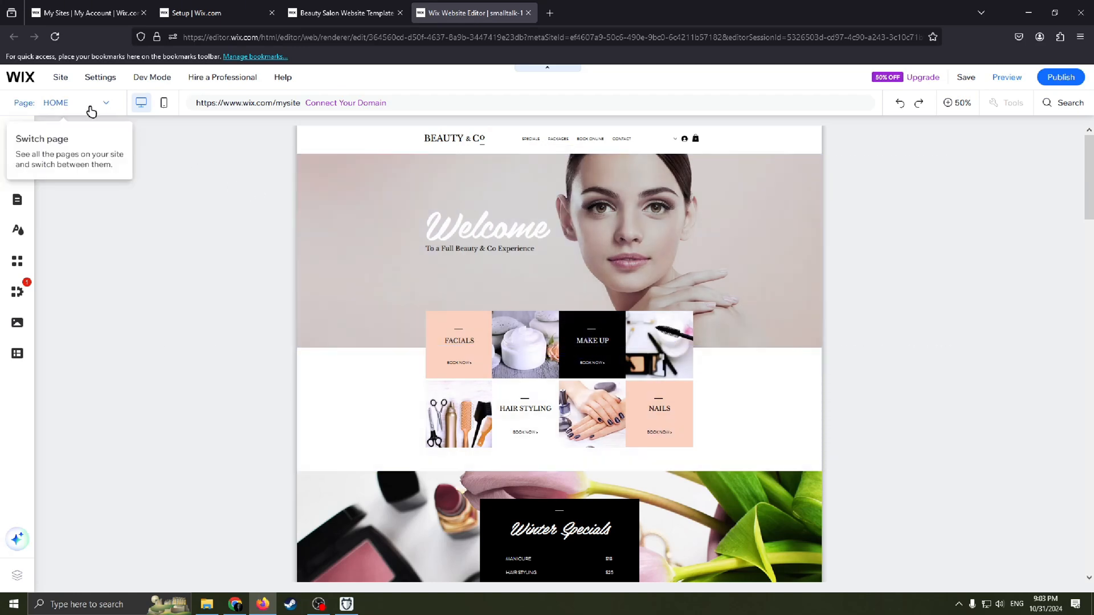
pyautogui.click(106, 102)
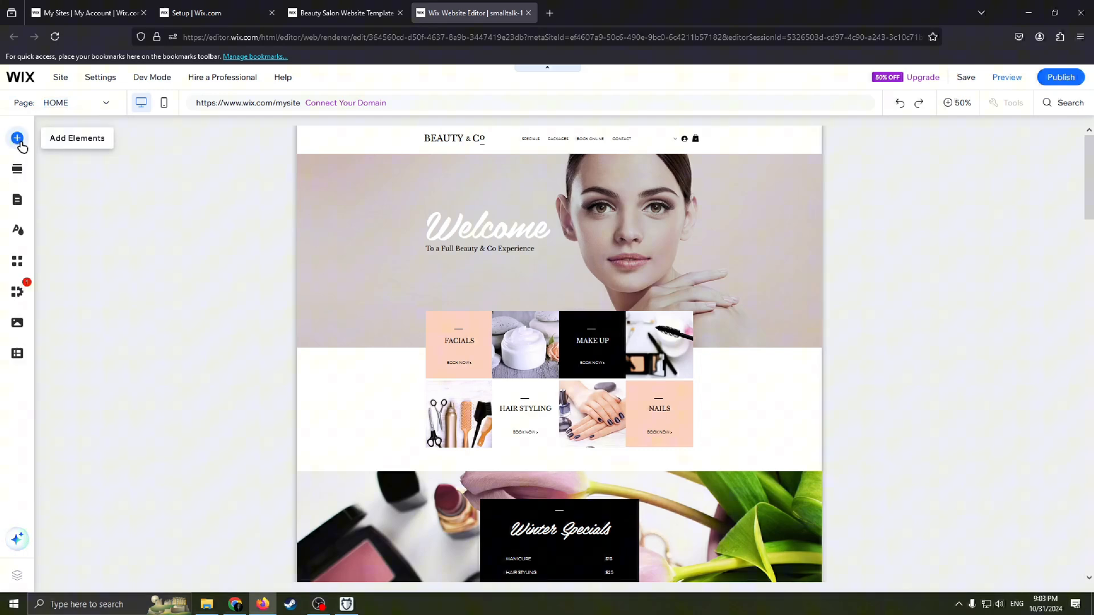
pyautogui.click(17, 138)
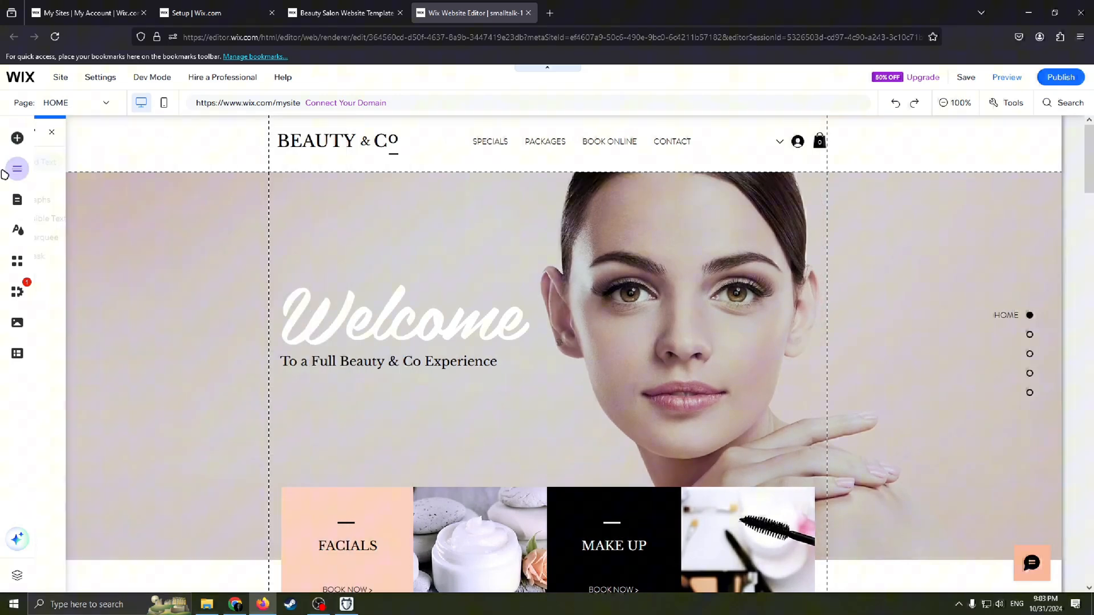
pyautogui.moveTo(17, 231)
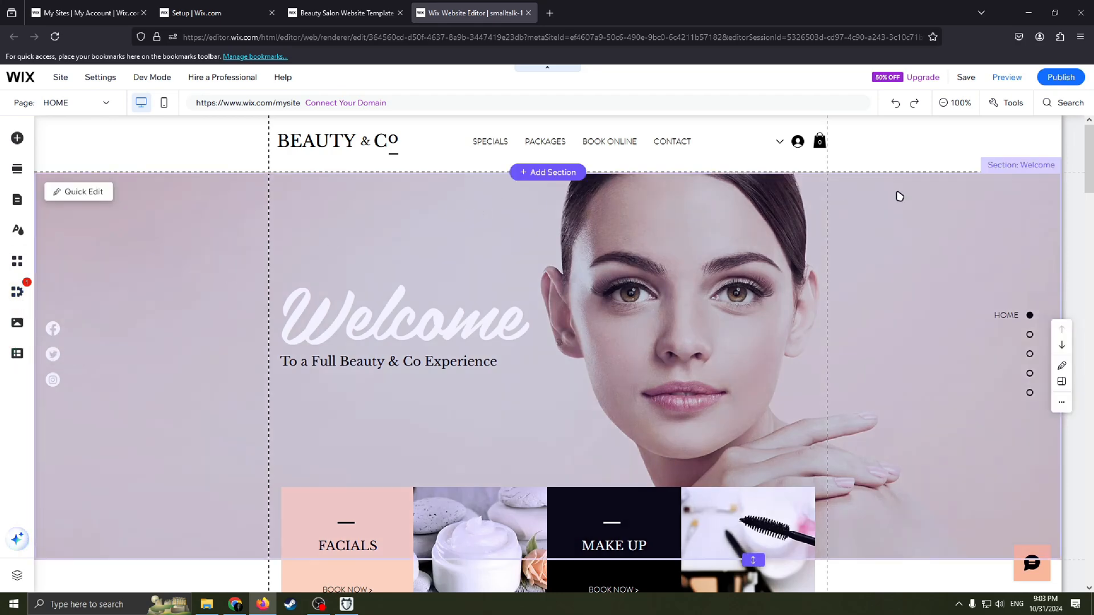
pyautogui.moveTo(1063, 188)
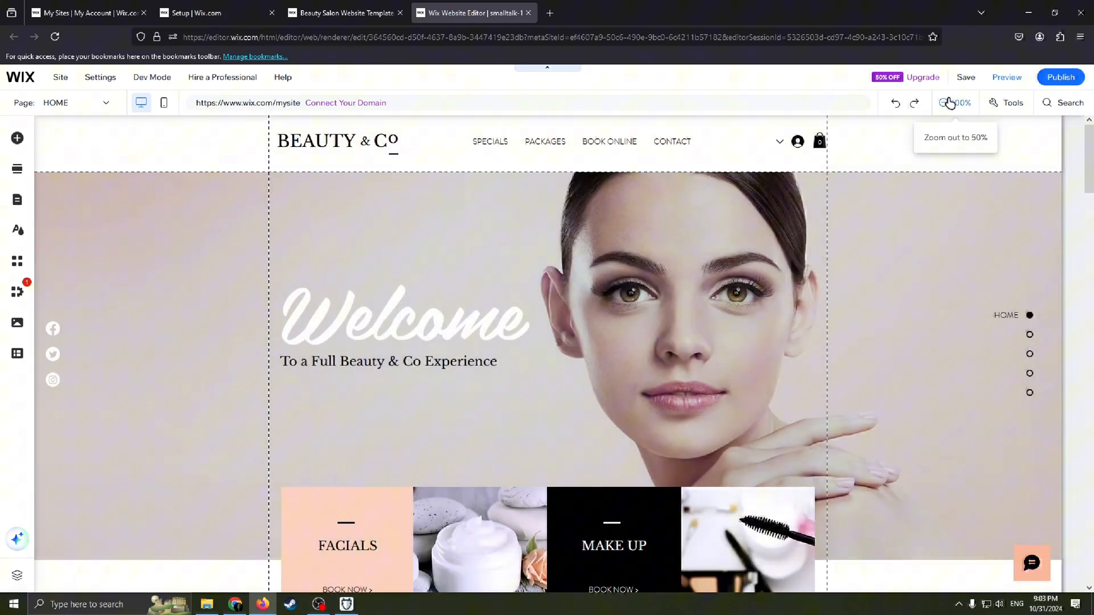
pyautogui.click(947, 103)
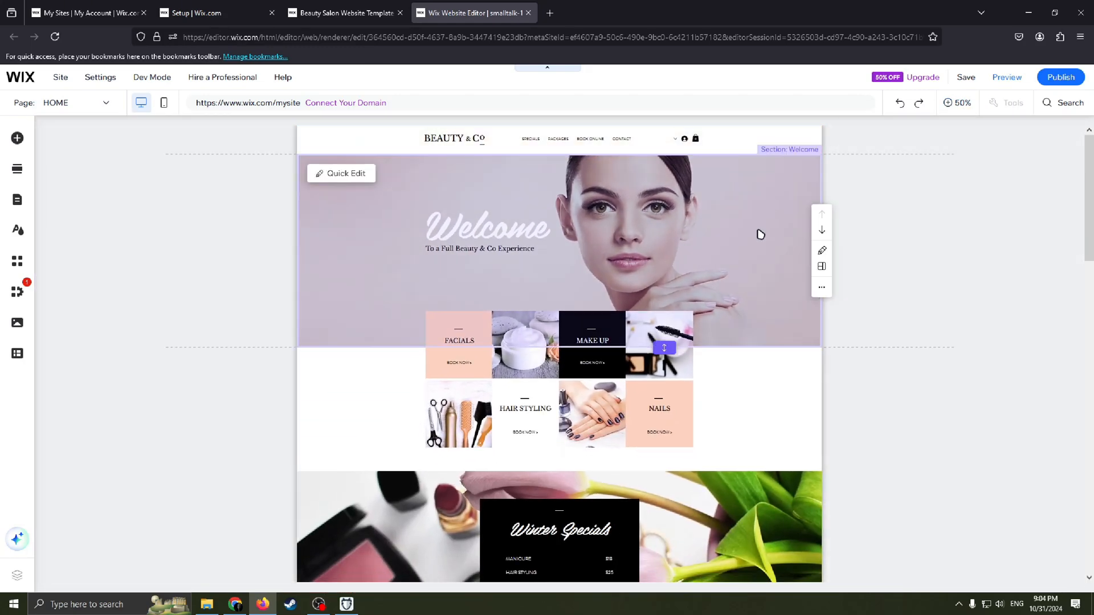
pyautogui.scroll(-3)
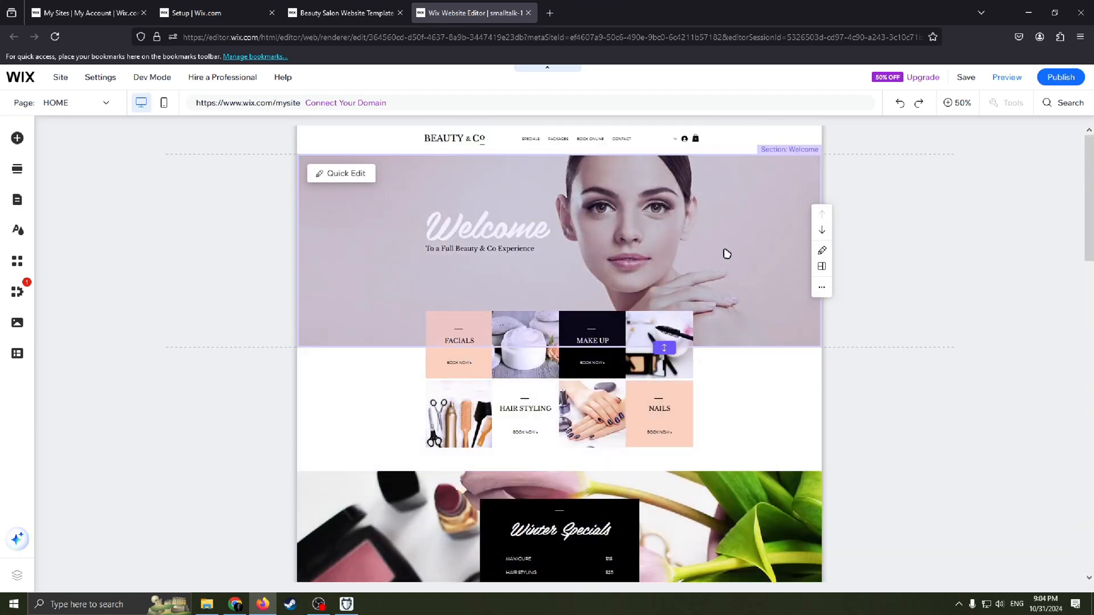
pyautogui.moveTo(517, 264)
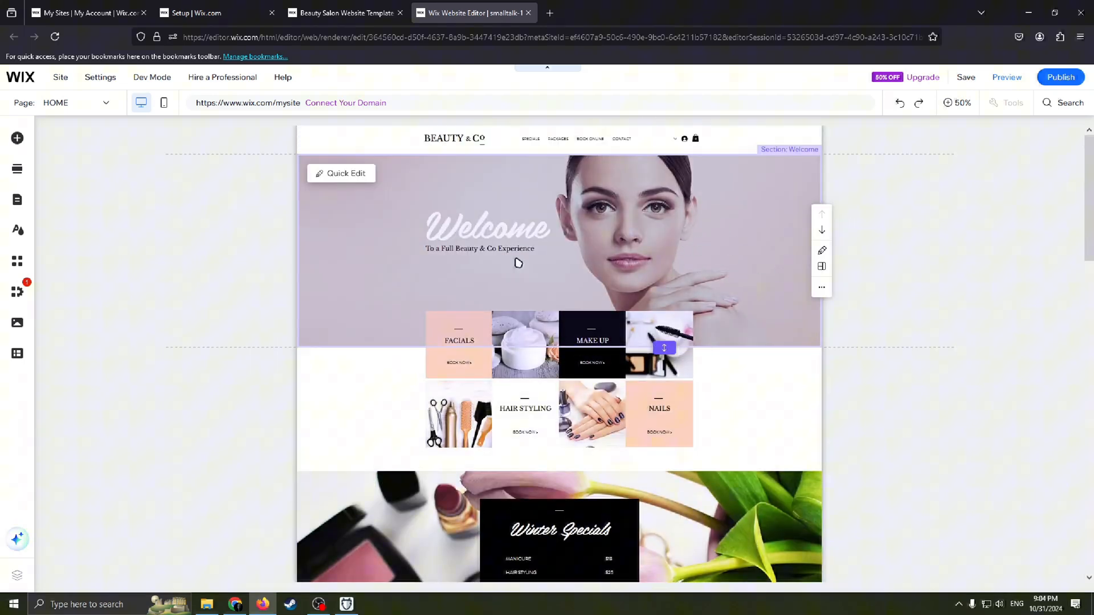
pyautogui.moveTo(640, 263)
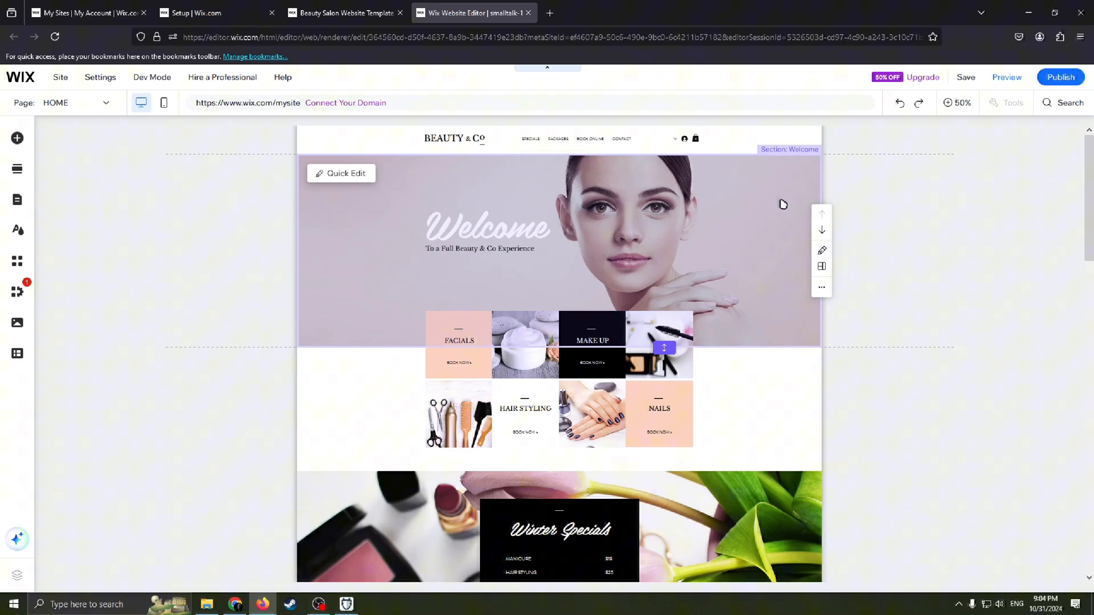
pyautogui.scroll(-3)
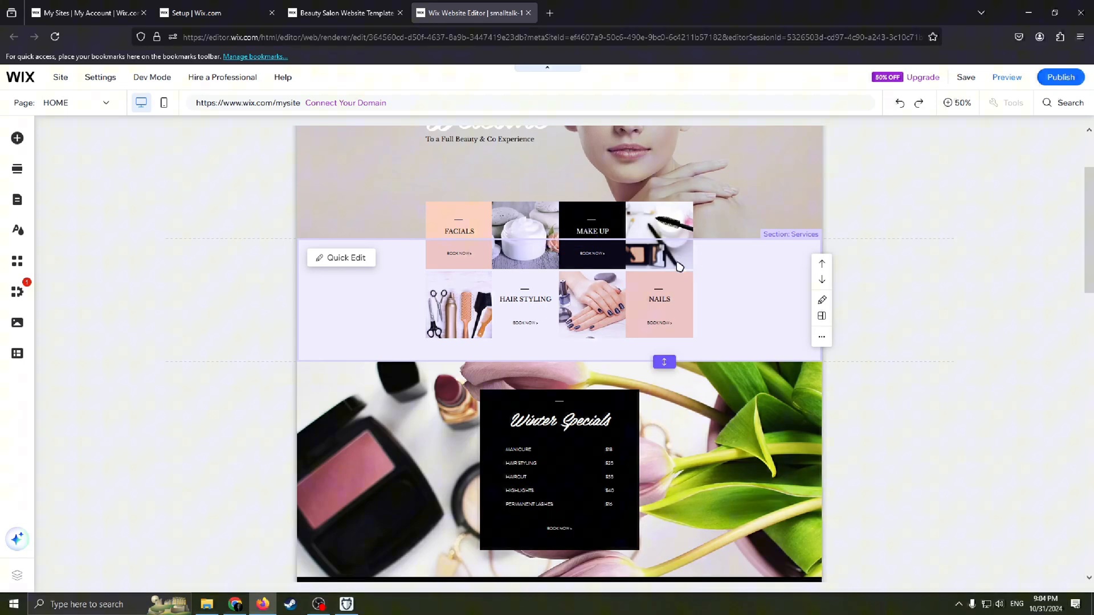
pyautogui.scroll(-3)
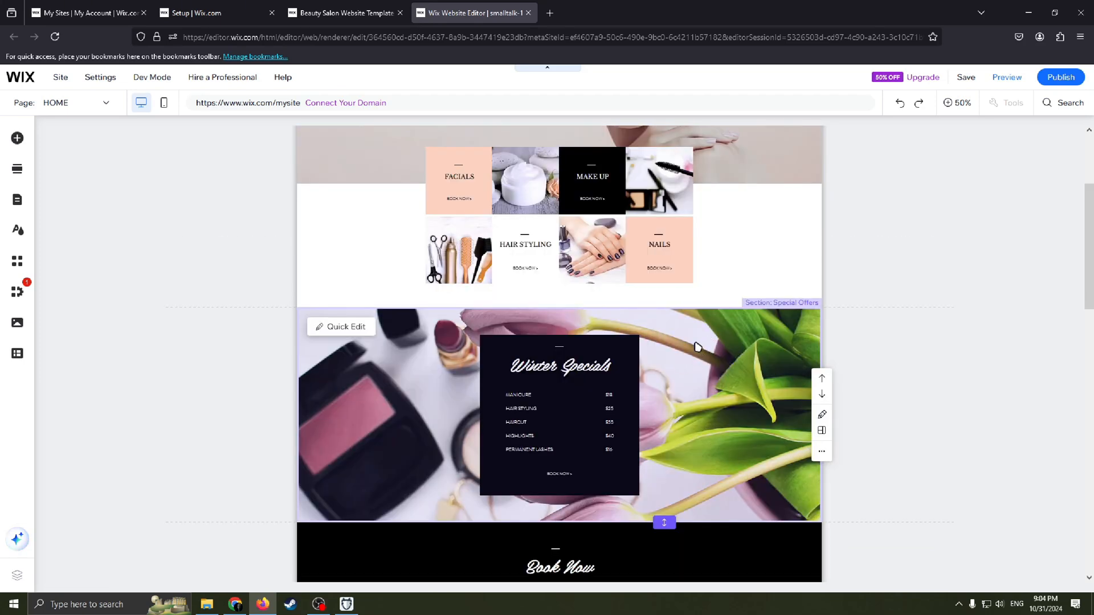
pyautogui.scroll(-3)
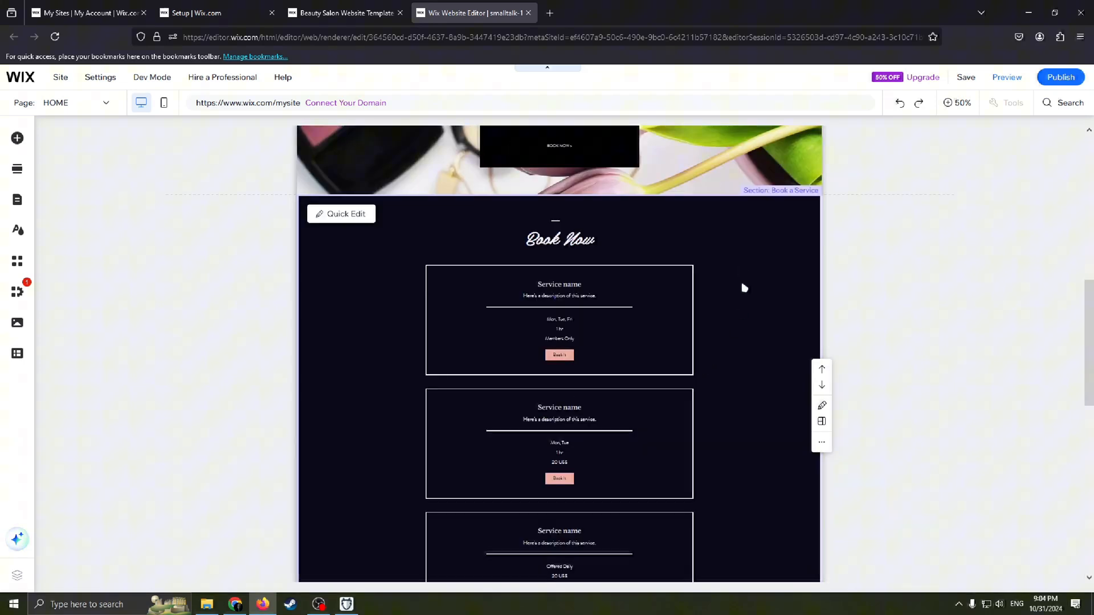
pyautogui.scroll(-3)
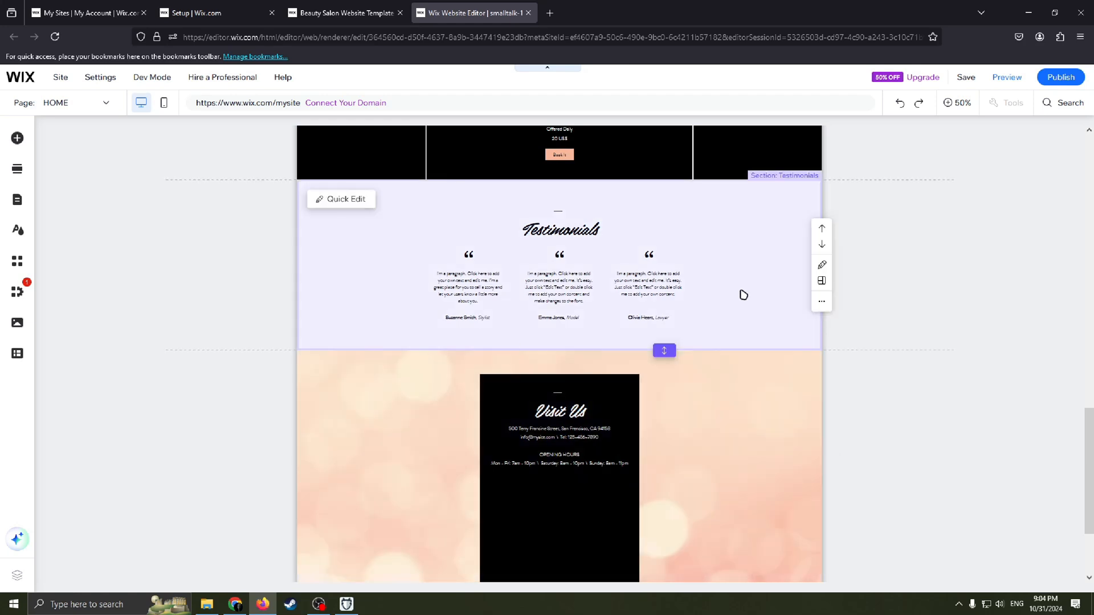
pyautogui.moveTo(728, 316)
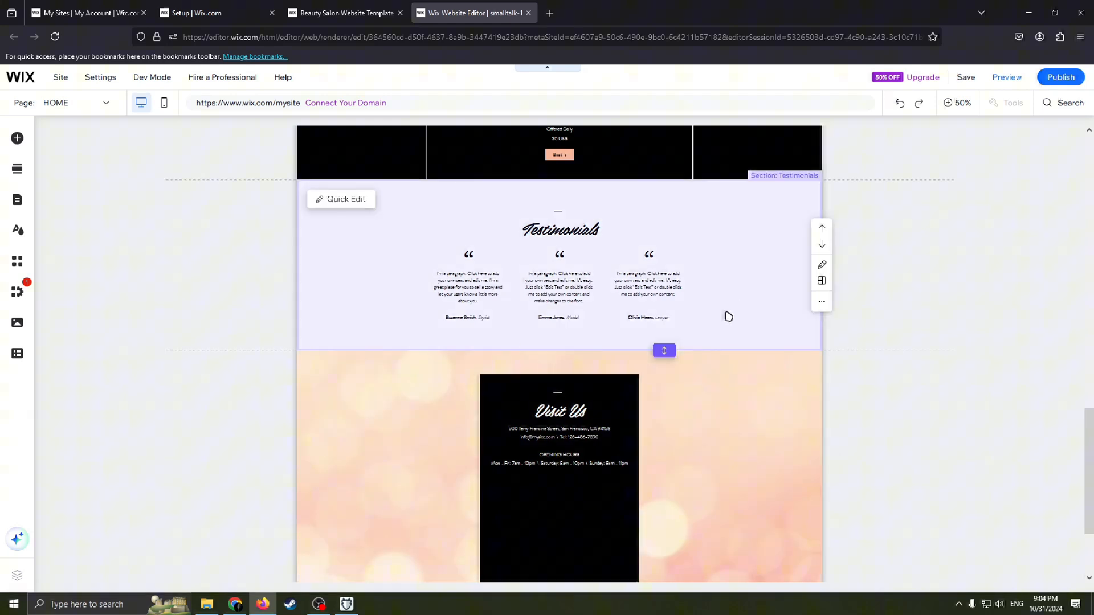
pyautogui.scroll(-3)
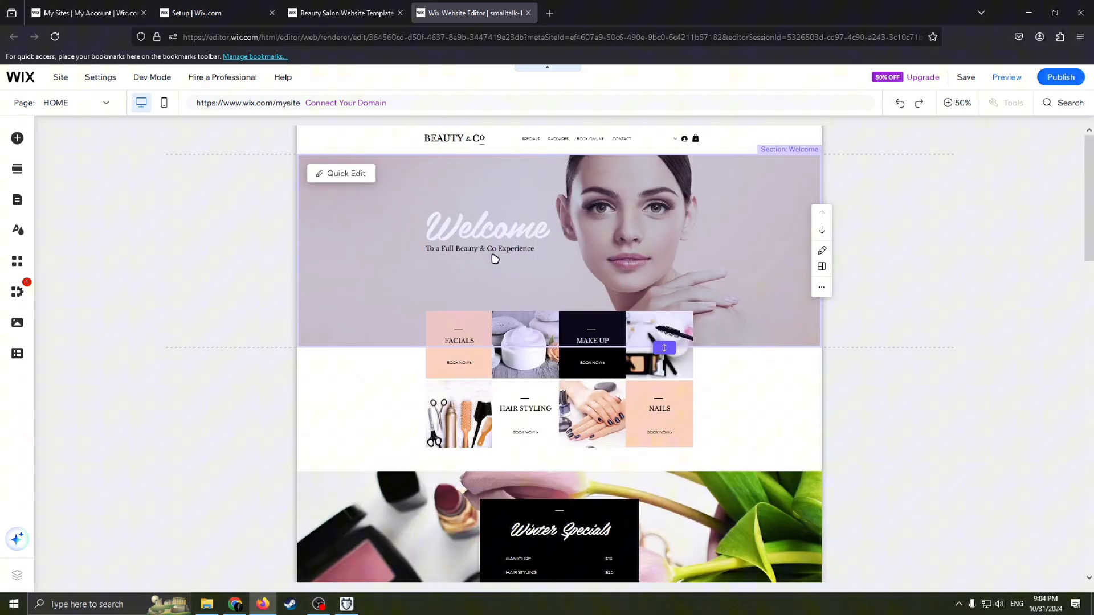
pyautogui.scroll(-3)
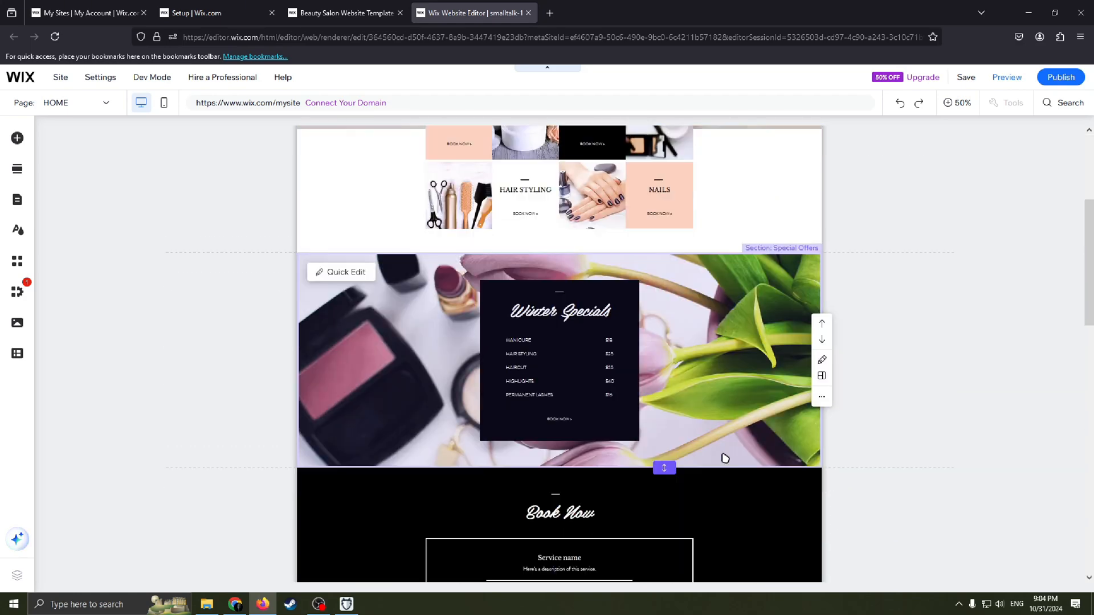
pyautogui.scroll(-3)
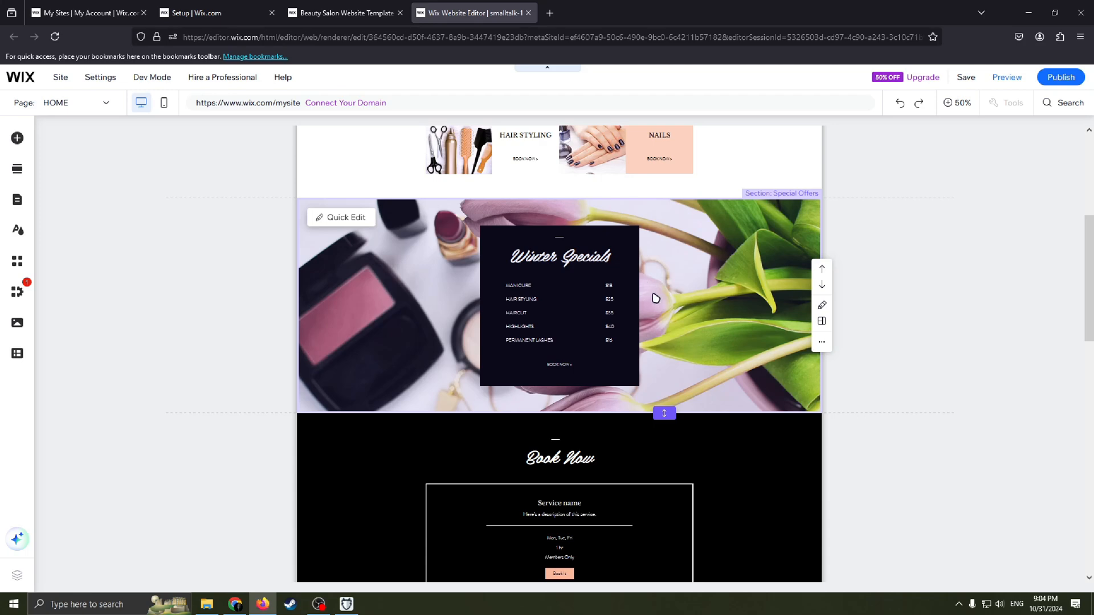
pyautogui.moveTo(345, 217)
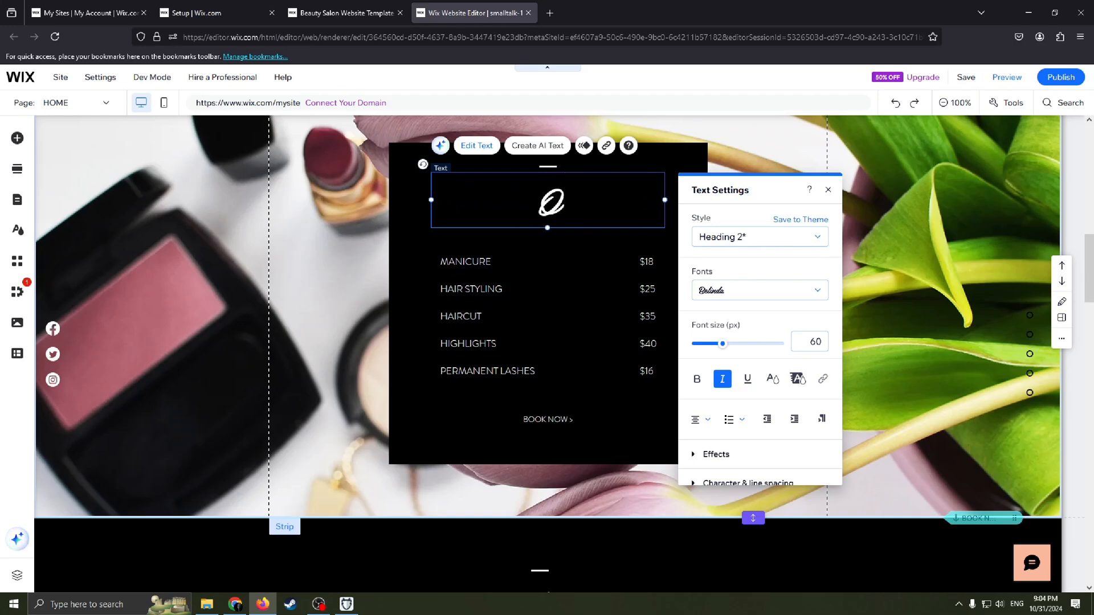
# Step: Set the heading text to 'Offers' and switch it from the script font to a bold serif
pyautogui.write('Offers')
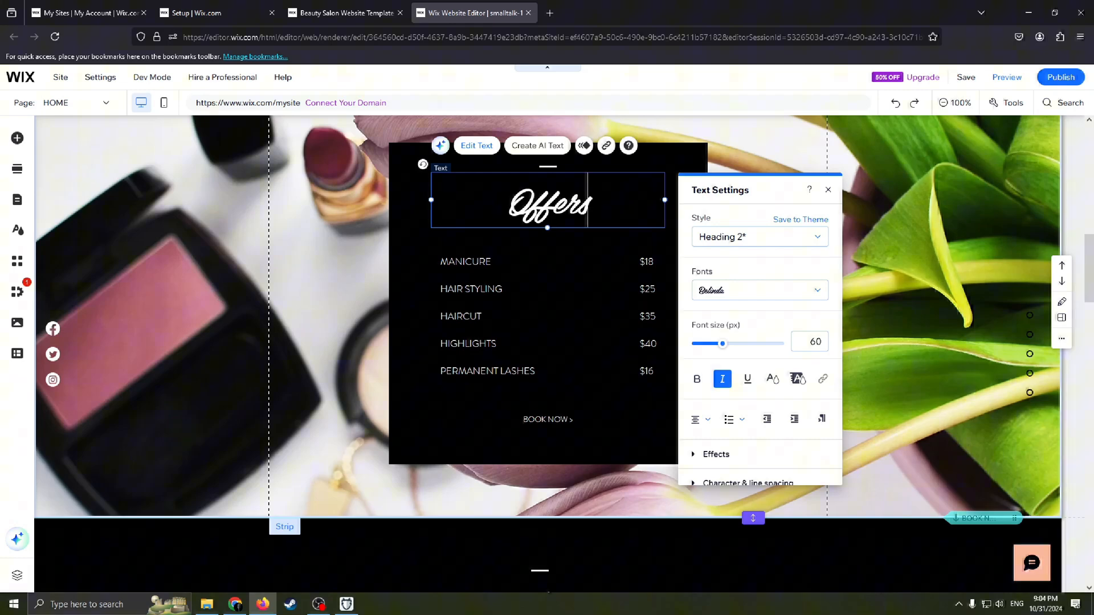
pyautogui.click(583, 203)
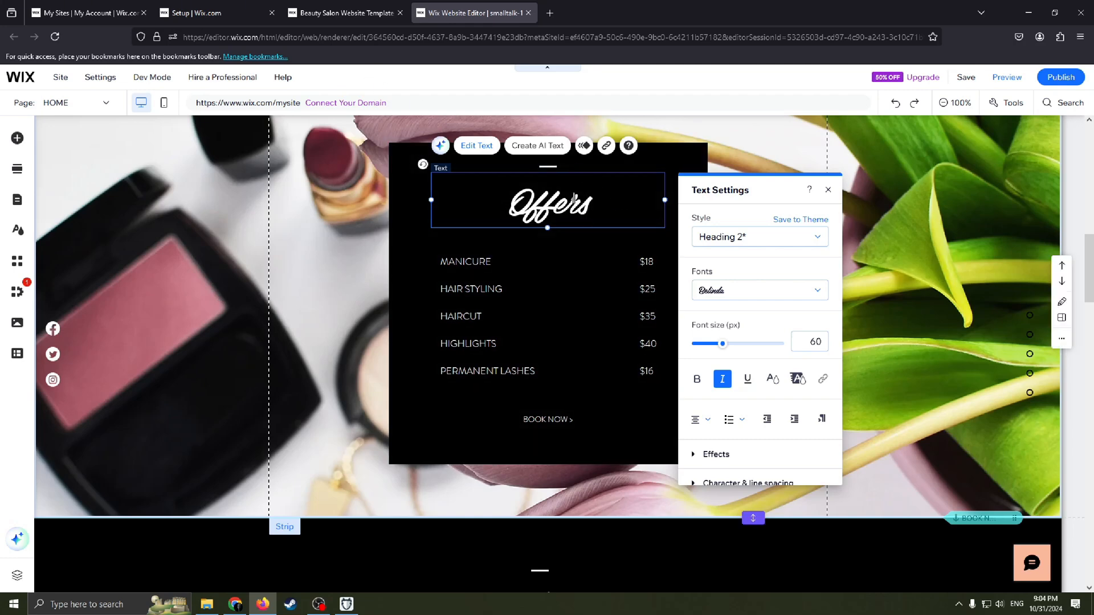
pyautogui.tripleClick(548, 202)
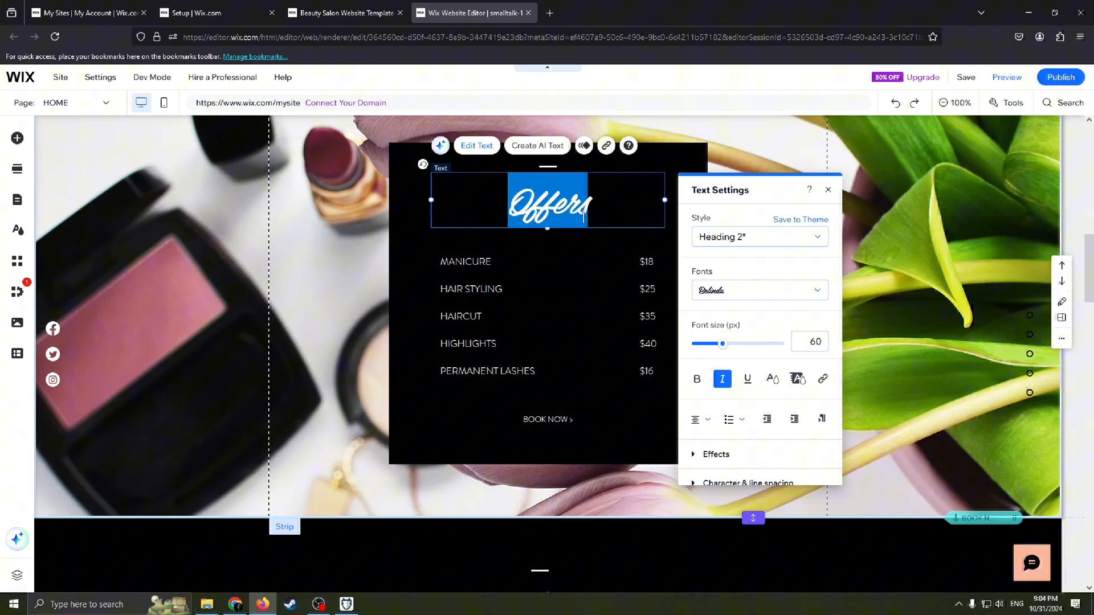
pyautogui.click(613, 207)
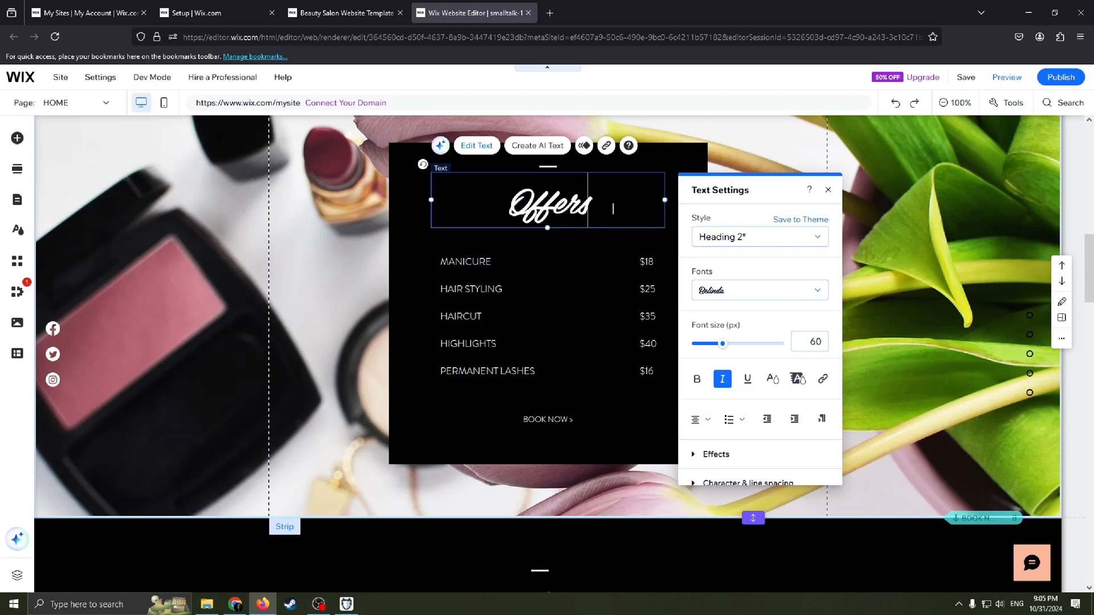
pyautogui.click(759, 291)
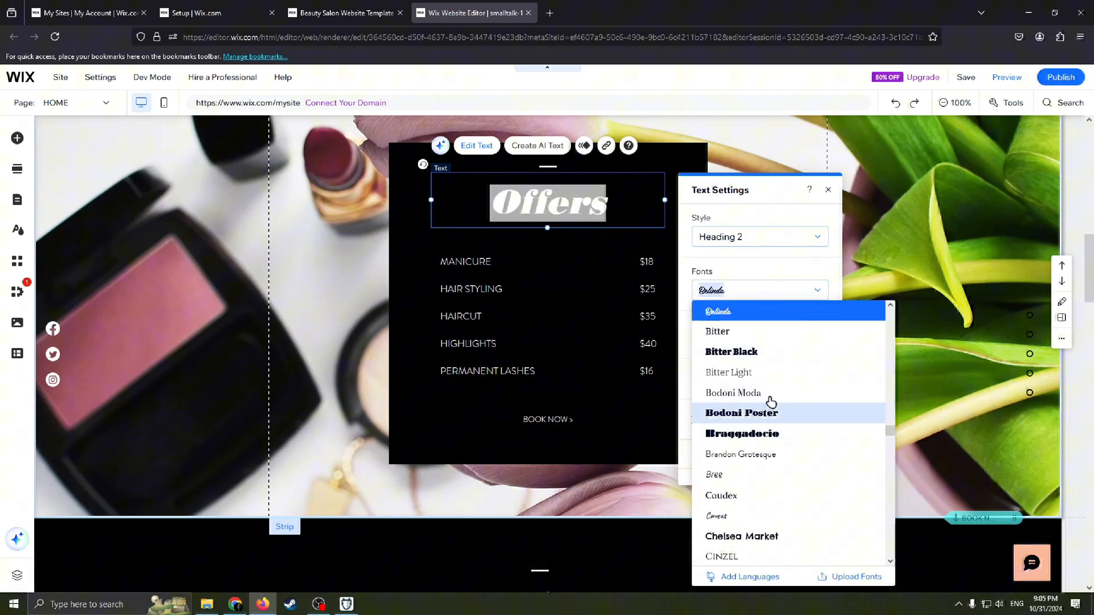
pyautogui.click(741, 412)
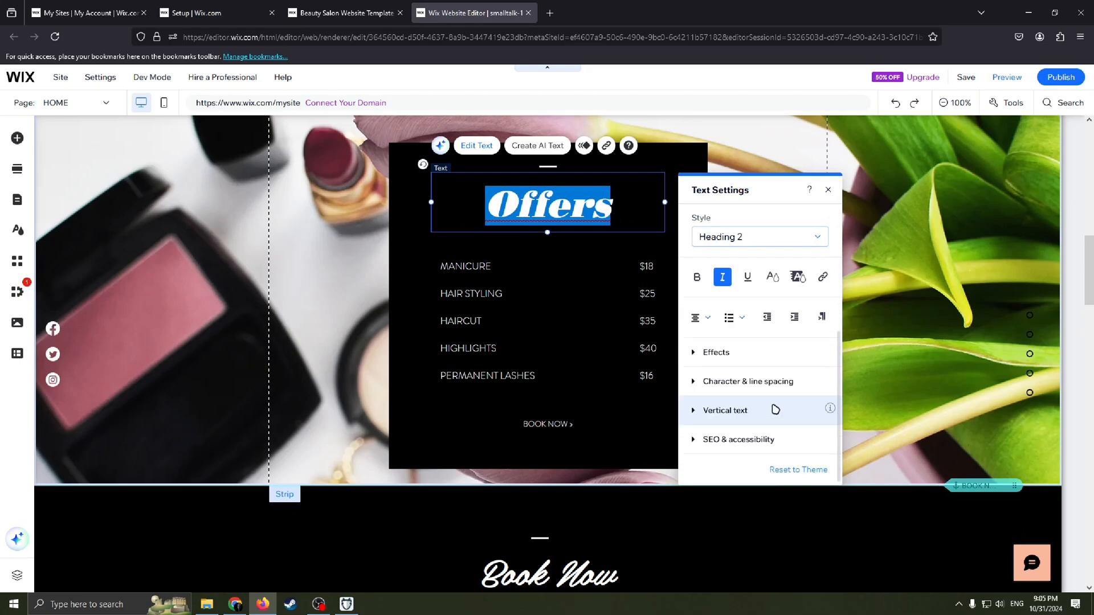
pyautogui.scroll(-3)
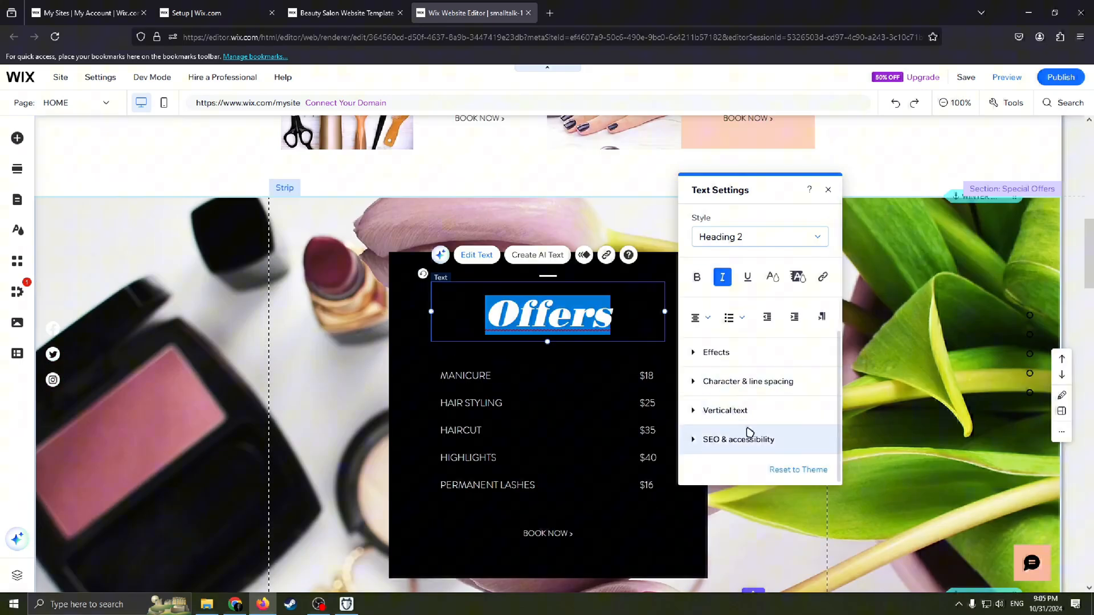
pyautogui.scroll(-3)
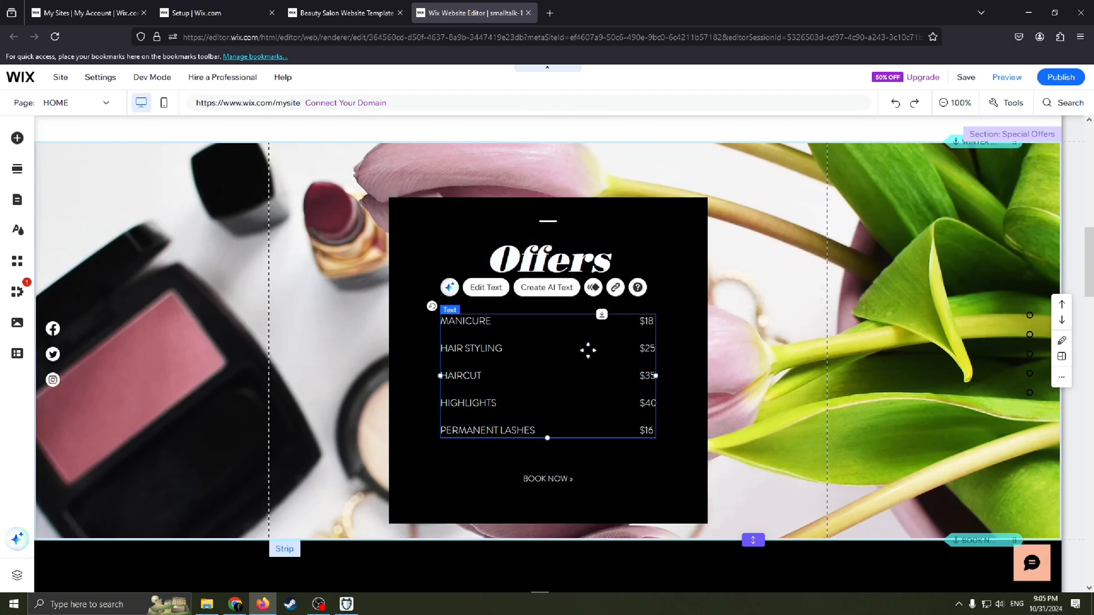
pyautogui.click(486, 287)
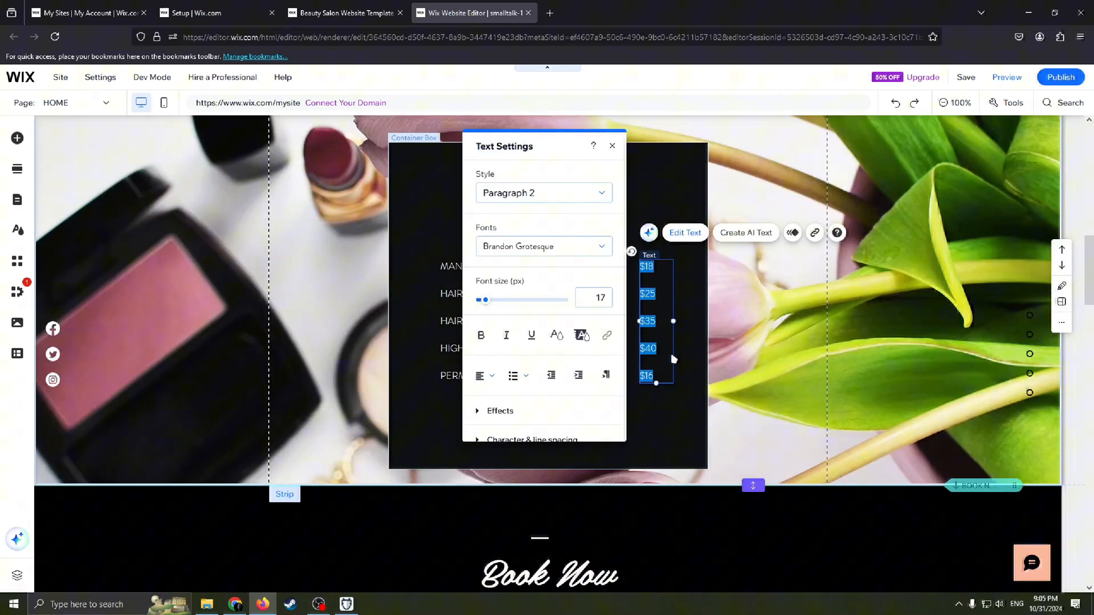
pyautogui.click(611, 145)
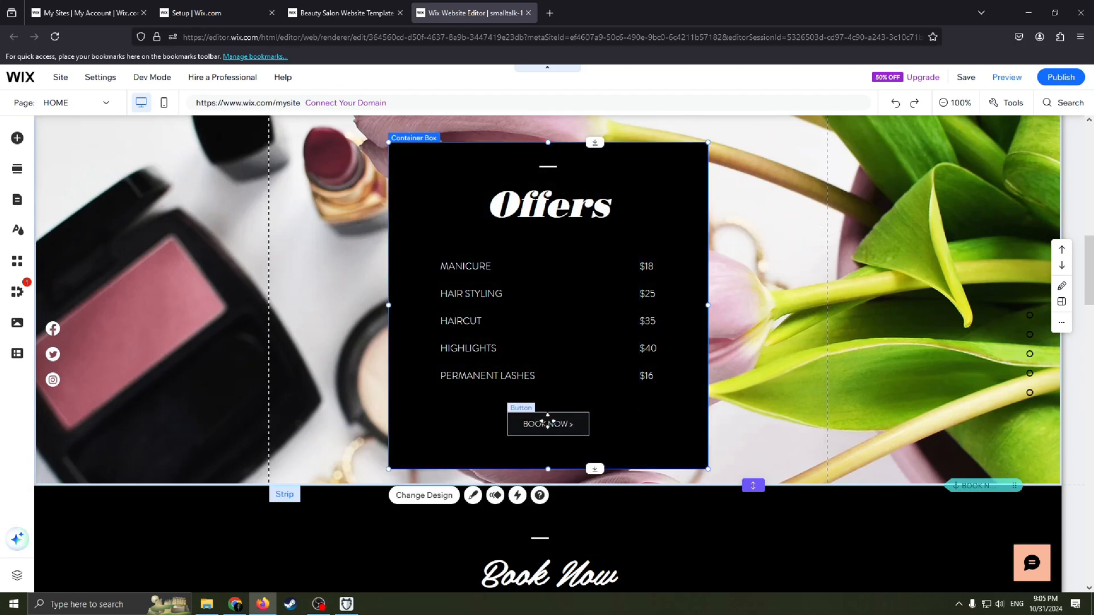
# Step: Select the Offers card's Book Now button and bring up its right-click actions to delete it
pyautogui.click(548, 424)
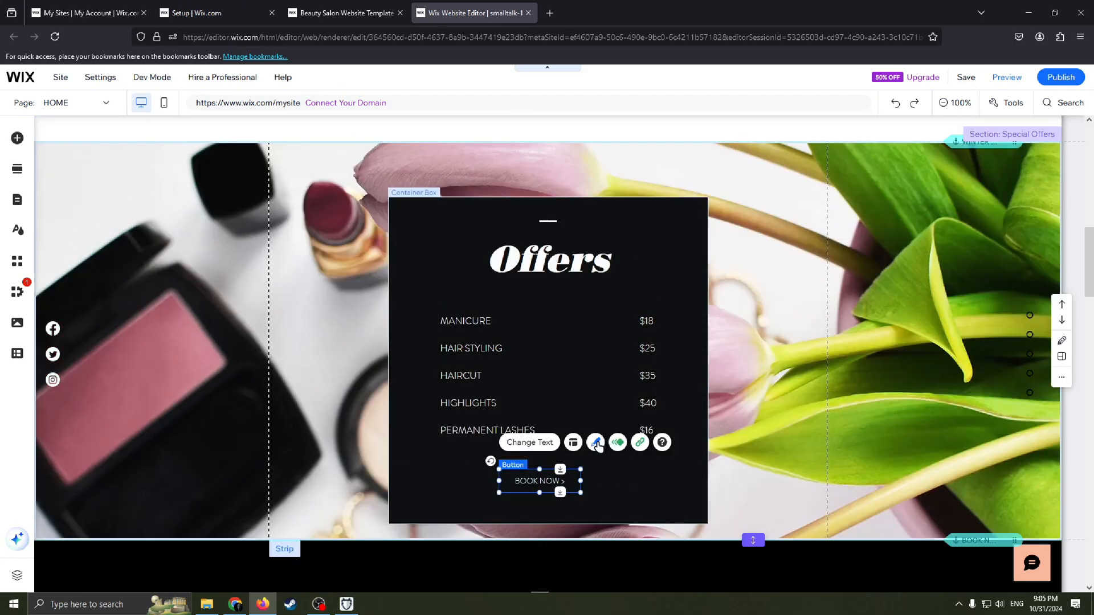
pyautogui.scroll(-3)
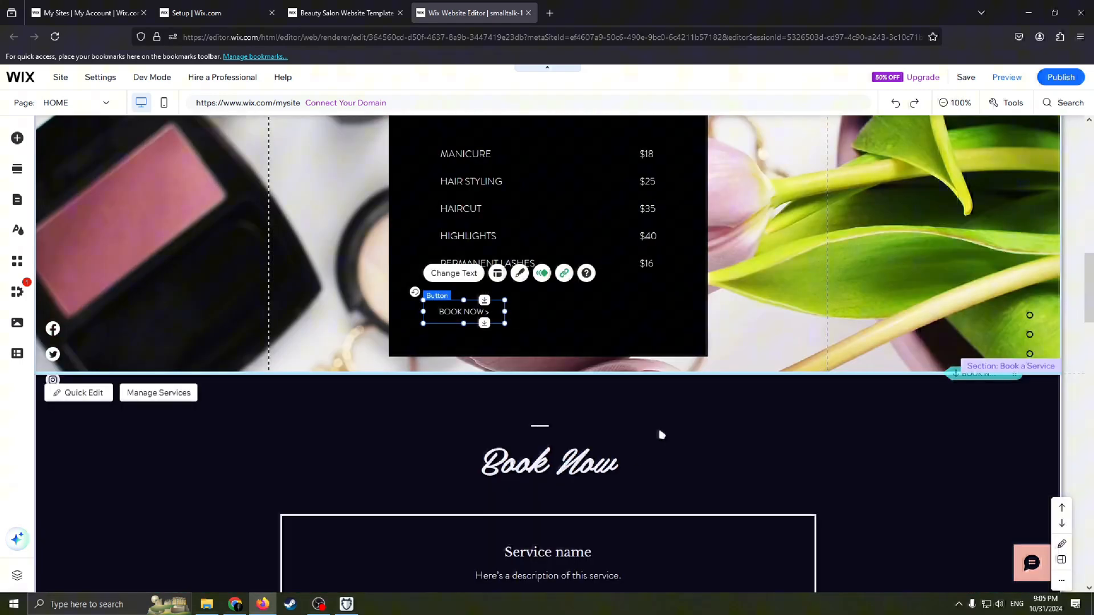
pyautogui.scroll(-3)
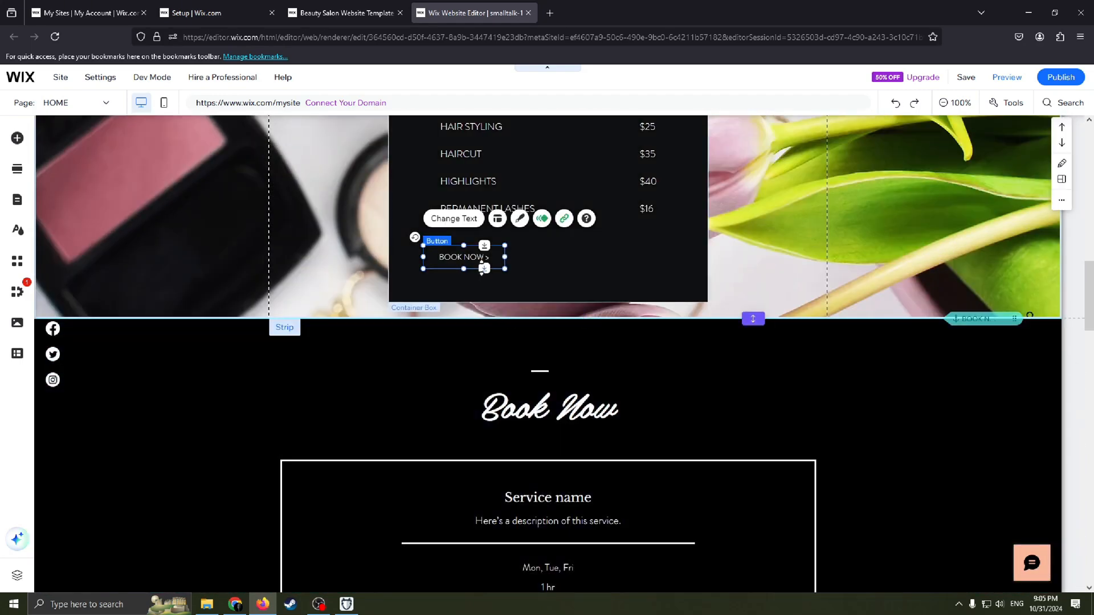
pyautogui.rightClick(460, 257)
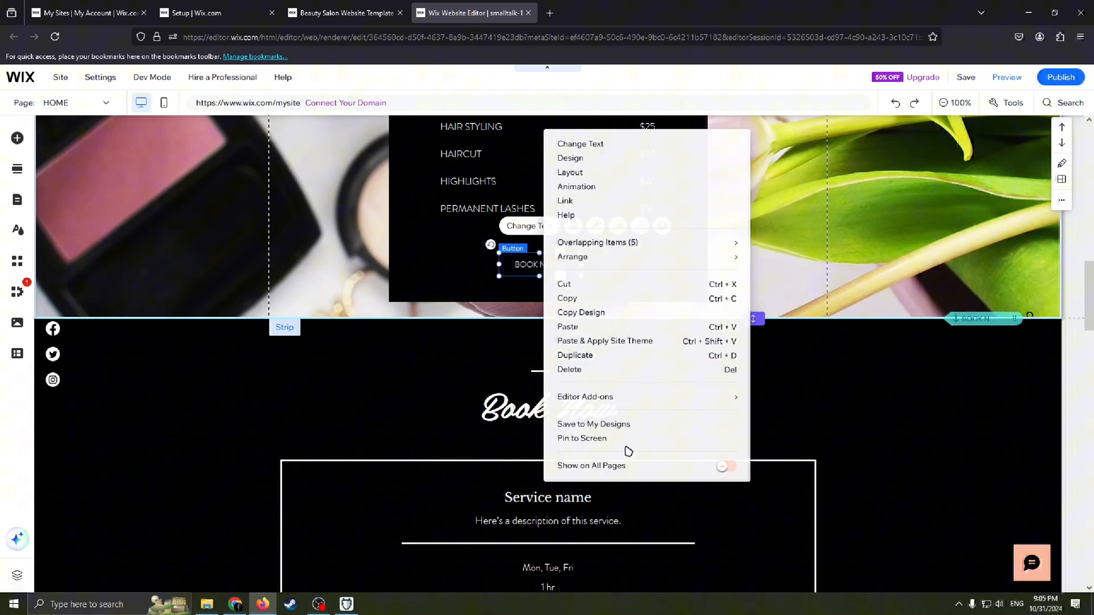
pyautogui.moveTo(638, 397)
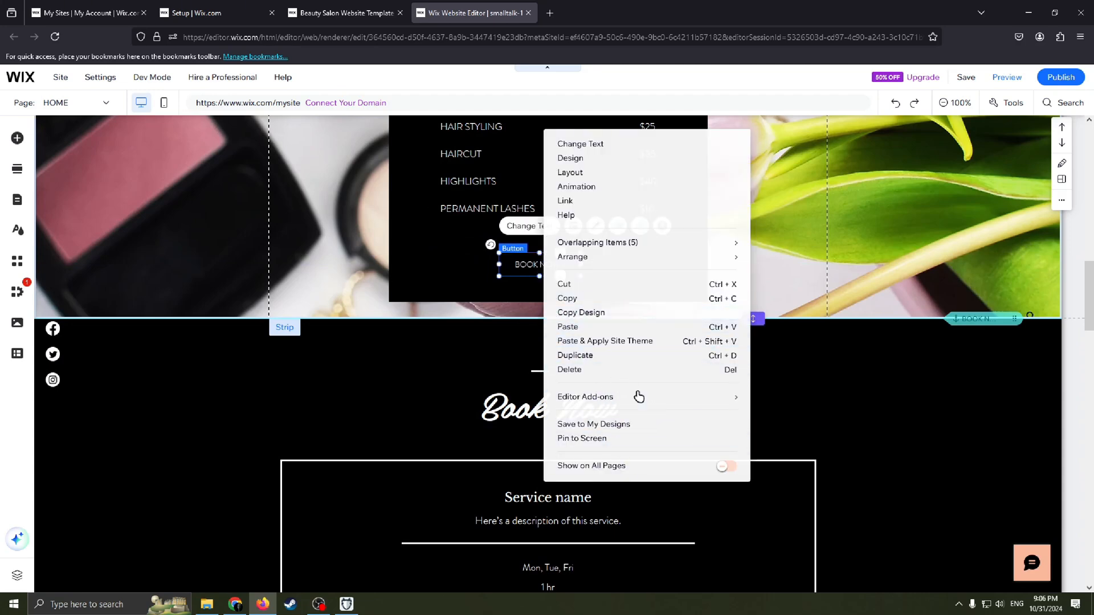
pyautogui.moveTo(570, 369)
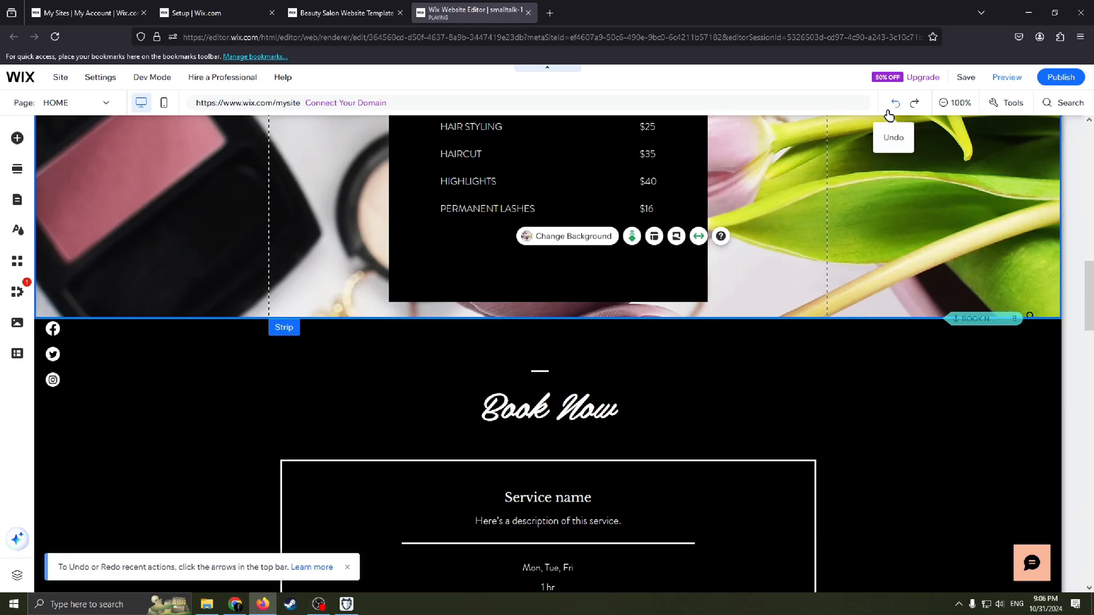
pyautogui.moveTo(914, 102)
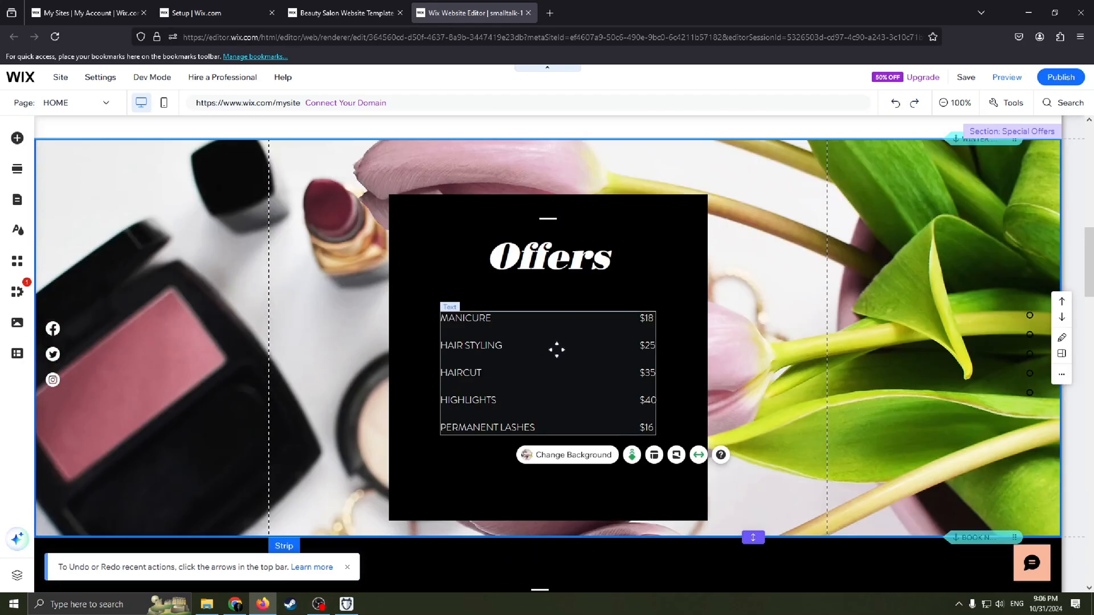
# Step: Insert an outlined Text & Icon button into the Offers card below the price list and select it
pyautogui.scroll(-3)
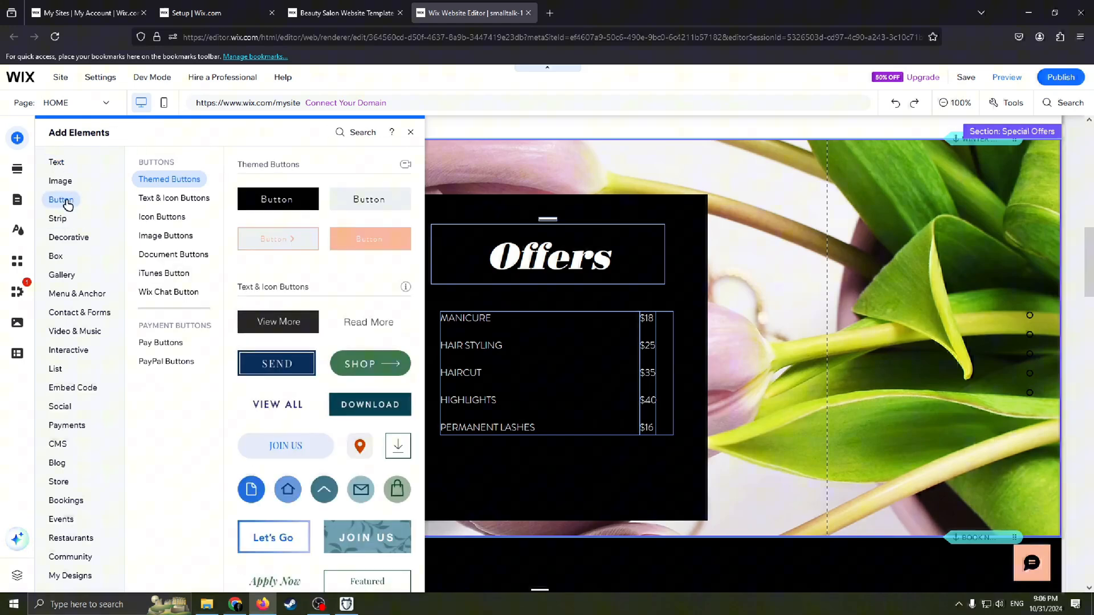
pyautogui.moveTo(368, 321)
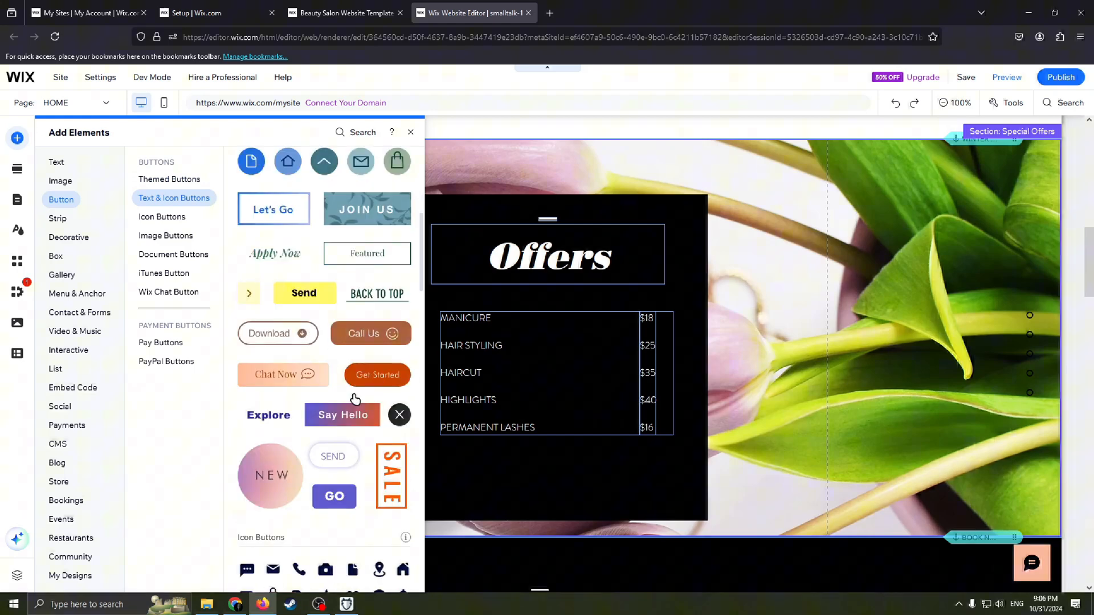
pyautogui.scroll(-3)
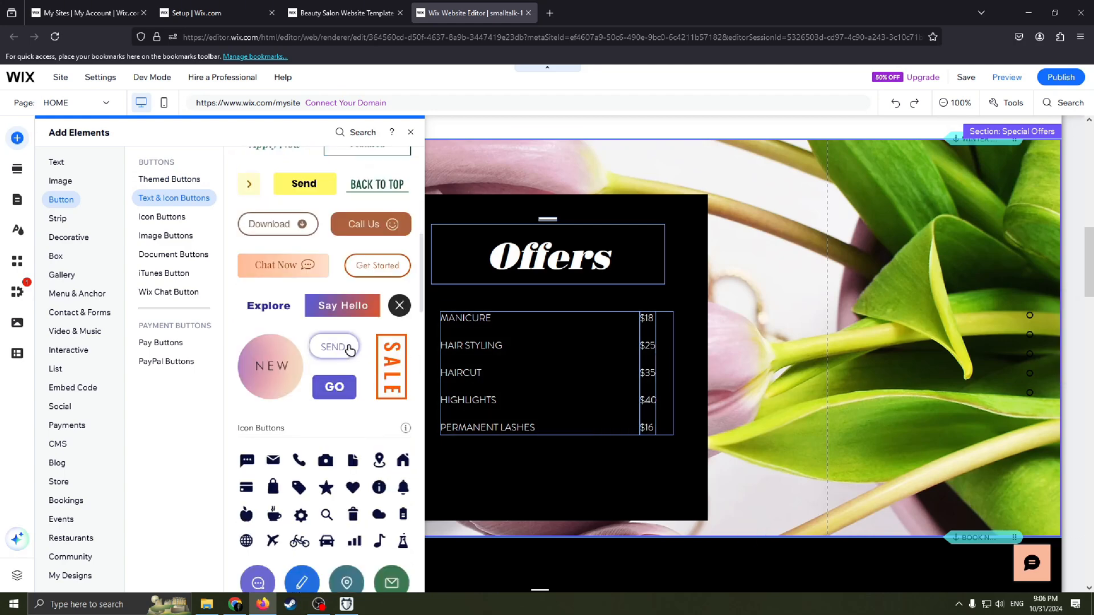
pyautogui.click(168, 179)
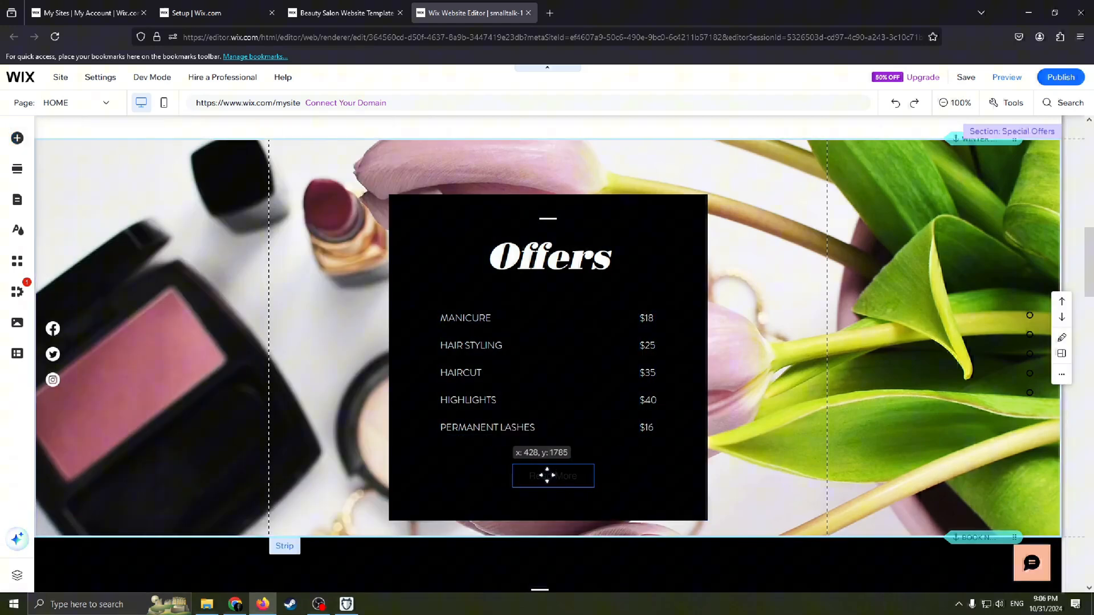
pyautogui.click(552, 475)
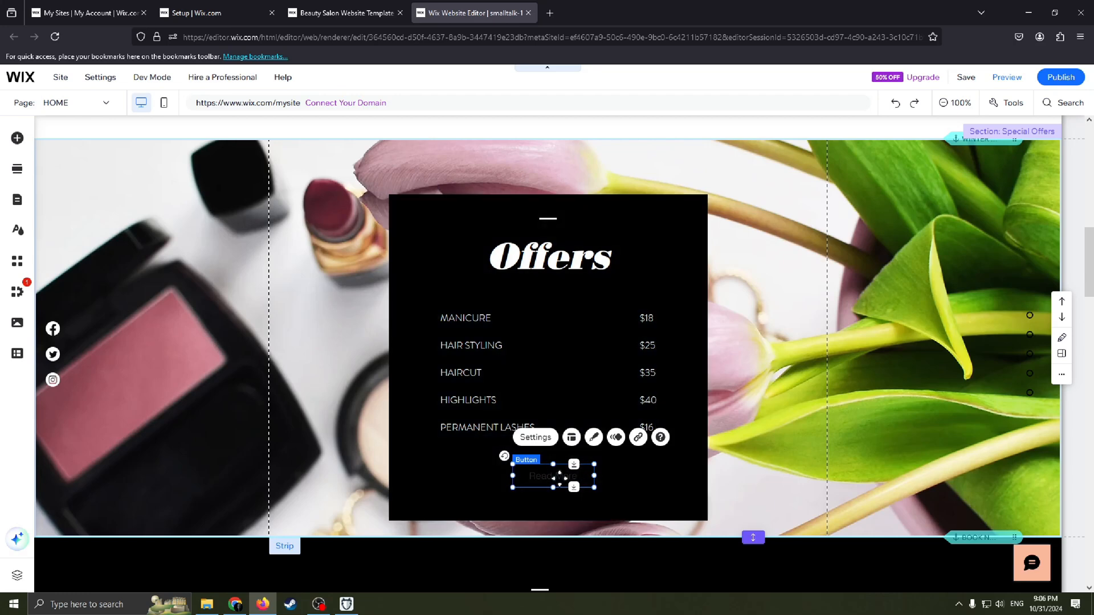
pyautogui.moveTo(629, 438)
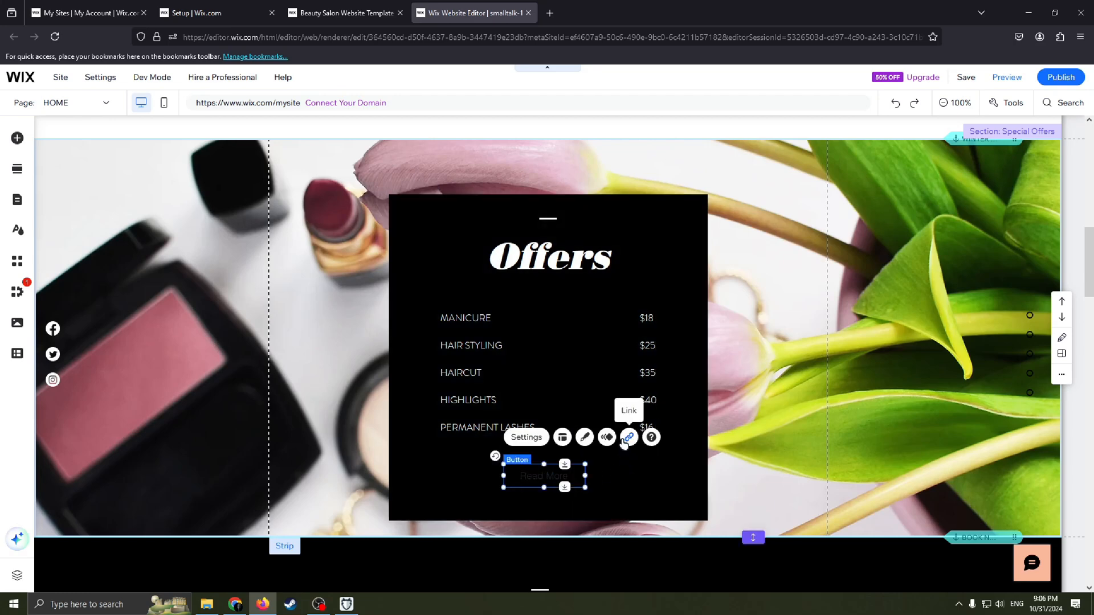
pyautogui.click(628, 436)
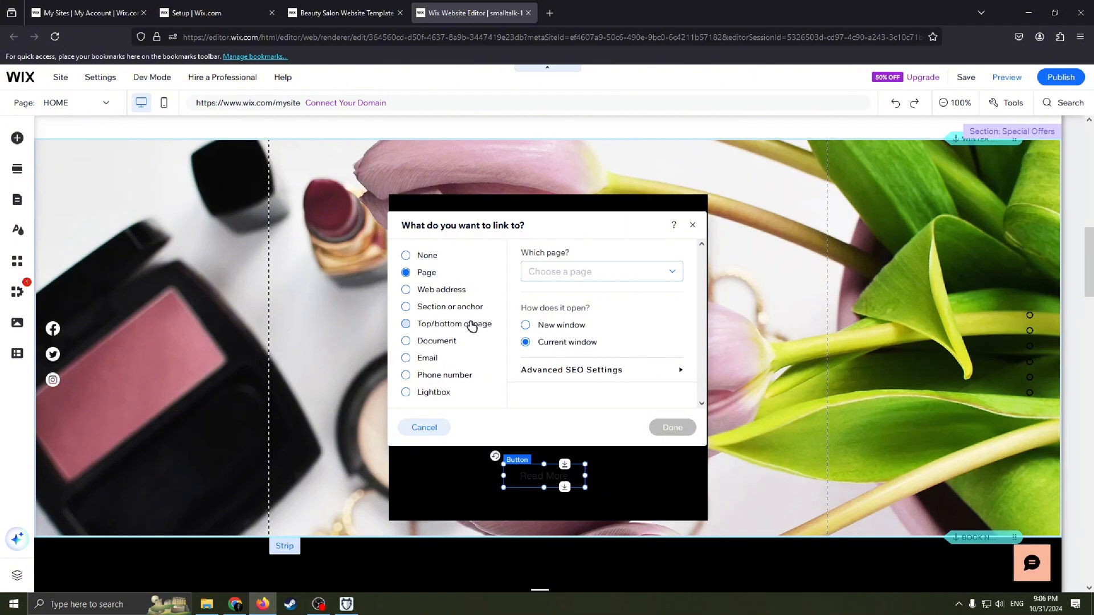
pyautogui.moveTo(415, 290)
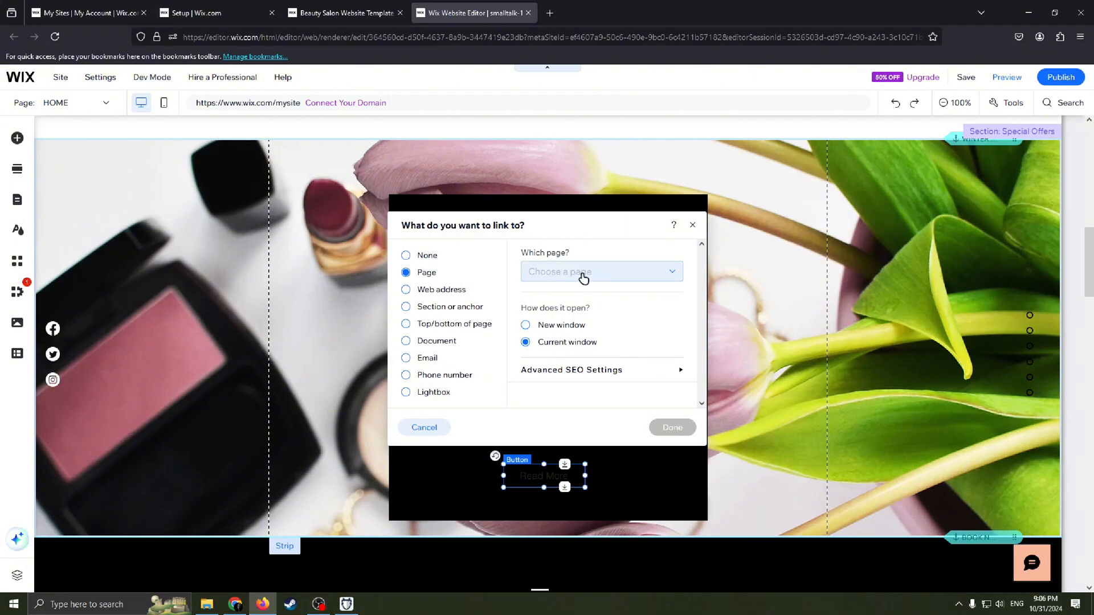
pyautogui.click(600, 271)
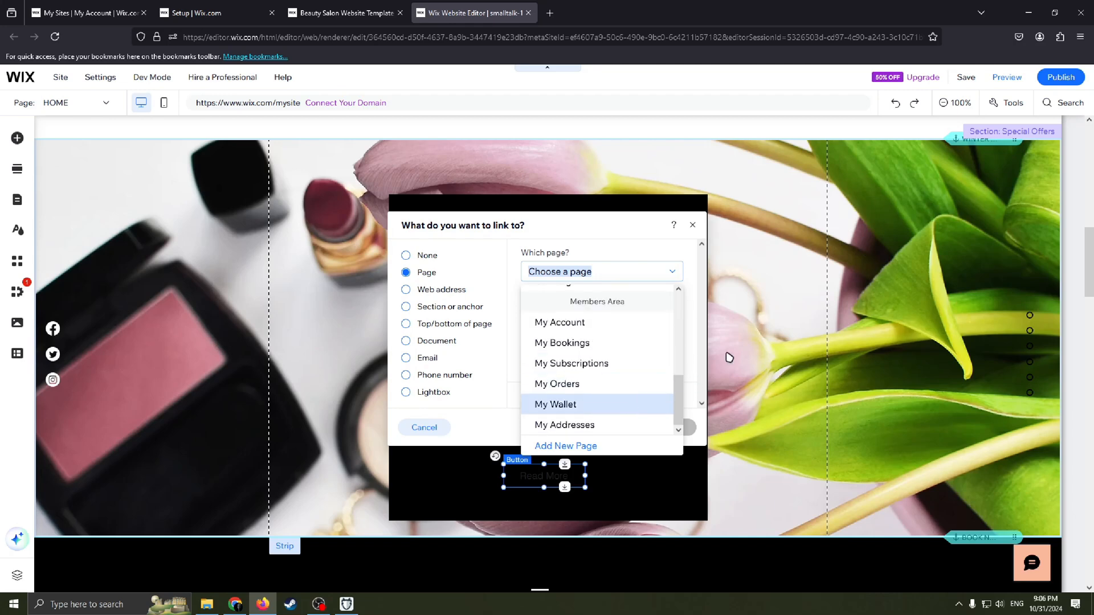
pyautogui.click(405, 341)
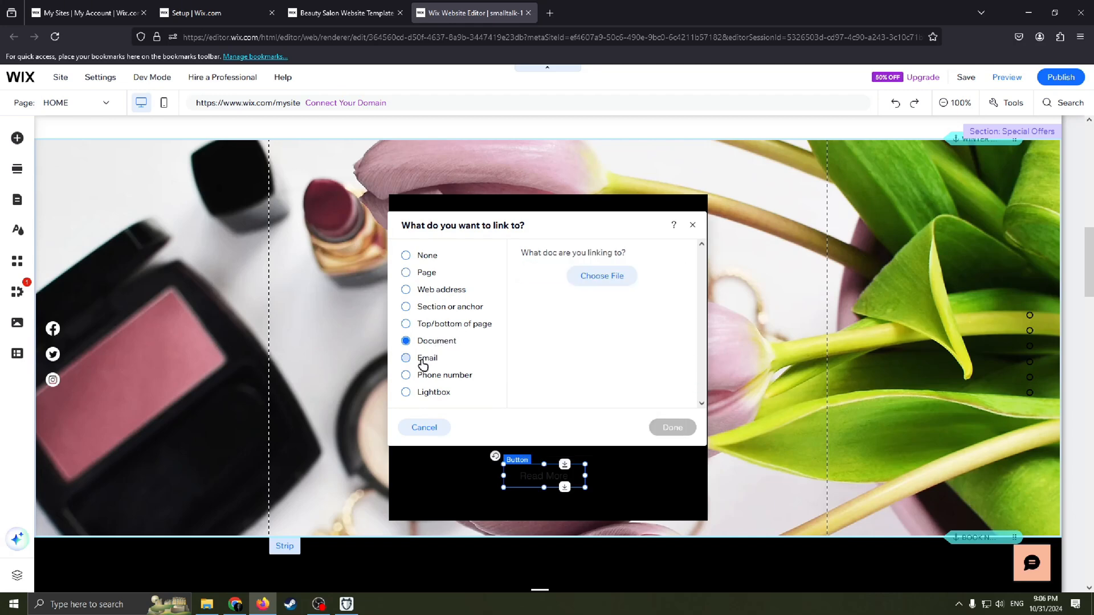
pyautogui.click(405, 255)
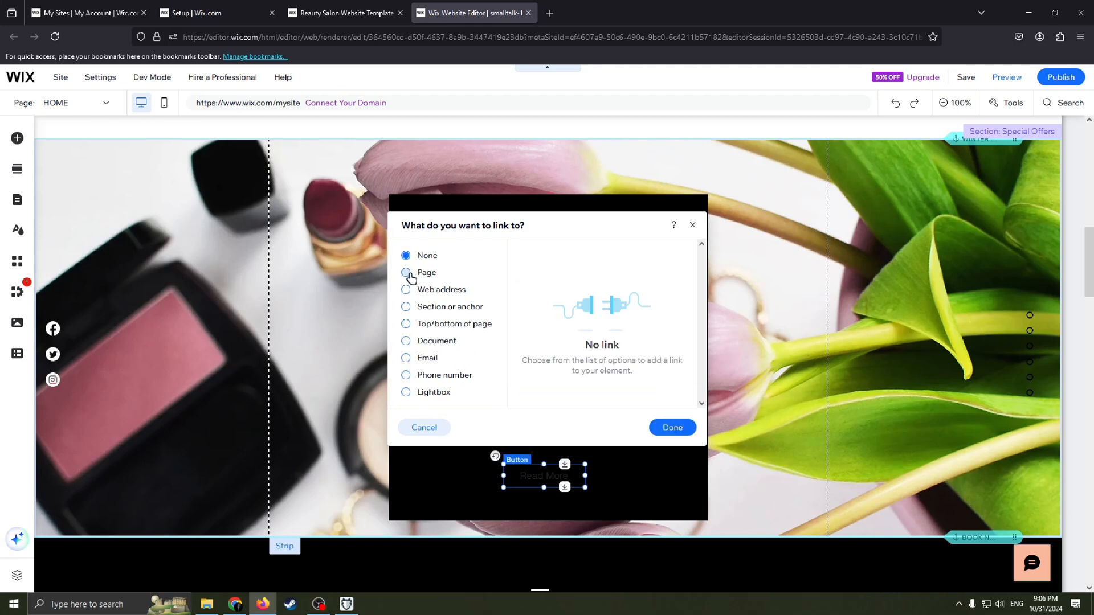
pyautogui.click(405, 289)
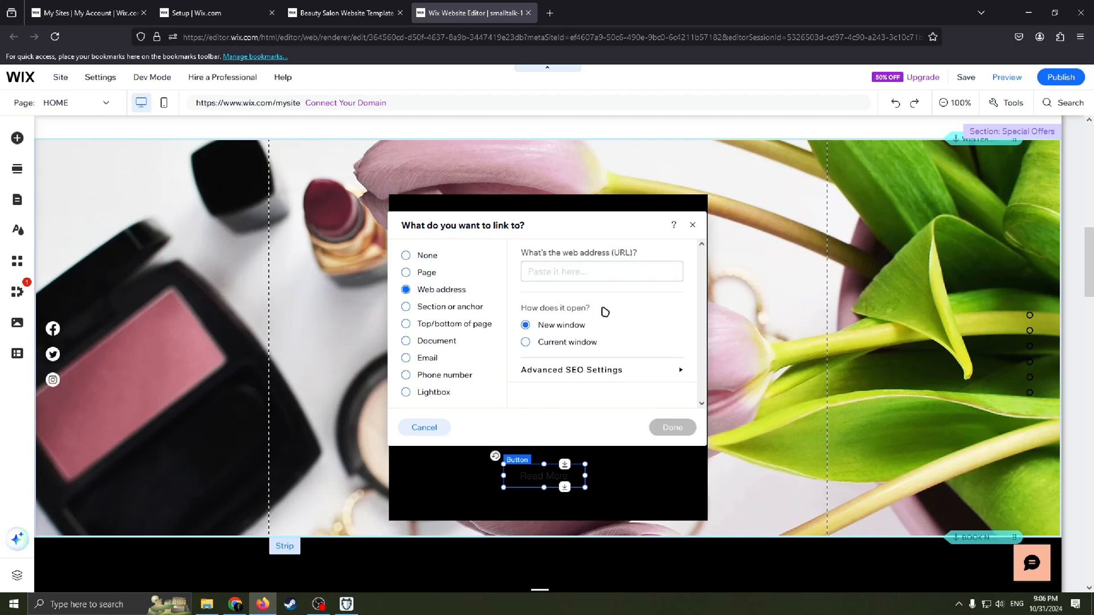
pyautogui.moveTo(558, 305)
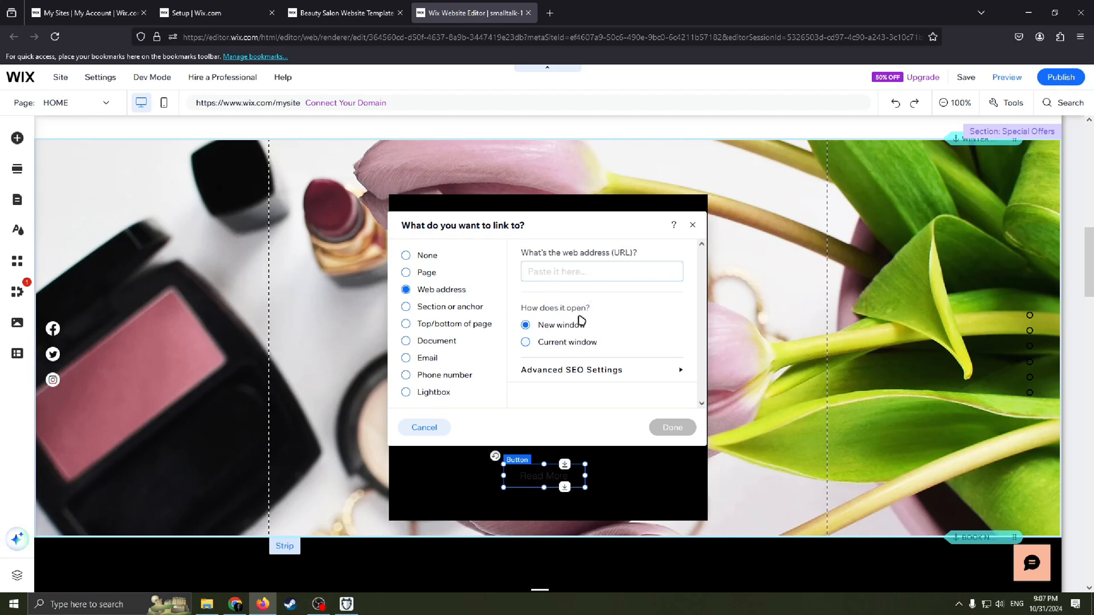
pyautogui.moveTo(616, 291)
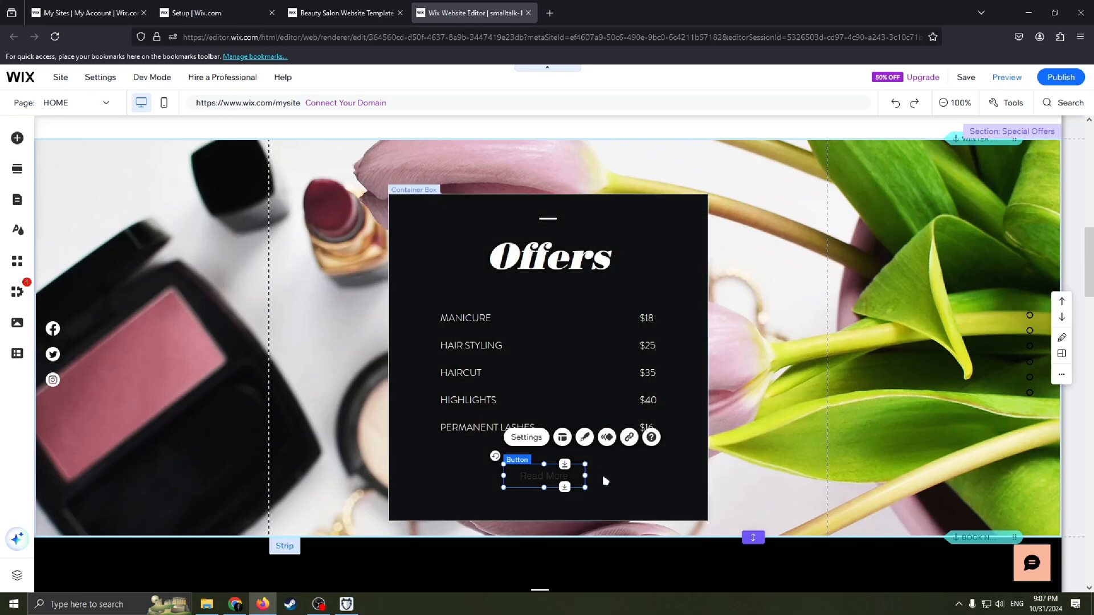
pyautogui.scroll(3)
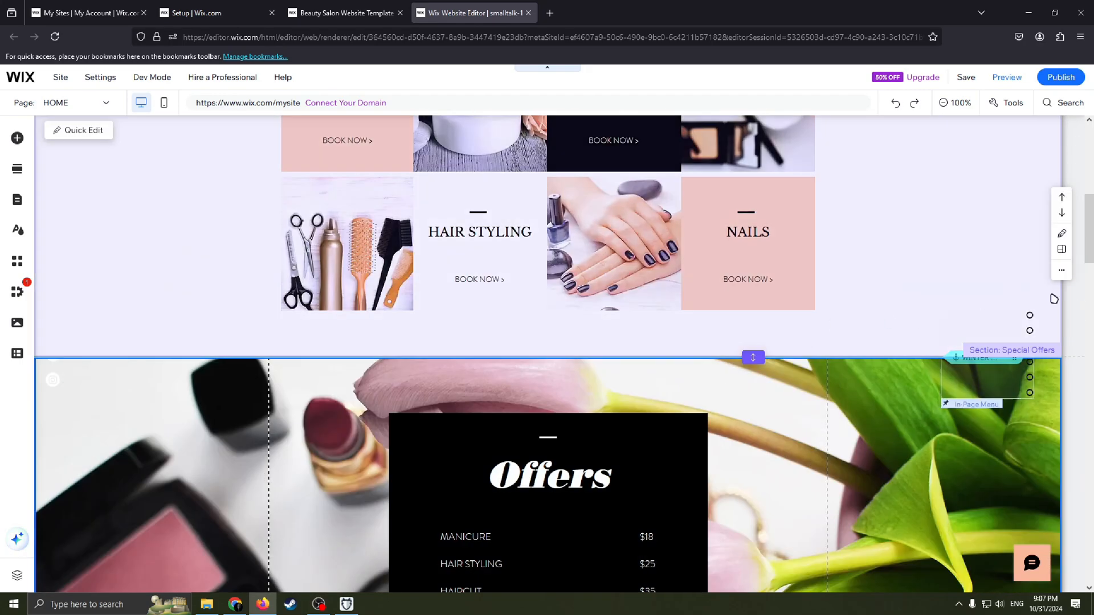
pyautogui.scroll(3)
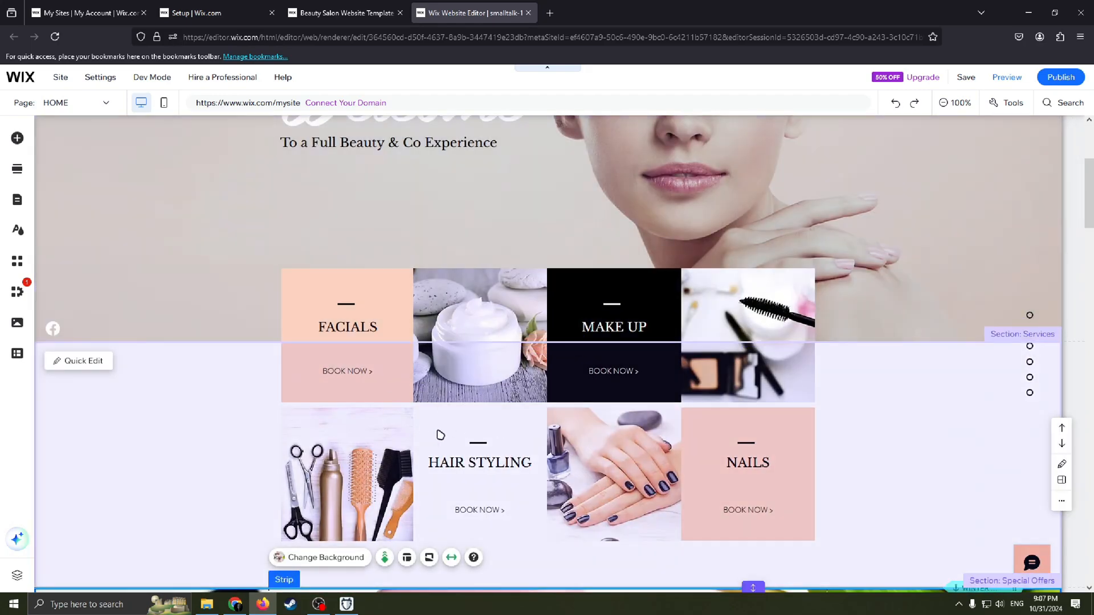
pyautogui.scroll(3)
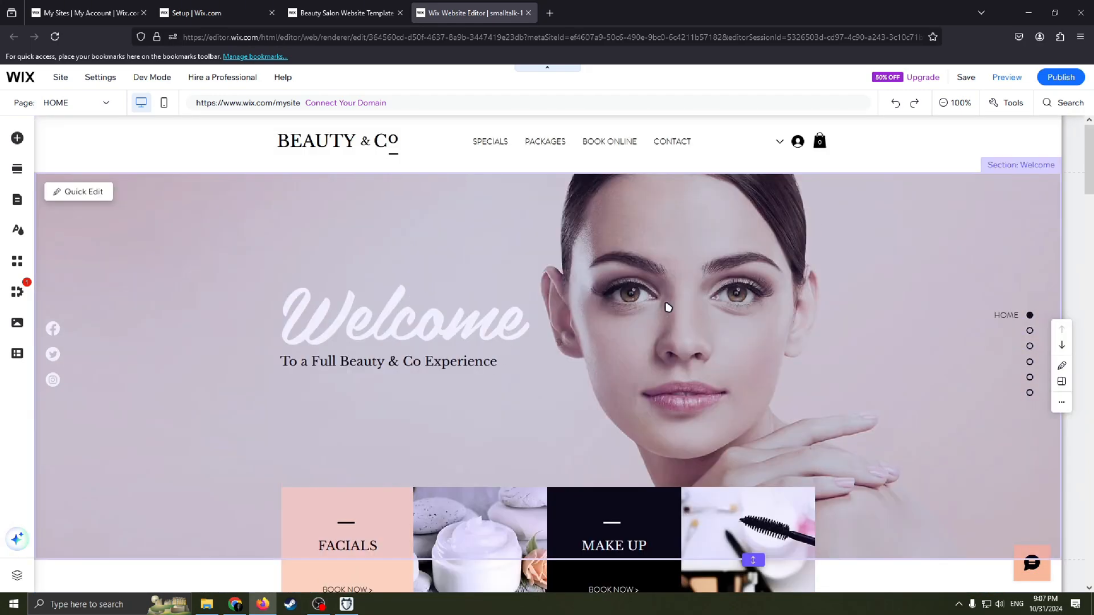
pyautogui.scroll(-3)
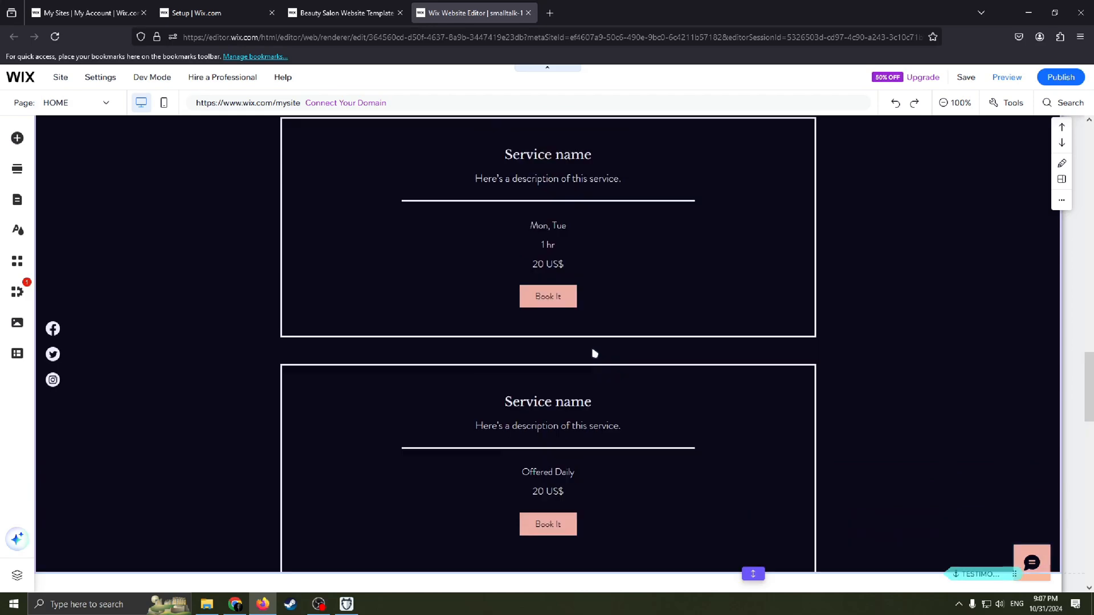
pyautogui.scroll(-3)
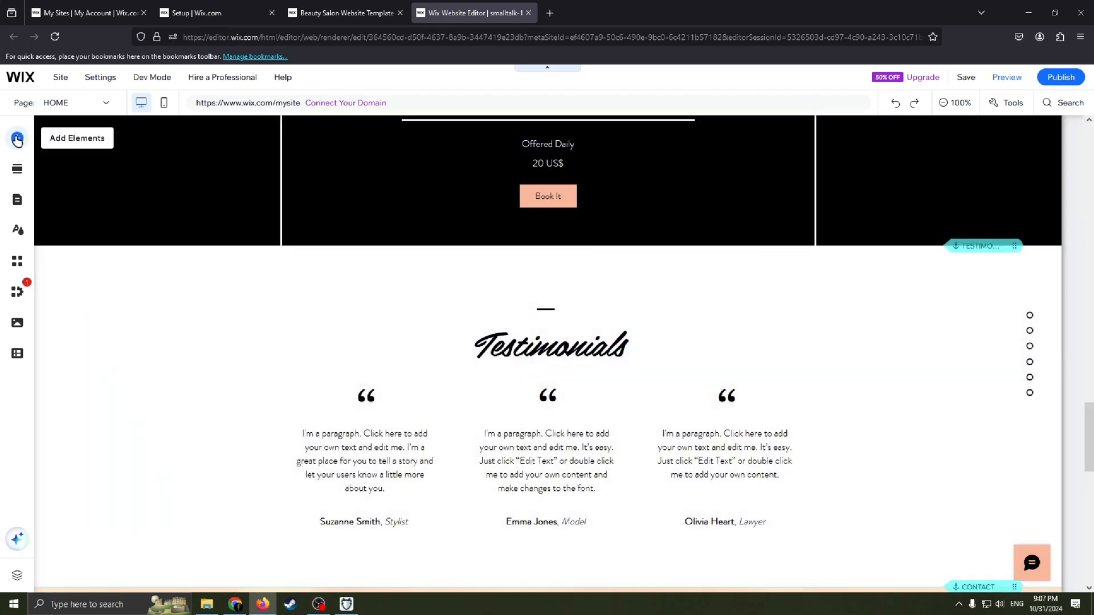
pyautogui.click(17, 138)
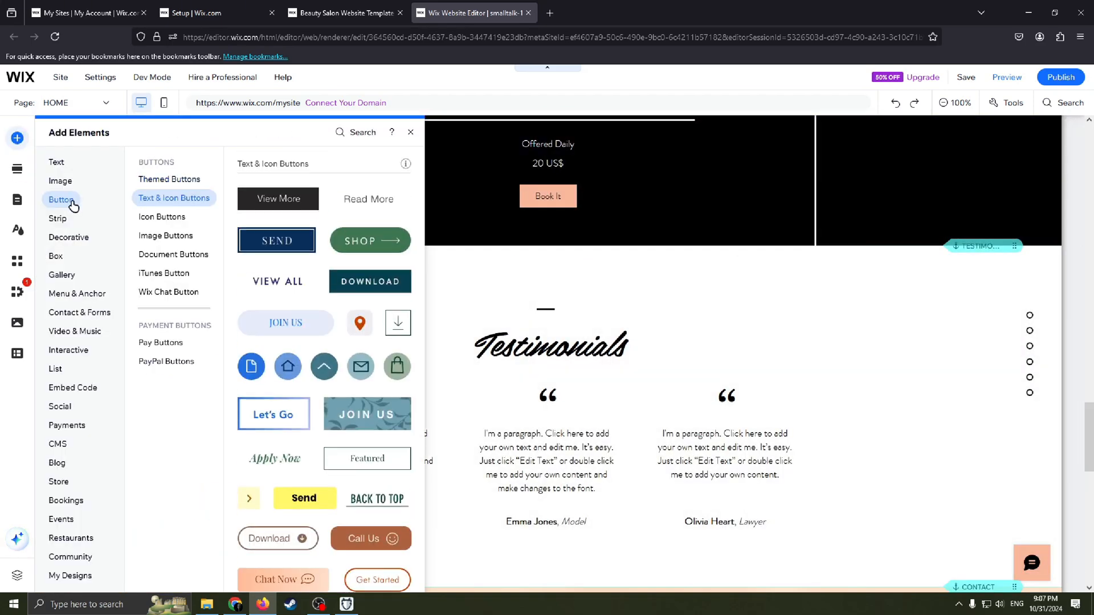
pyautogui.click(60, 182)
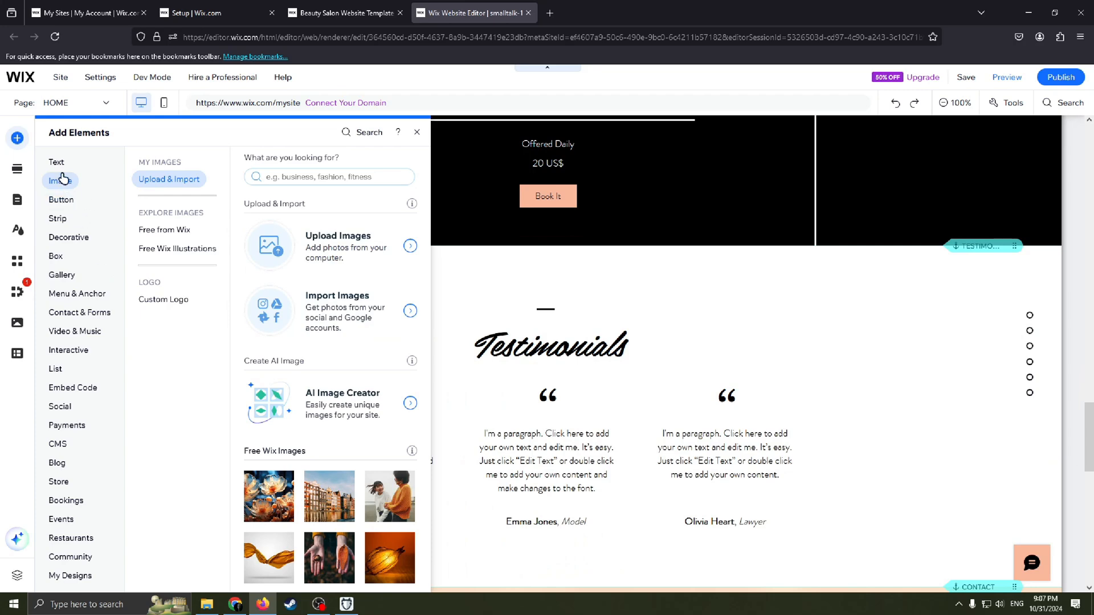
pyautogui.click(58, 219)
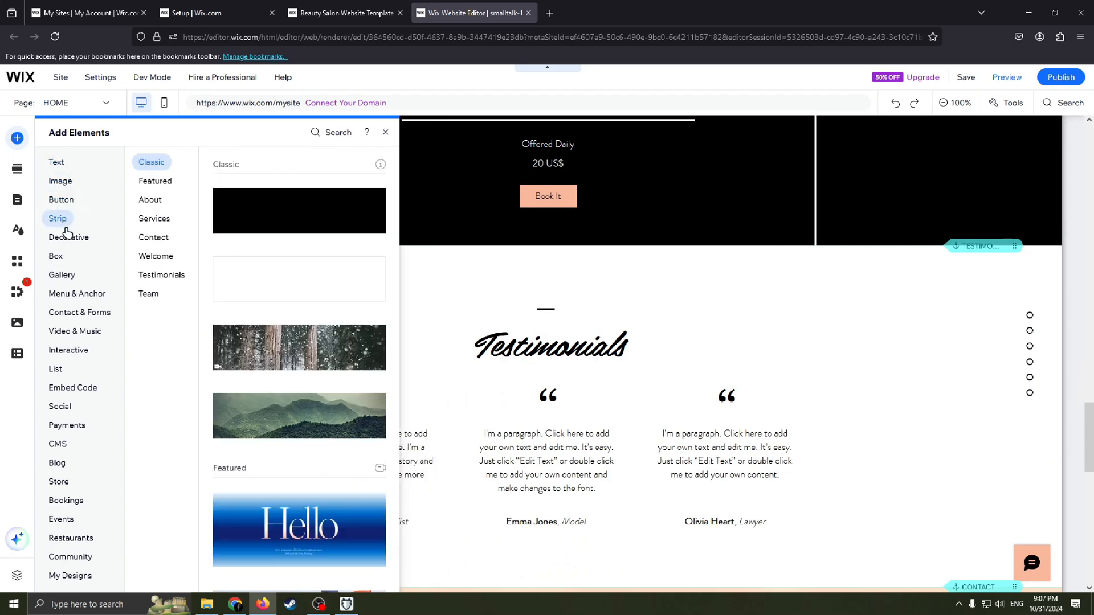
pyautogui.click(68, 237)
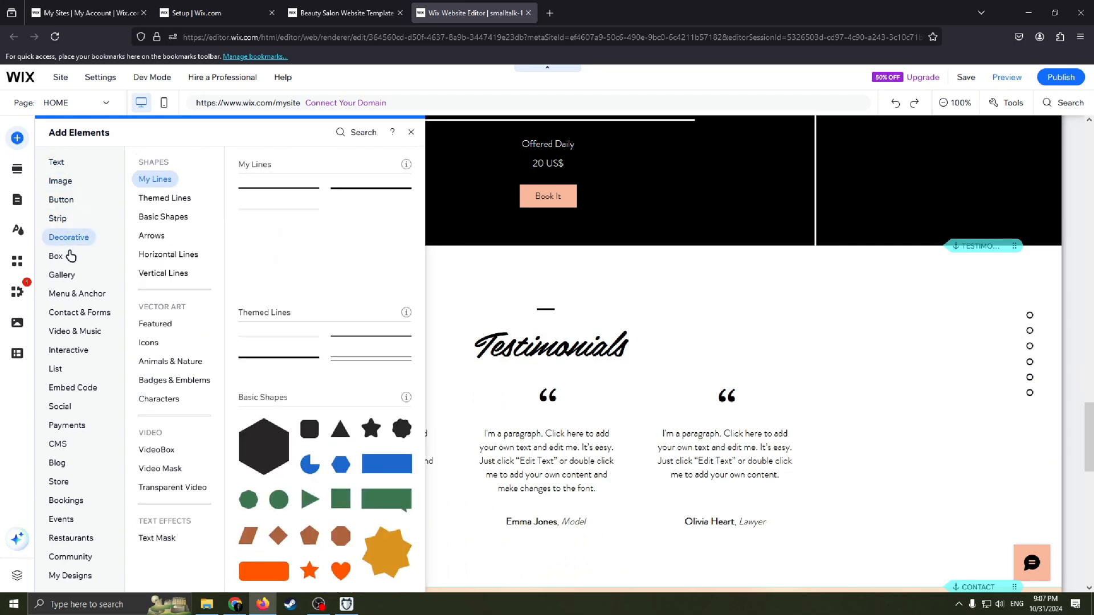
pyautogui.moveTo(69, 237)
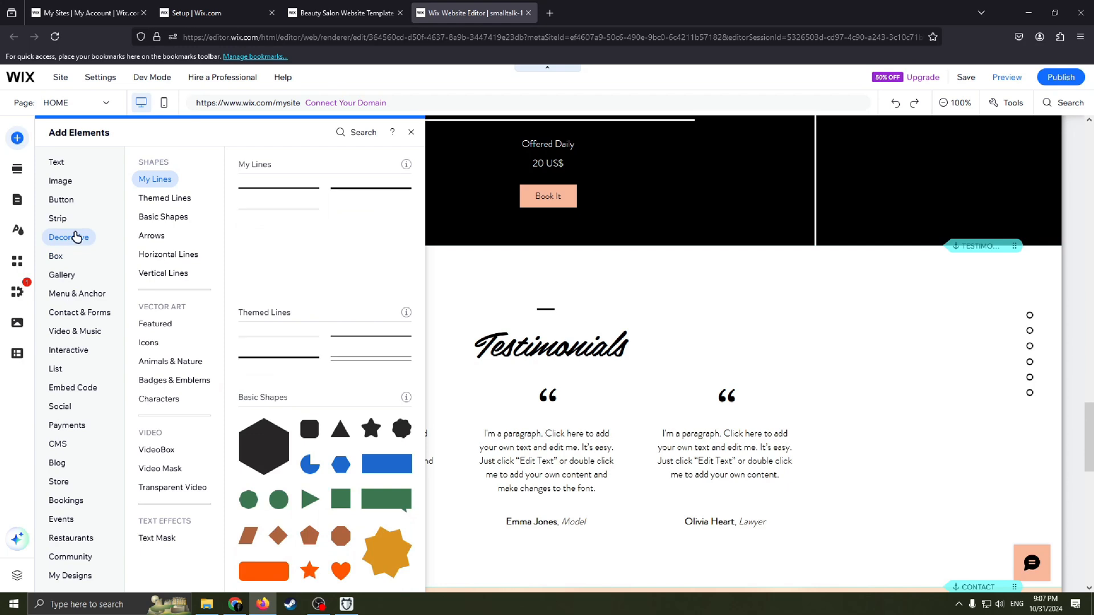
pyautogui.click(76, 293)
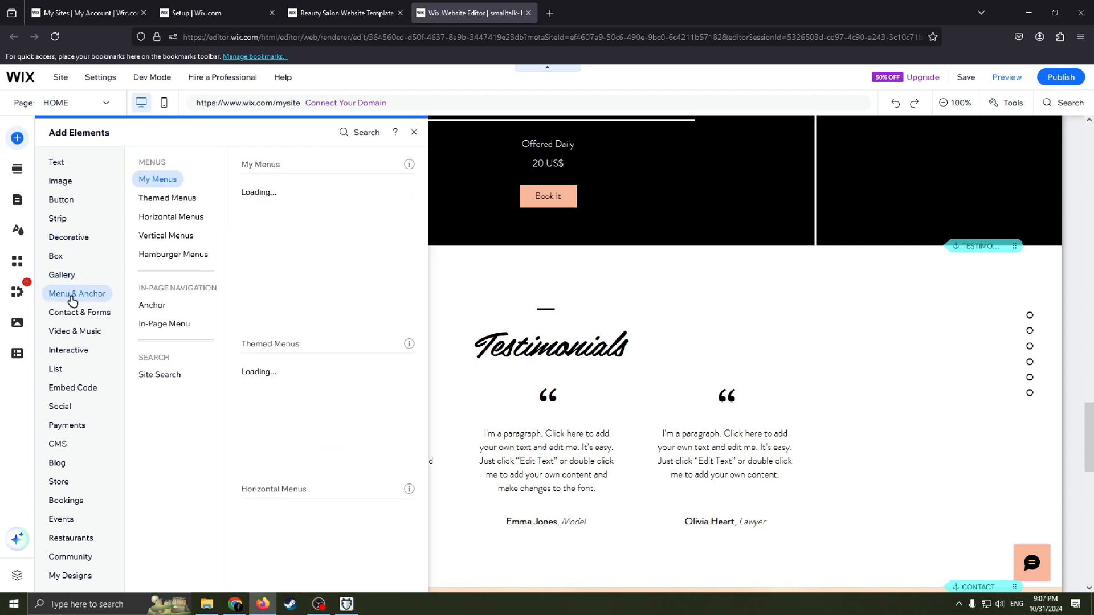
pyautogui.click(69, 350)
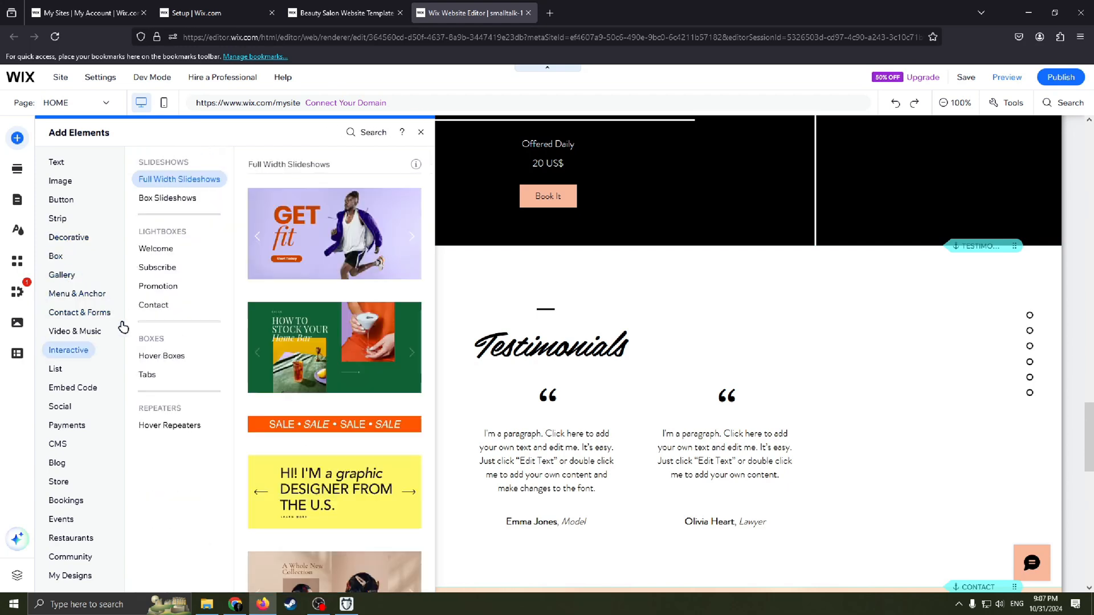
pyautogui.click(78, 312)
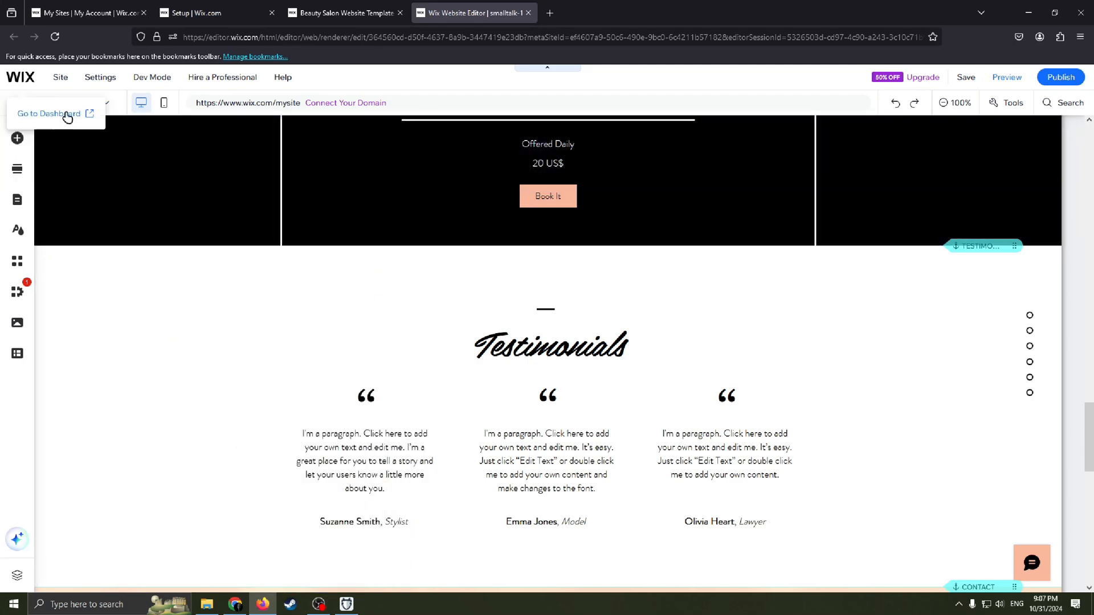
pyautogui.click(55, 102)
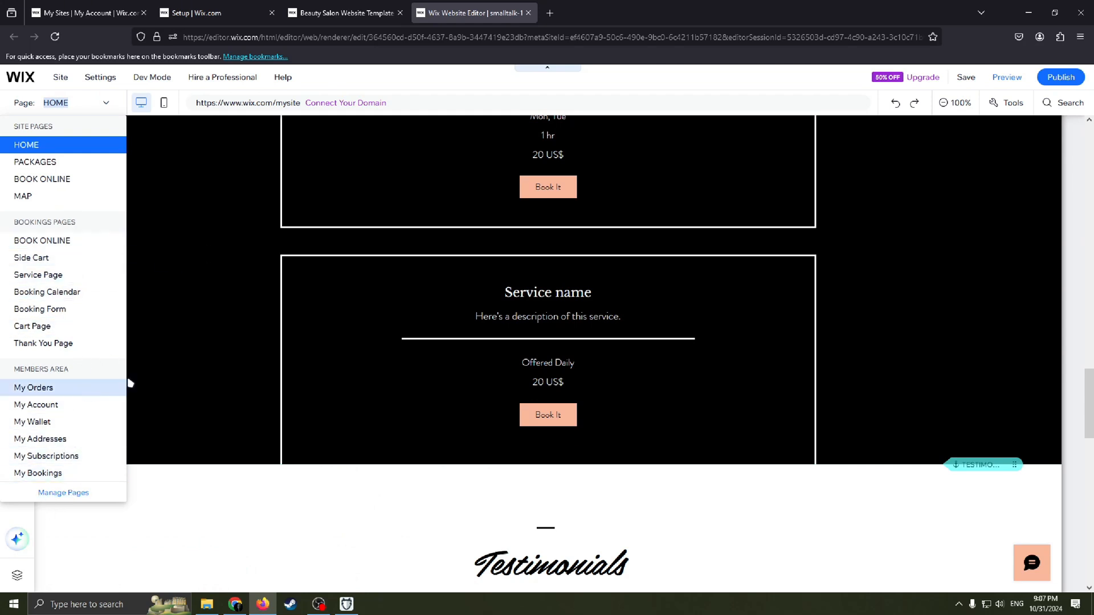
pyautogui.moveTo(42, 179)
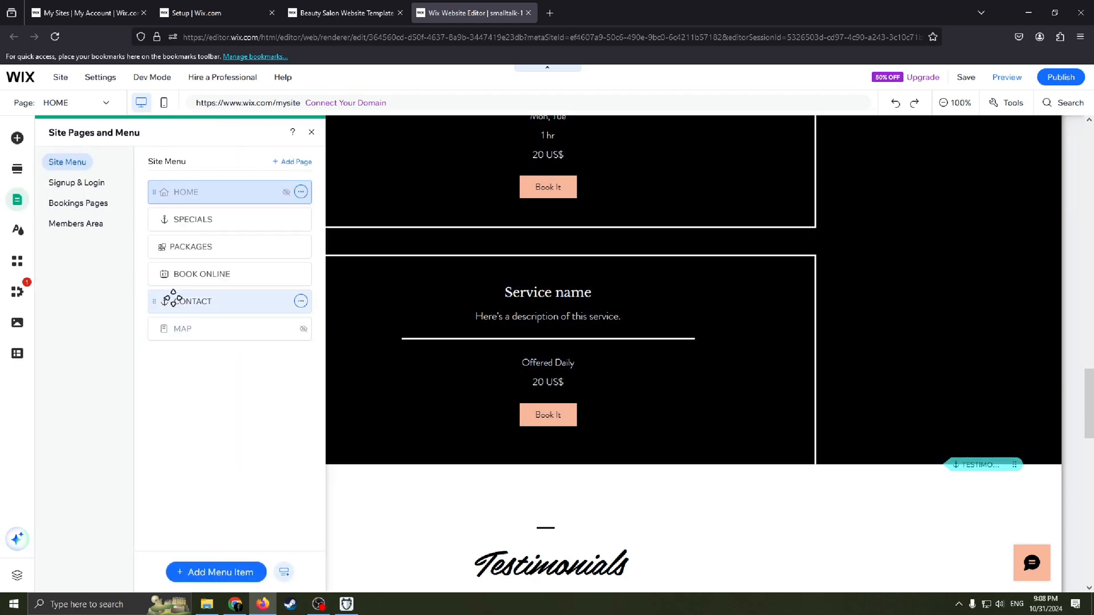
pyautogui.click(301, 246)
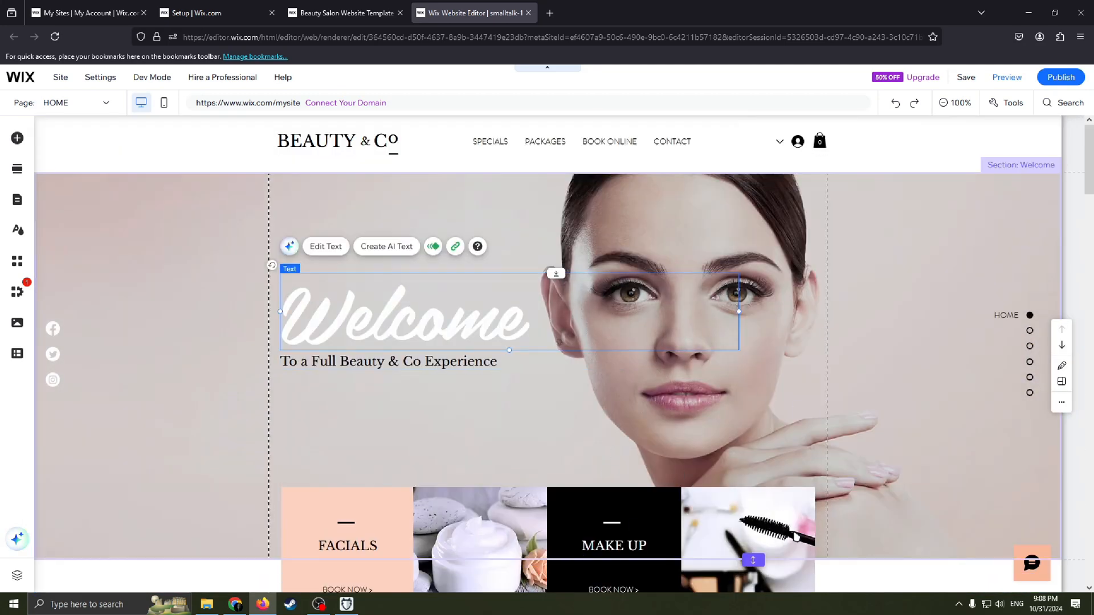
pyautogui.moveTo(893, 372)
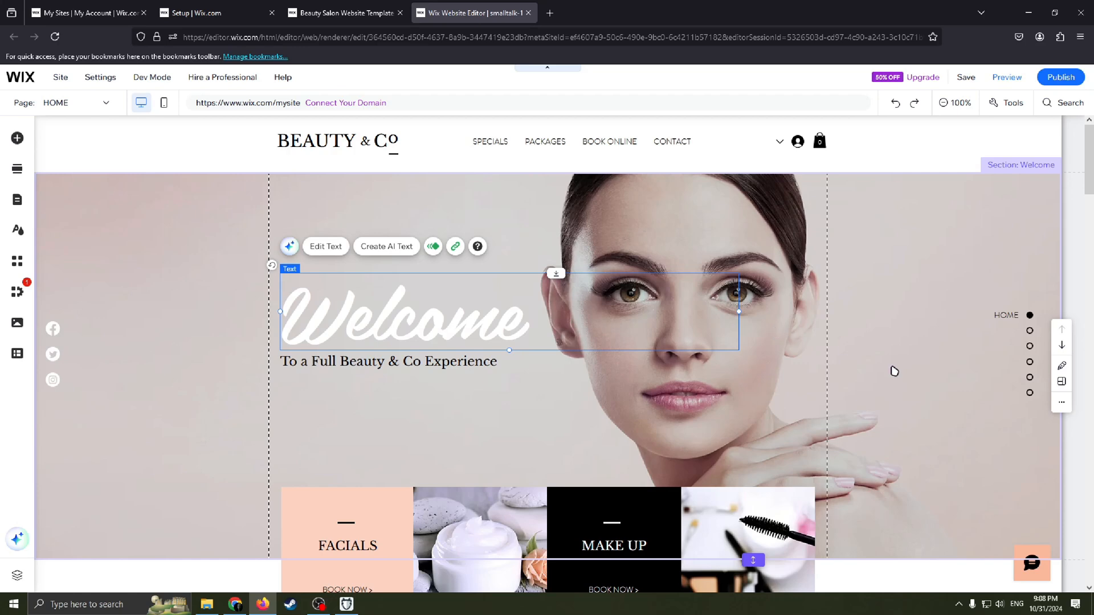
pyautogui.moveTo(674, 272)
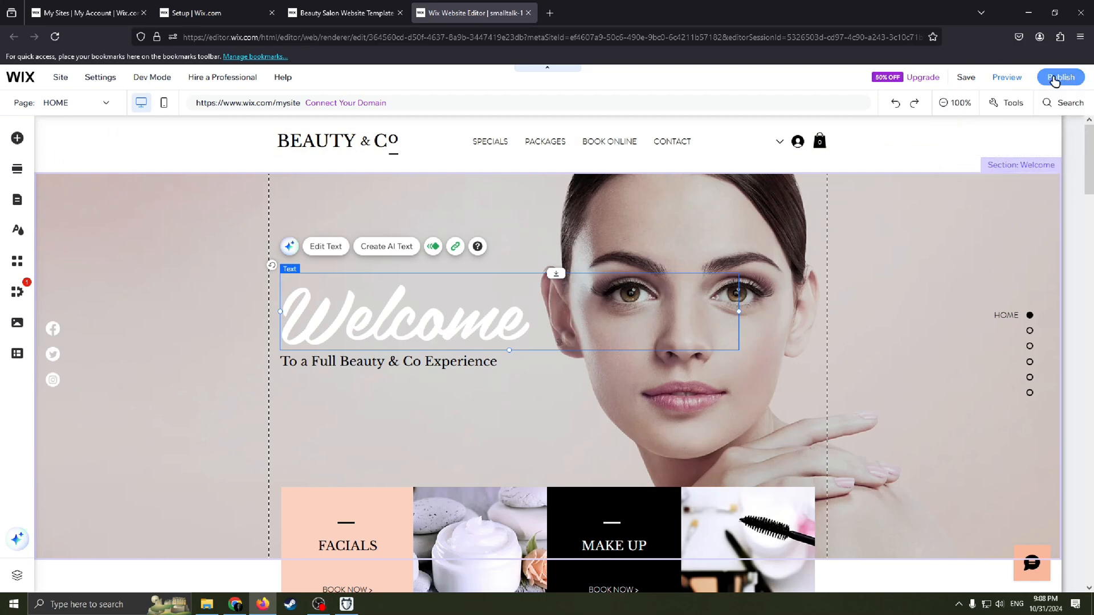
pyautogui.moveTo(1059, 76)
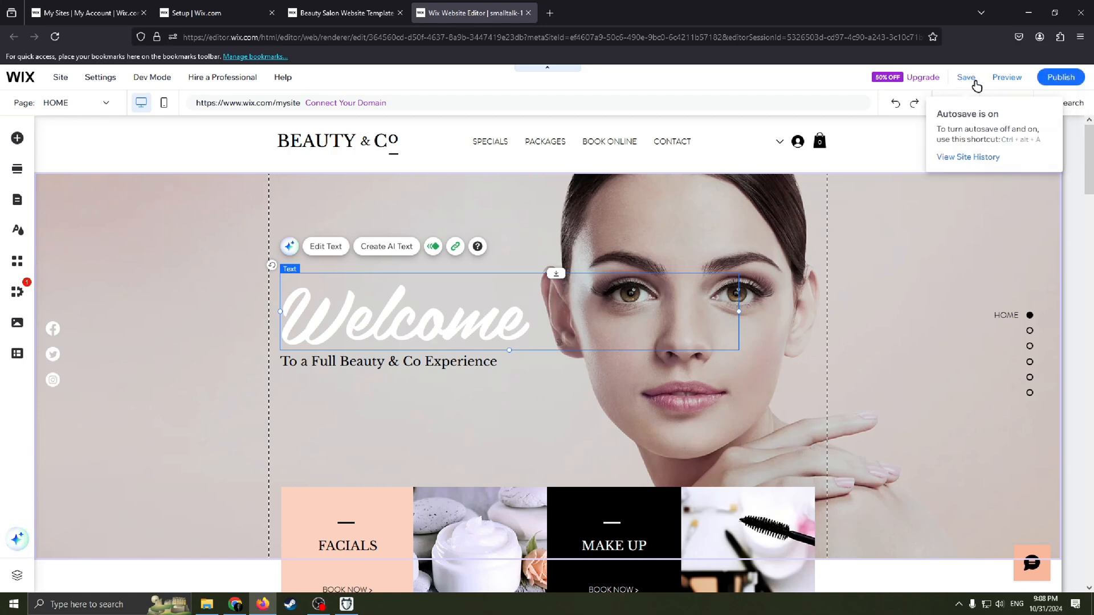
pyautogui.moveTo(967, 87)
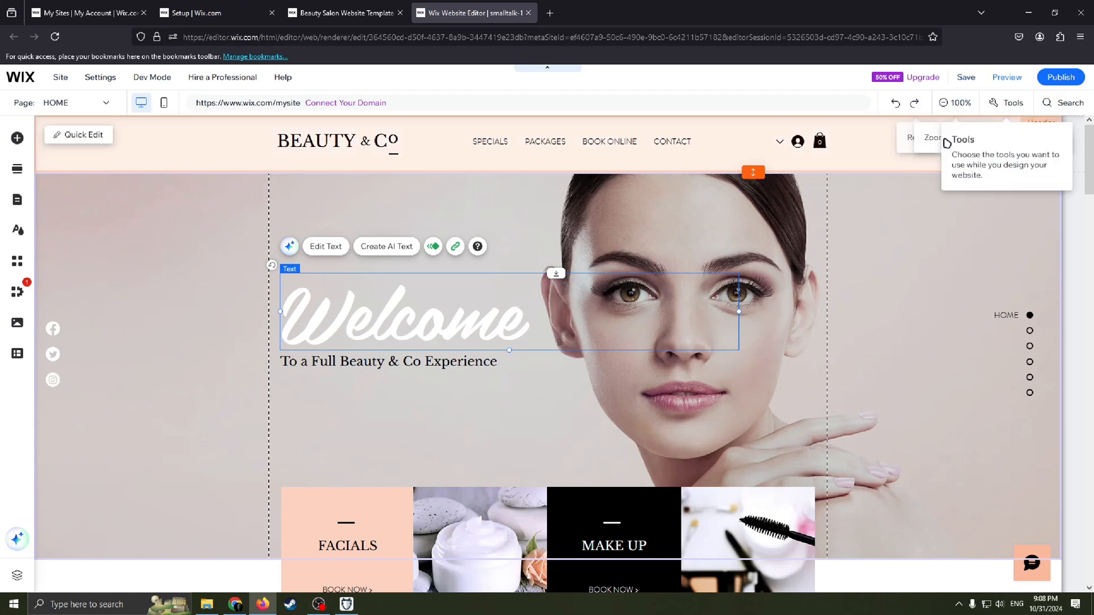
pyautogui.scroll(-3)
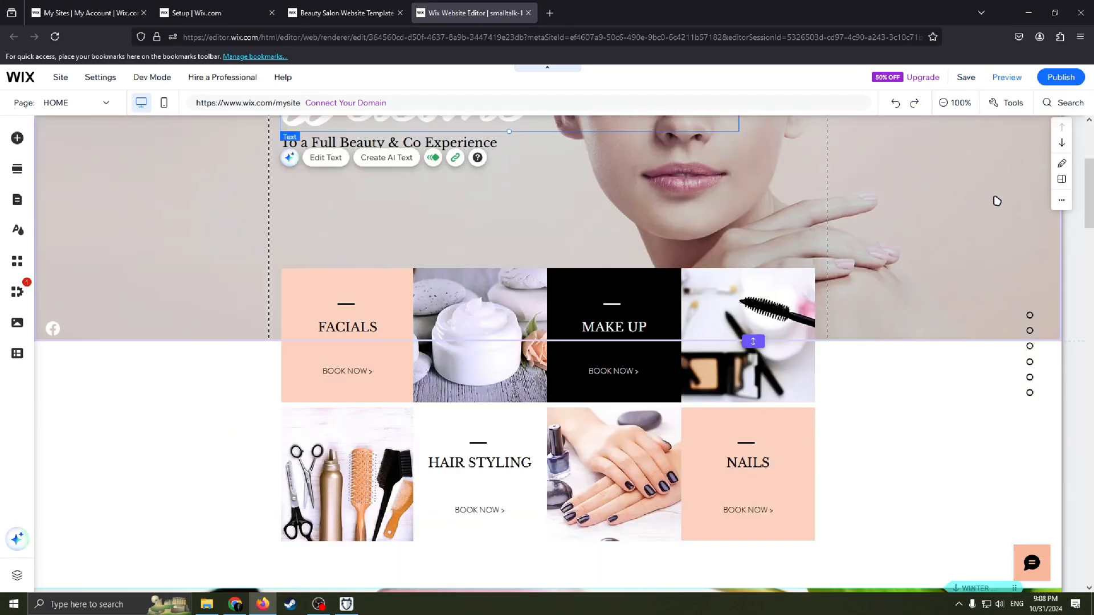
pyautogui.scroll(-3)
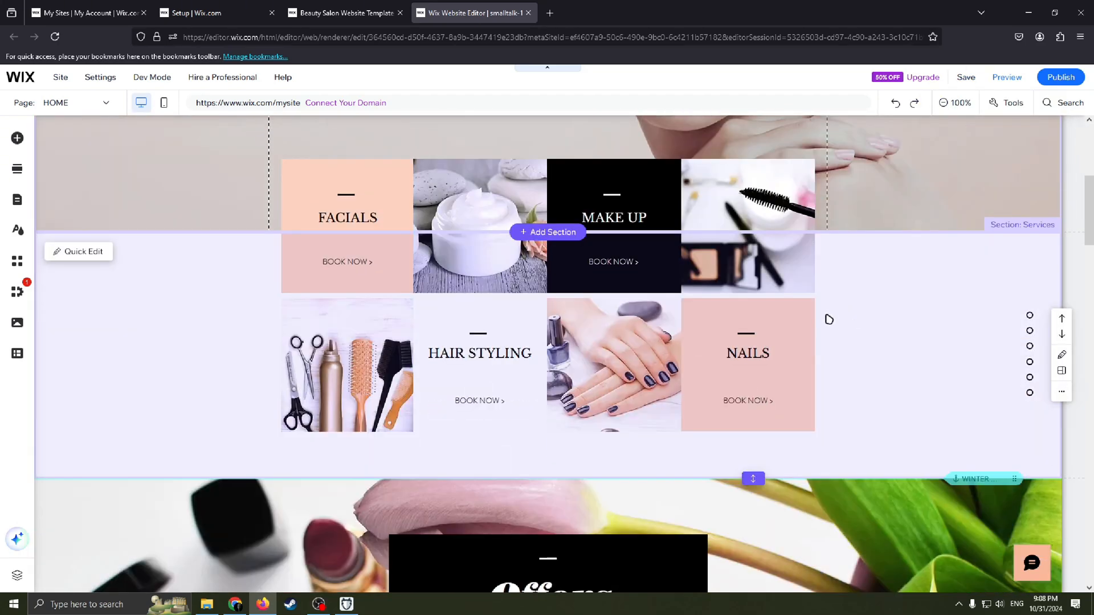